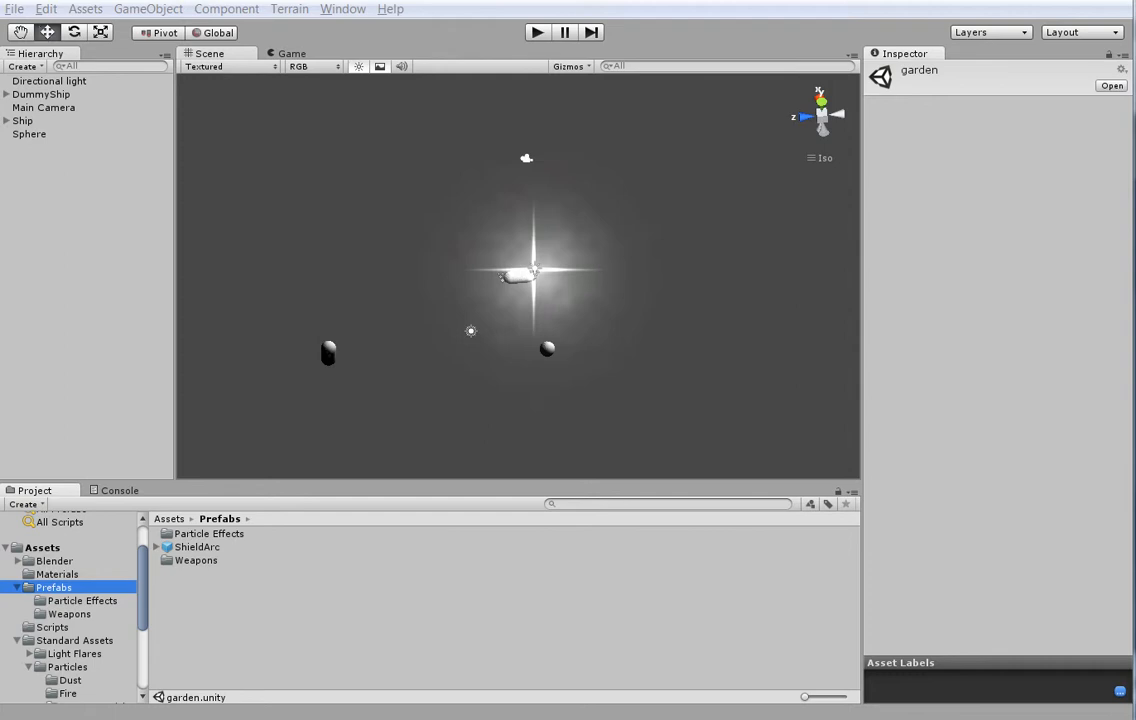
{"action": "mouse_move", "coordinate": [290, 482]}
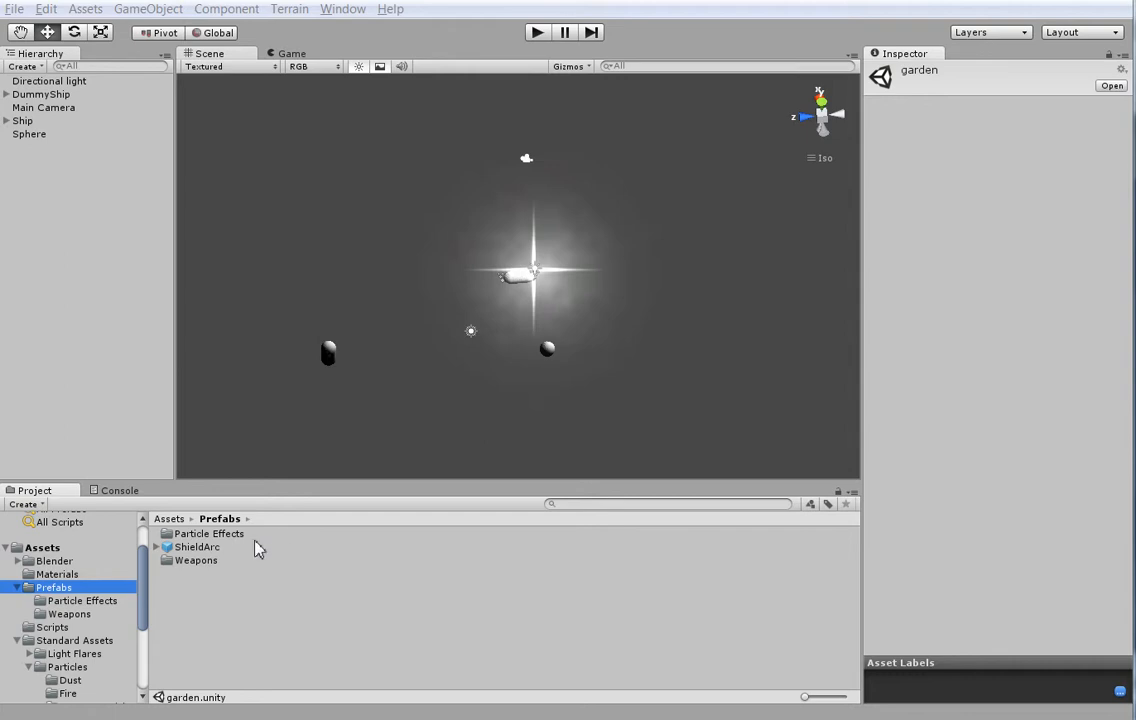
Open the Particle Effects prefab folder and select the Explode Core prefab
{"action": "left_click", "coordinate": [208, 532]}
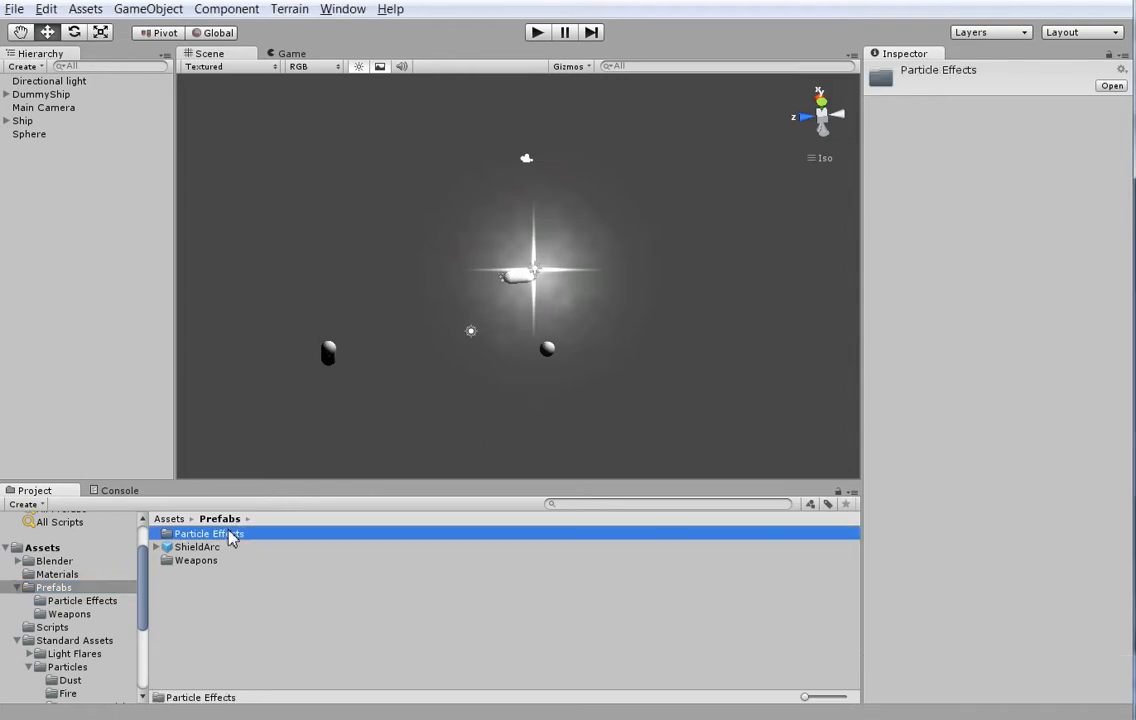
{"action": "double_click", "coordinate": [204, 531]}
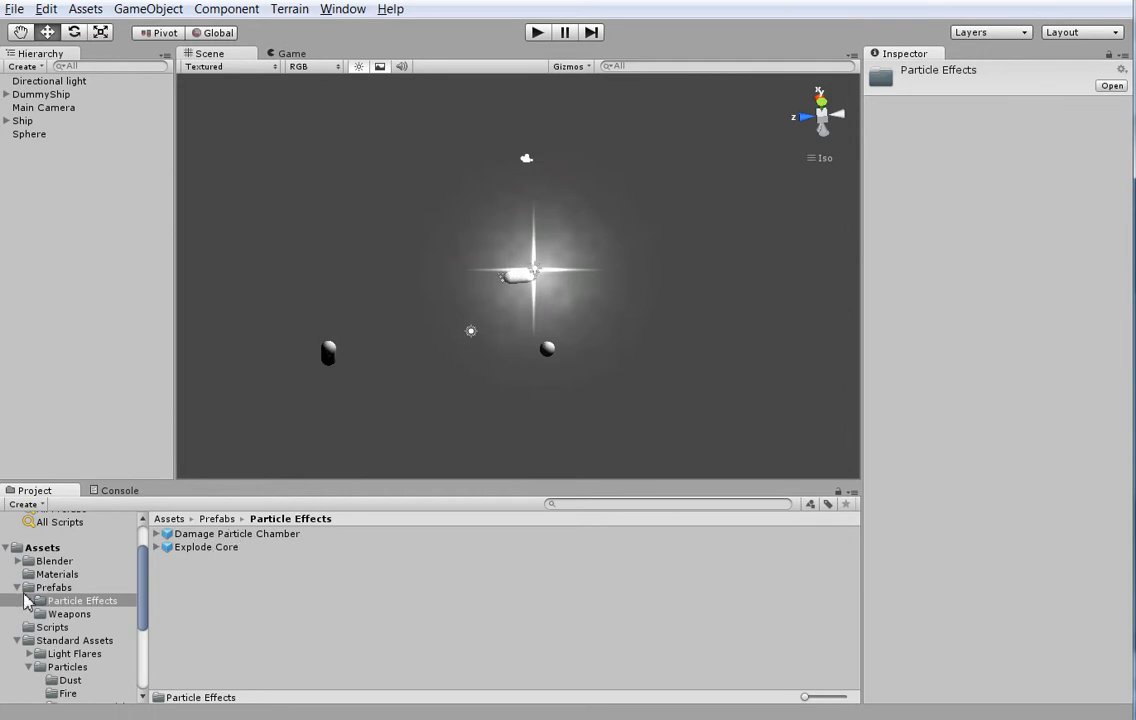
{"action": "left_click", "coordinate": [206, 547]}
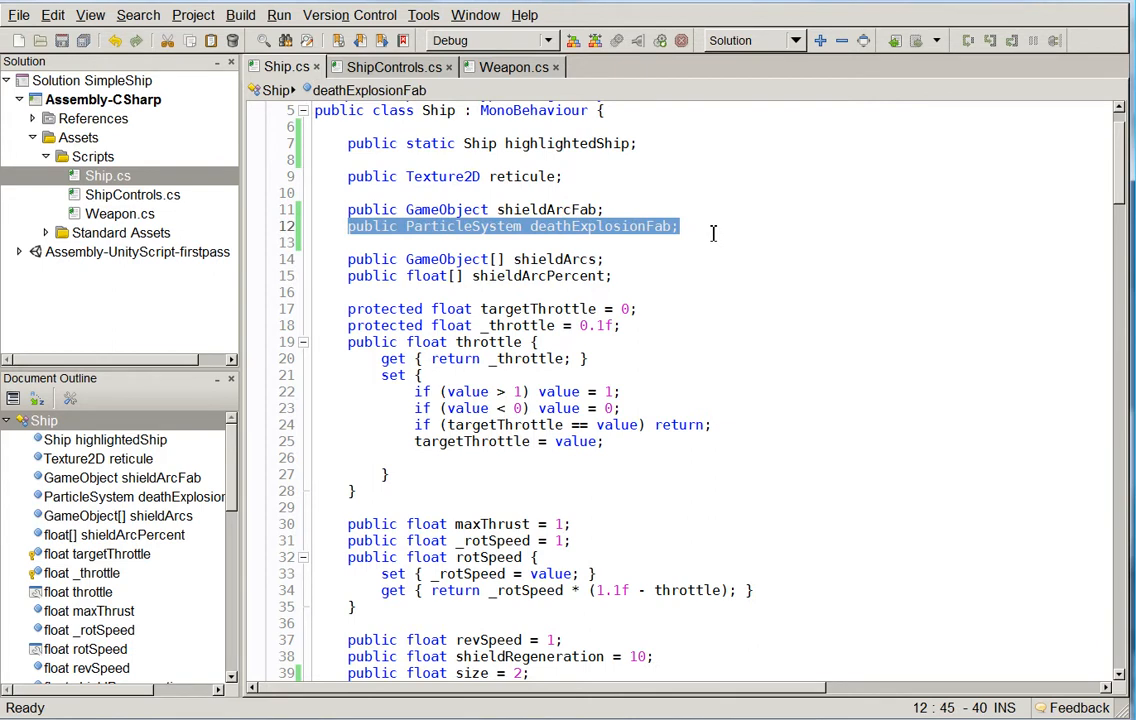
{"action": "mouse_move", "coordinate": [712, 232]}
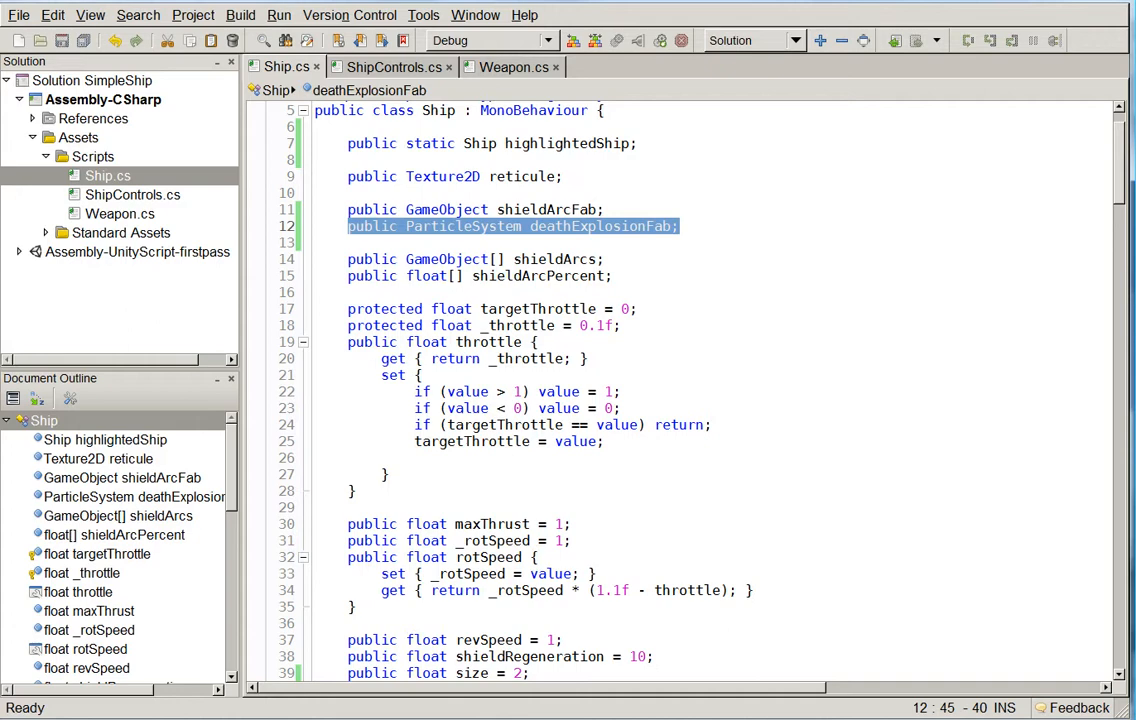
{"action": "scroll", "scroll_direction": "down", "scroll_amount": 3}
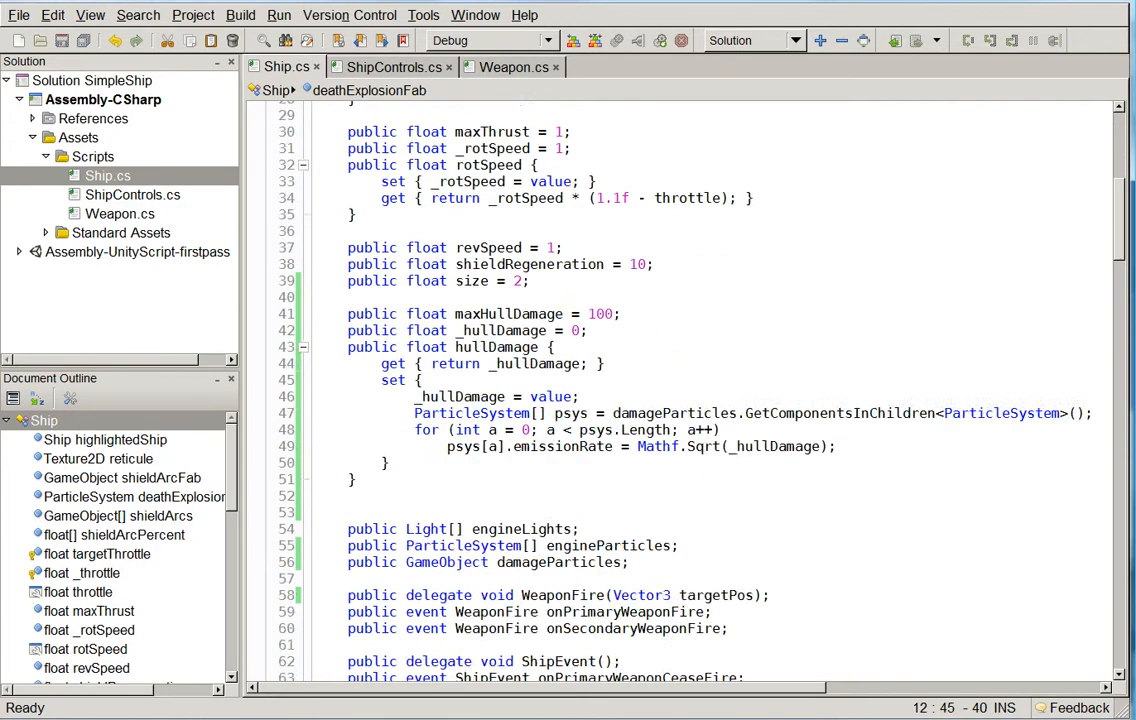
{"action": "scroll", "scroll_direction": "down", "scroll_amount": 3}
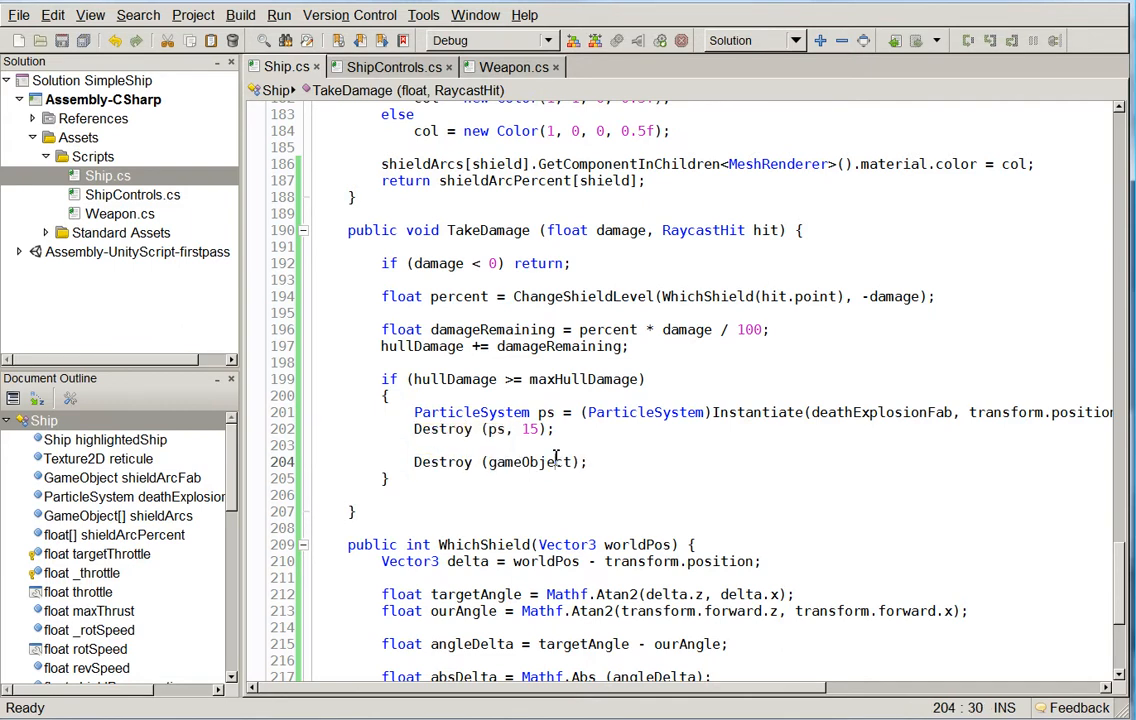
{"action": "double_click", "coordinate": [530, 460]}
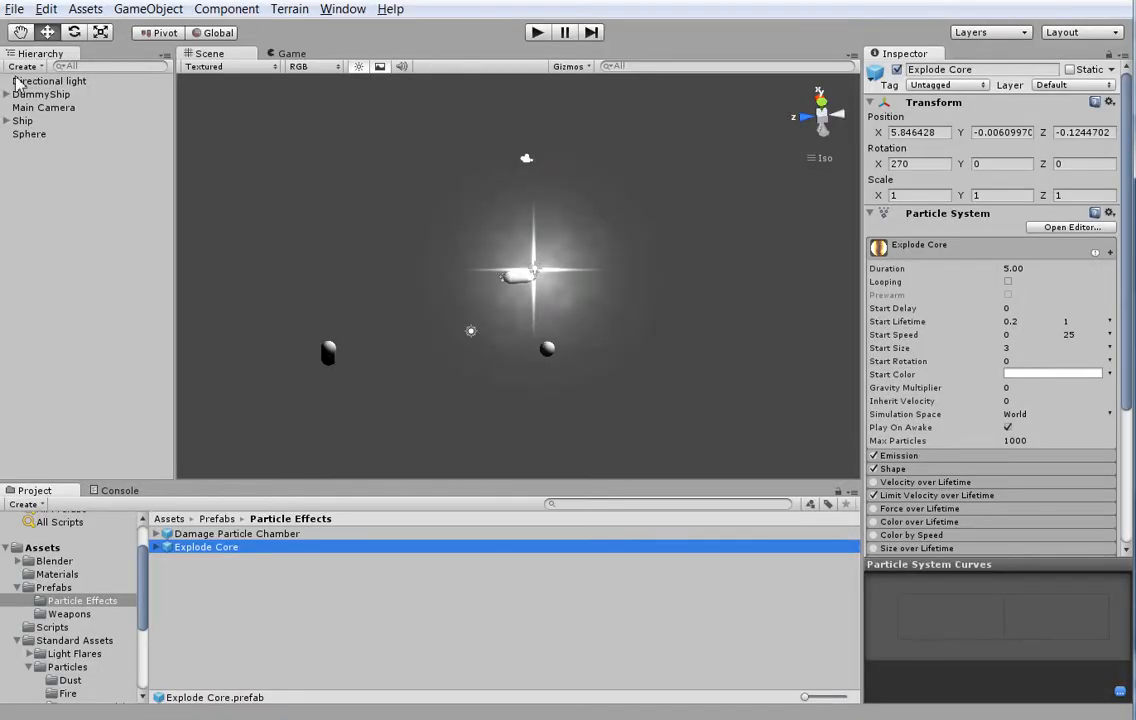
Lower DummyShip's Max Hull Damage to 0 and test-run the game to see it explode
{"action": "left_click", "coordinate": [42, 94]}
{"action": "type", "text": "3"}
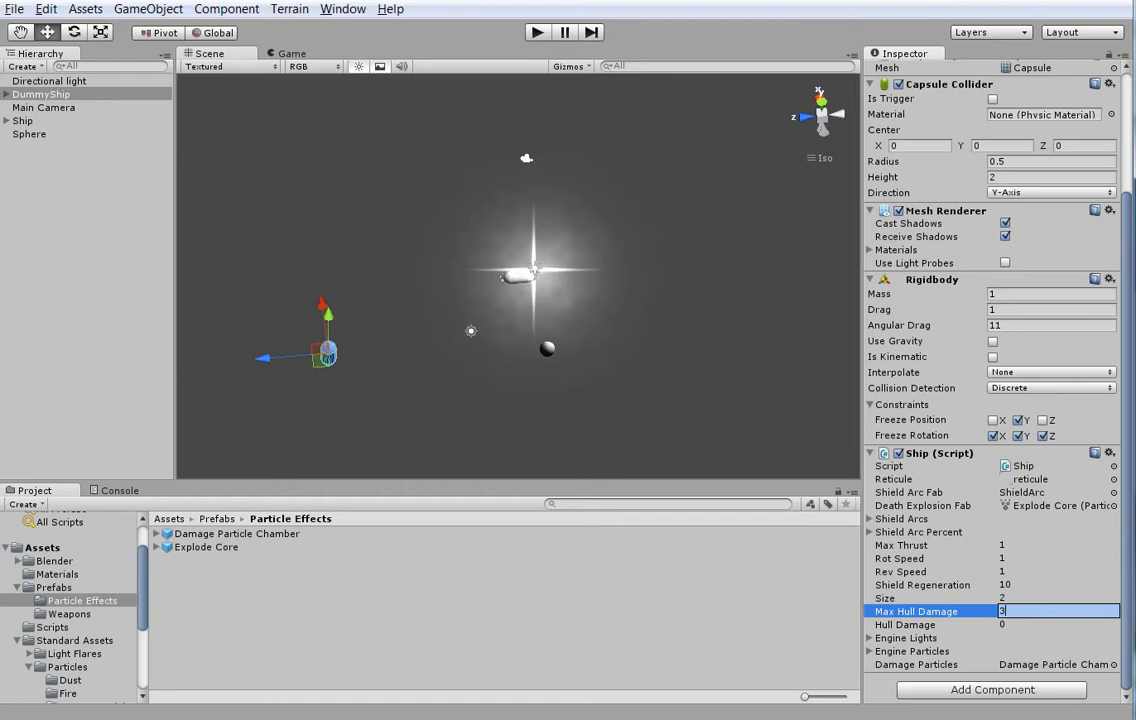
{"action": "type", "text": "0"}
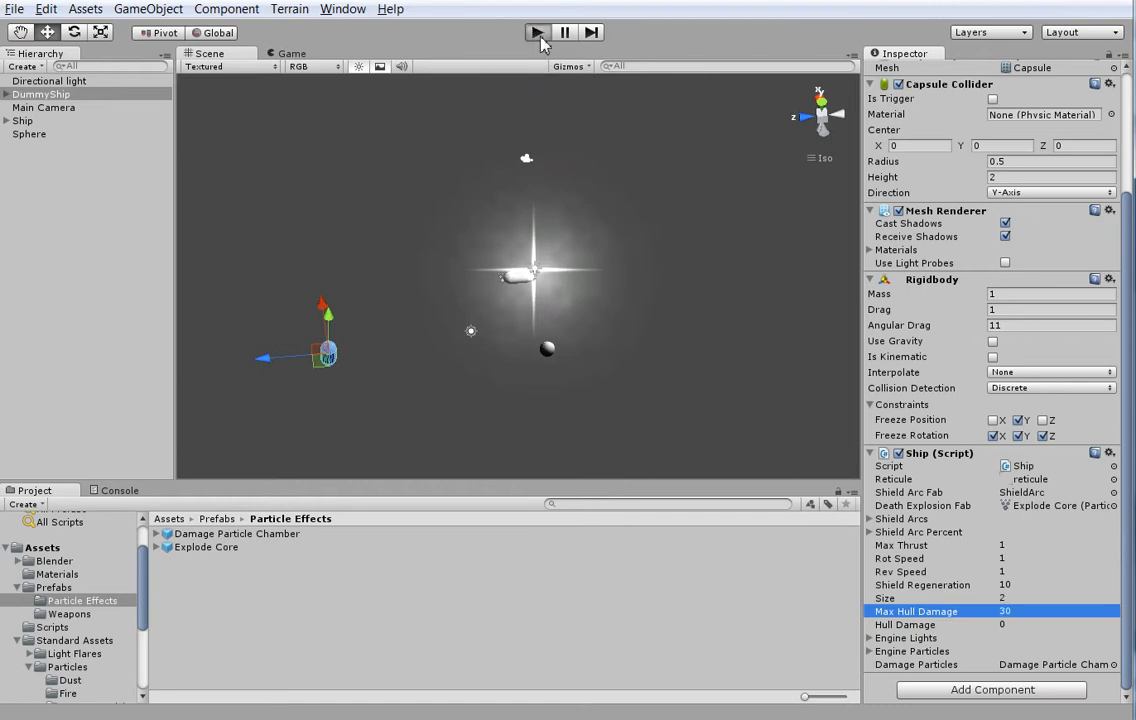
{"action": "left_click", "coordinate": [536, 32]}
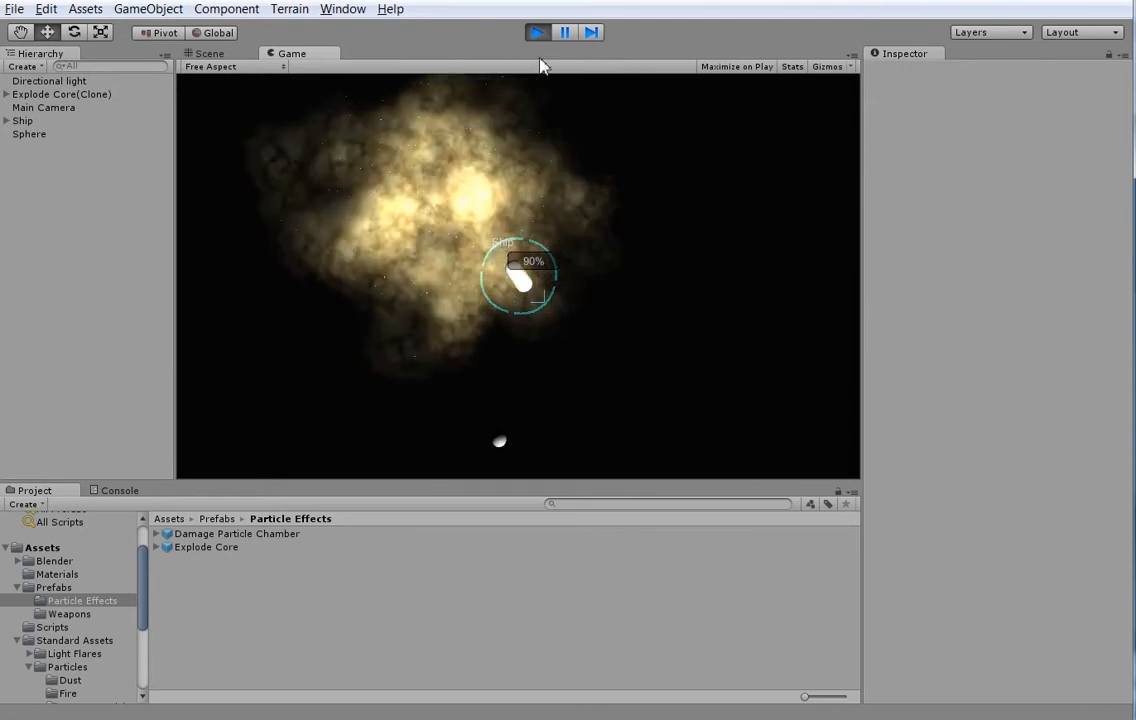
{"action": "left_click", "coordinate": [210, 52]}
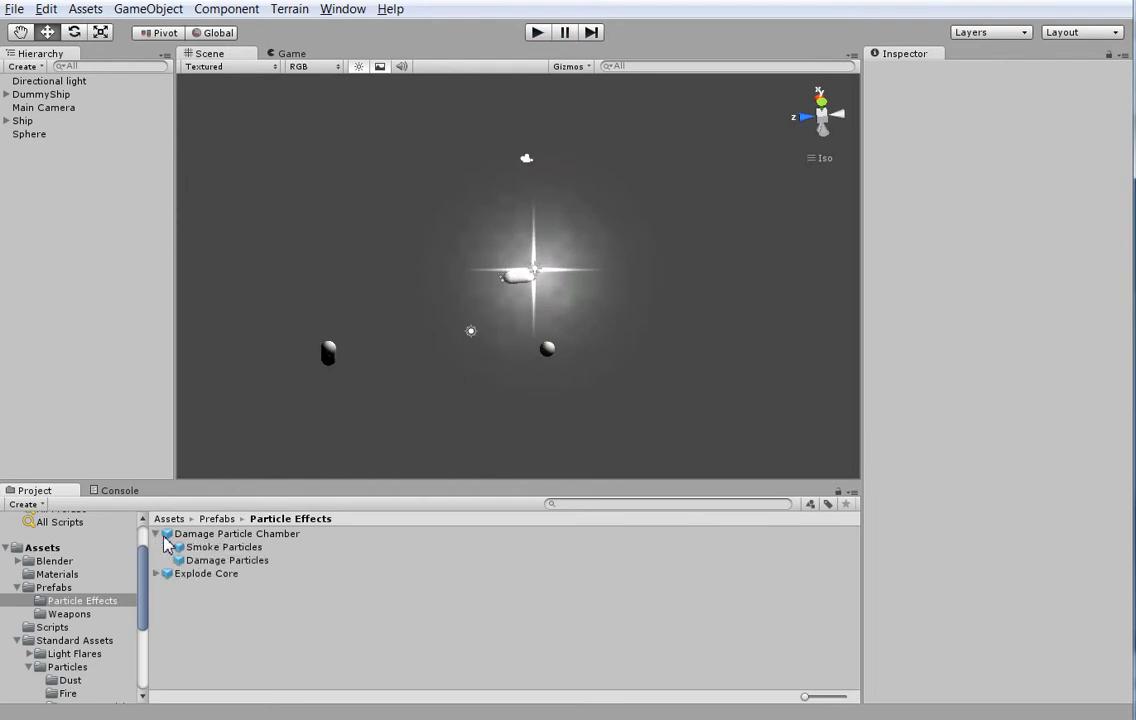
Select the Explode Core prefab and expand its Sub Emitters list in the Inspector
{"action": "left_click", "coordinate": [236, 532]}
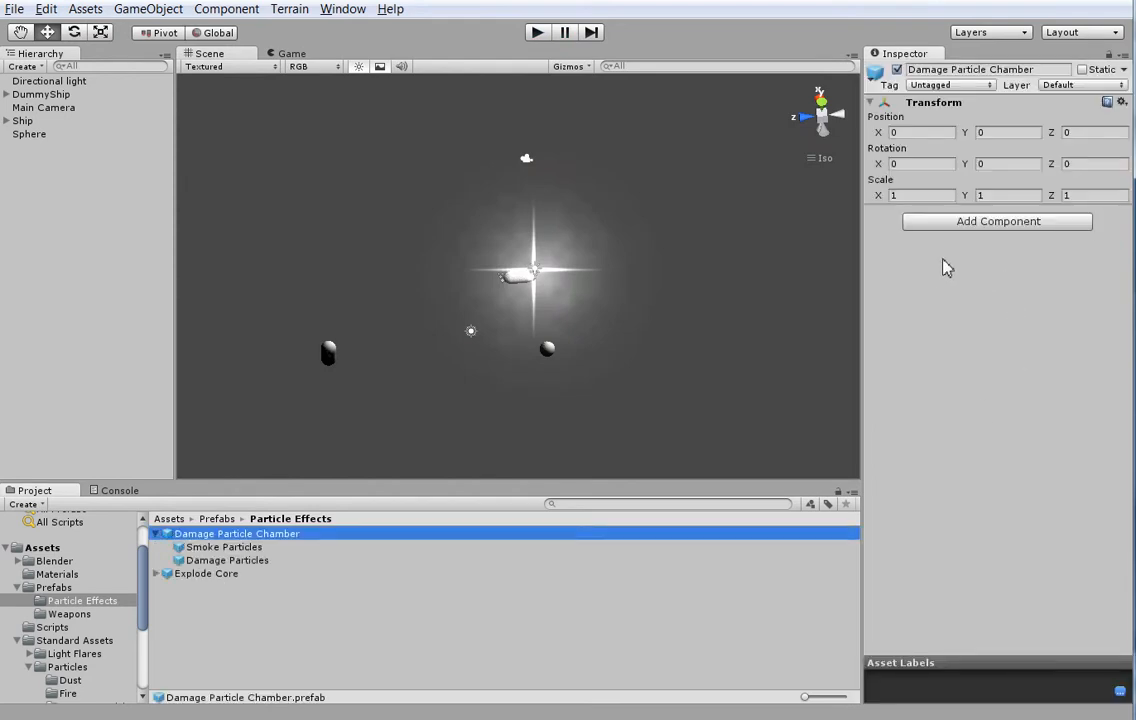
{"action": "double_click", "coordinate": [236, 532]}
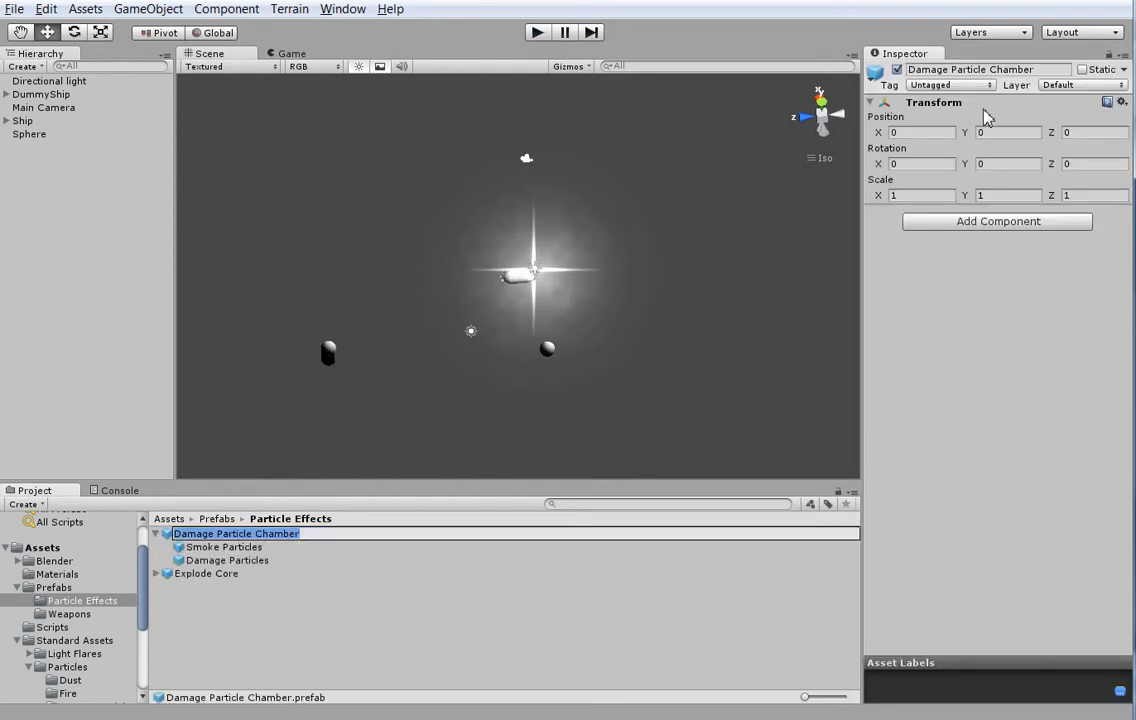
{"action": "left_click", "coordinate": [156, 532]}
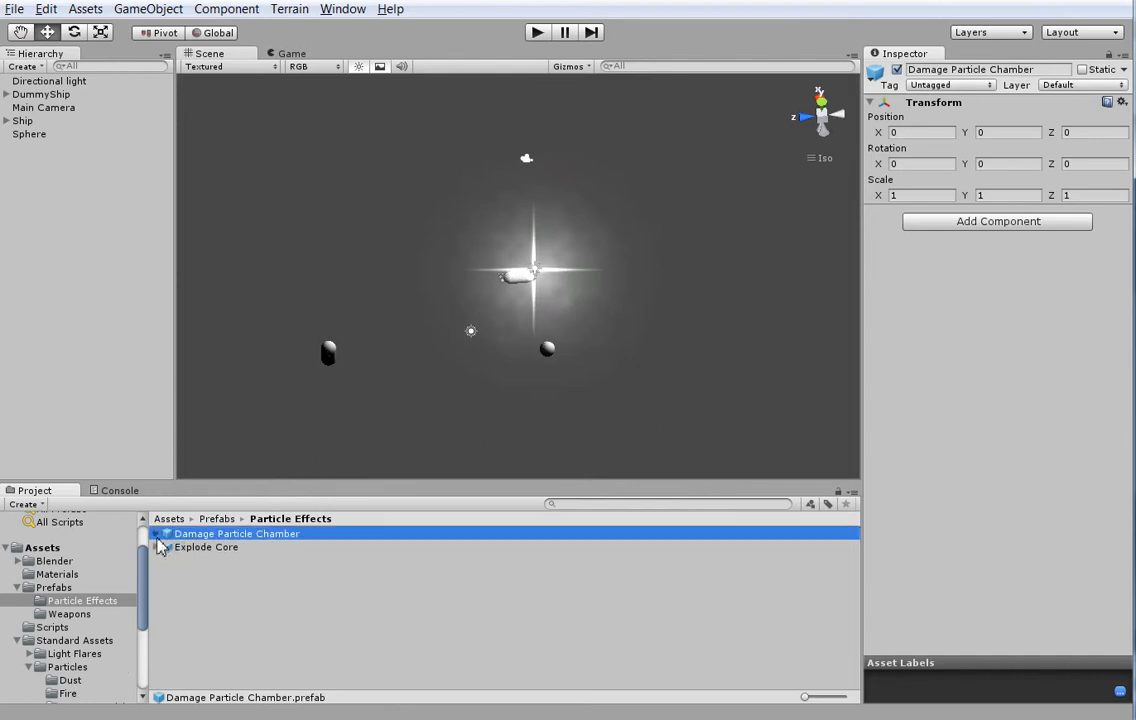
{"action": "left_click", "coordinate": [206, 548]}
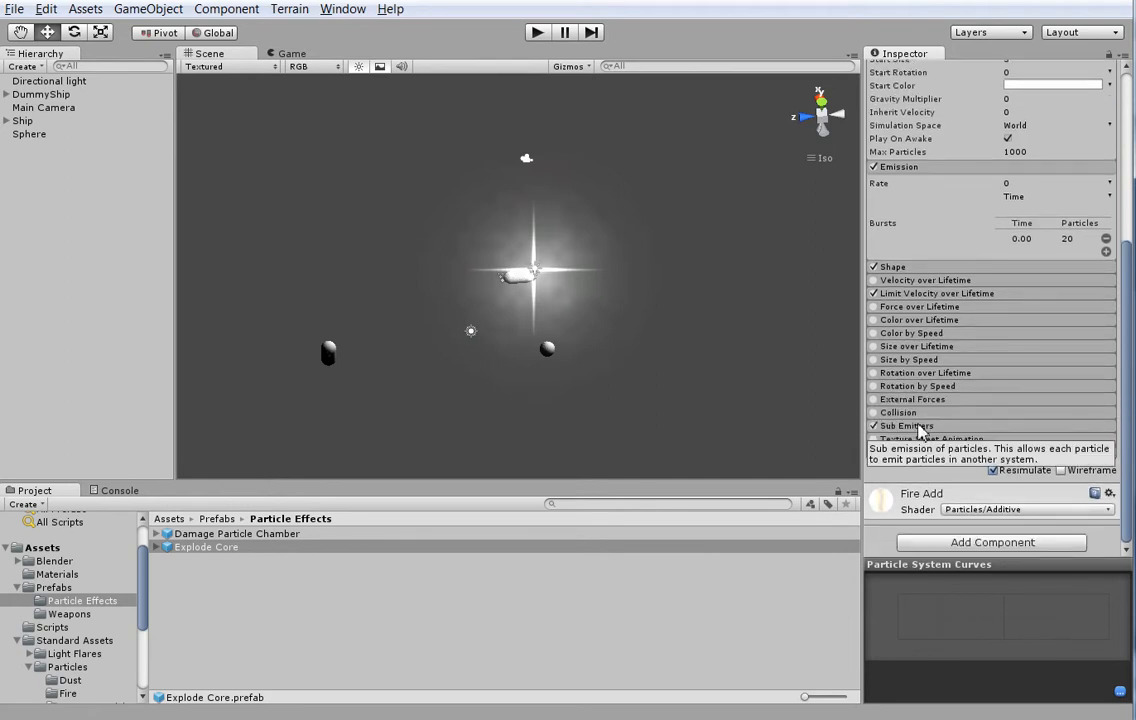
{"action": "left_click", "coordinate": [906, 424]}
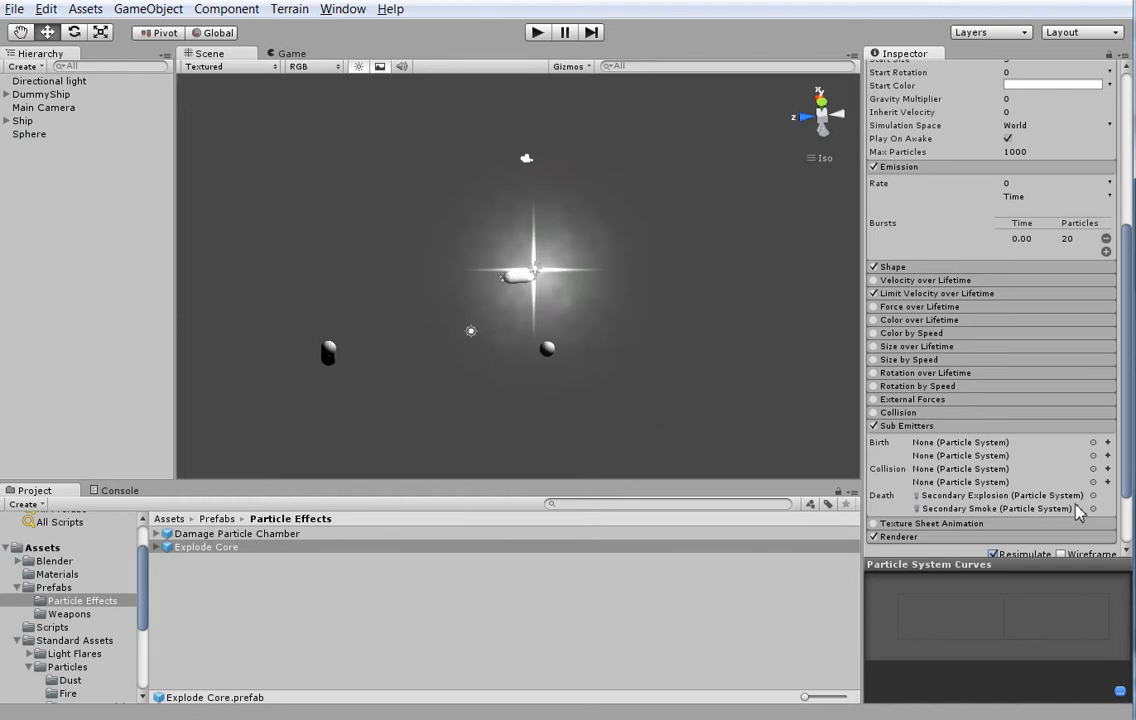
{"action": "mouse_move", "coordinate": [660, 596]}
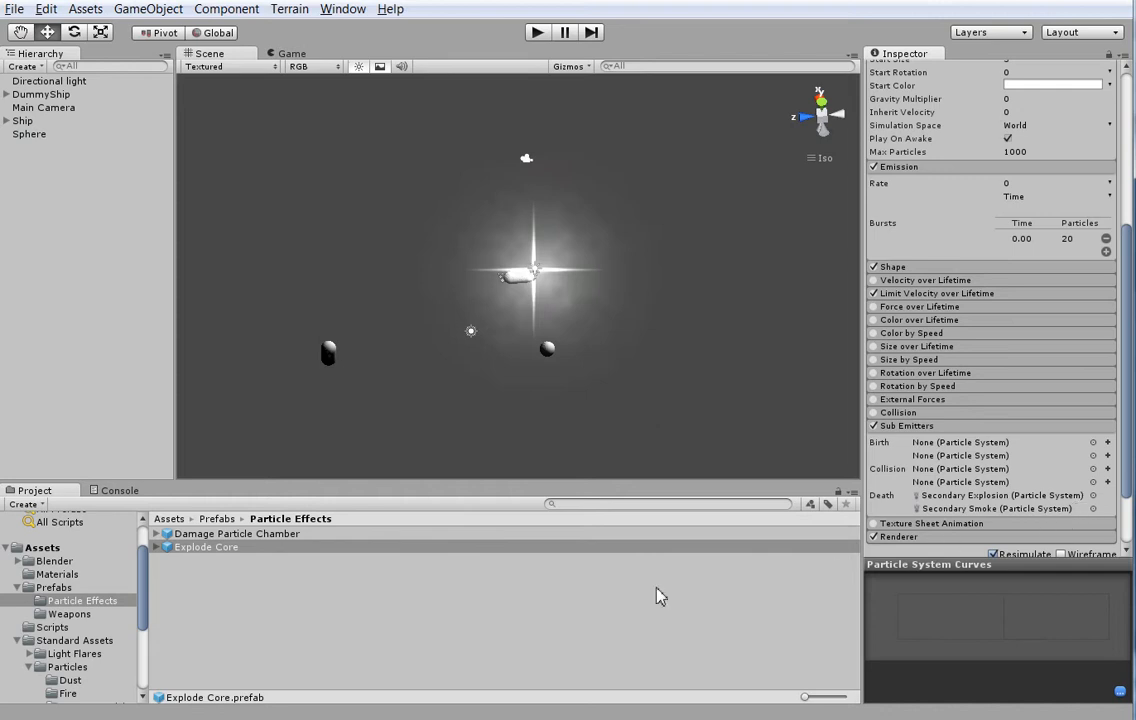
{"action": "mouse_move", "coordinate": [708, 540]}
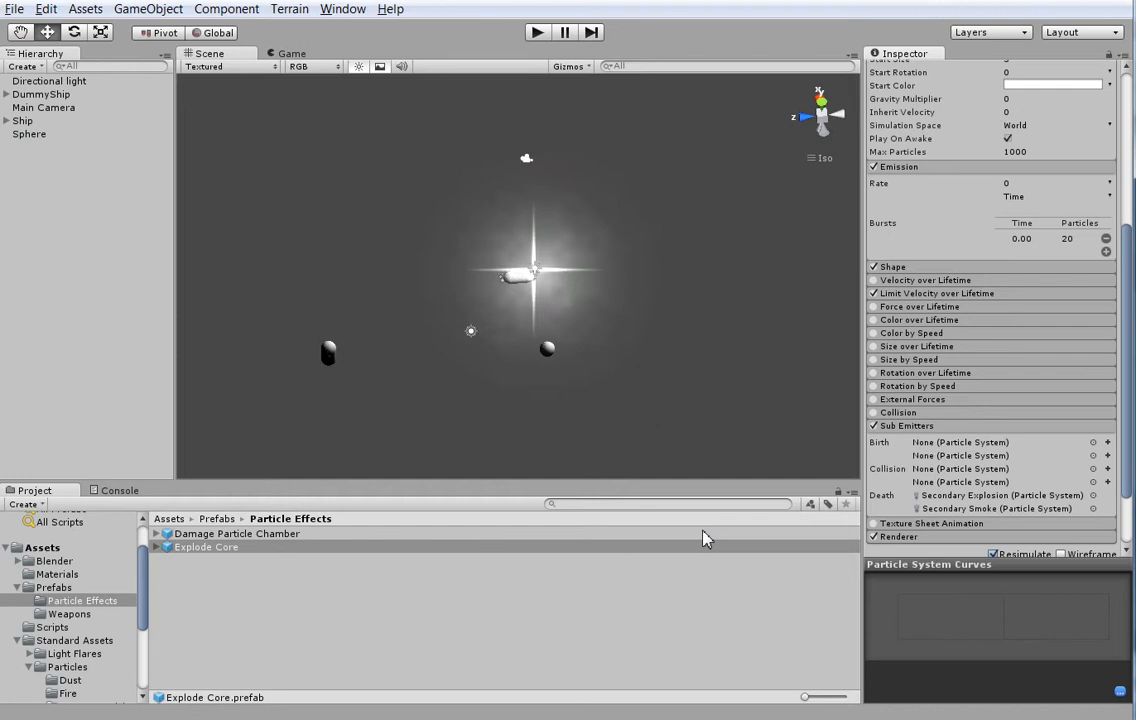
{"action": "mouse_move", "coordinate": [630, 472]}
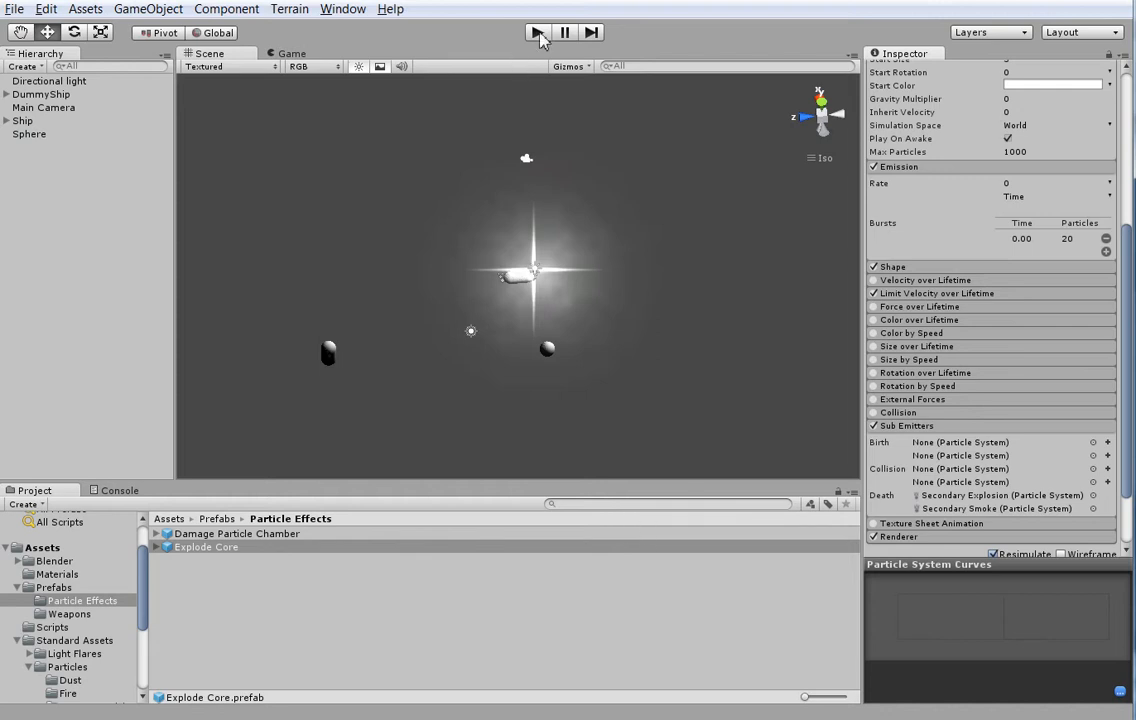
Test-run the ship again, then return to the top-level Assets folder for a new scene
{"action": "left_click", "coordinate": [536, 32]}
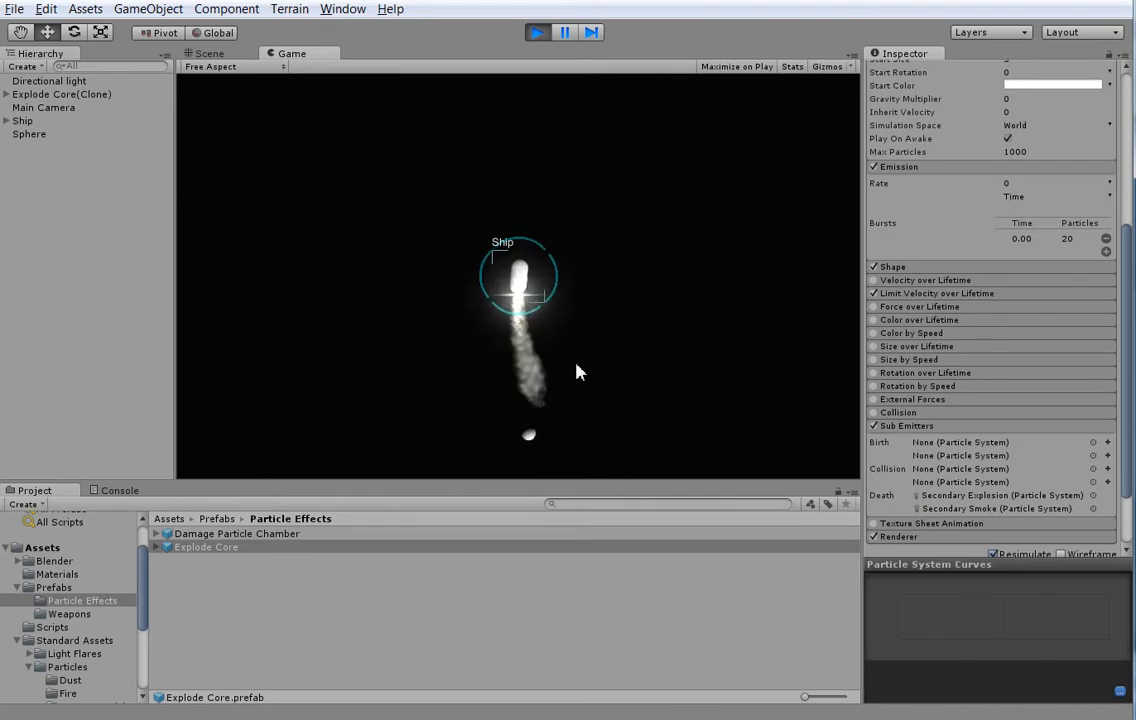
{"action": "left_click", "coordinate": [42, 548]}
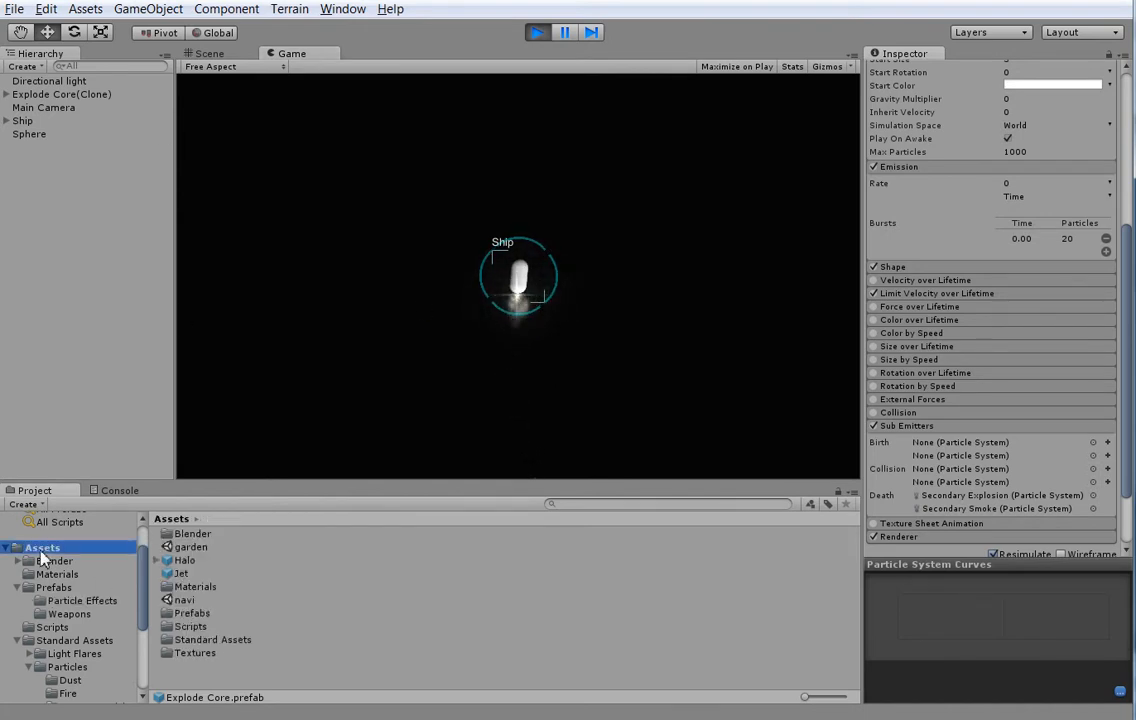
{"action": "left_click", "coordinate": [184, 600]}
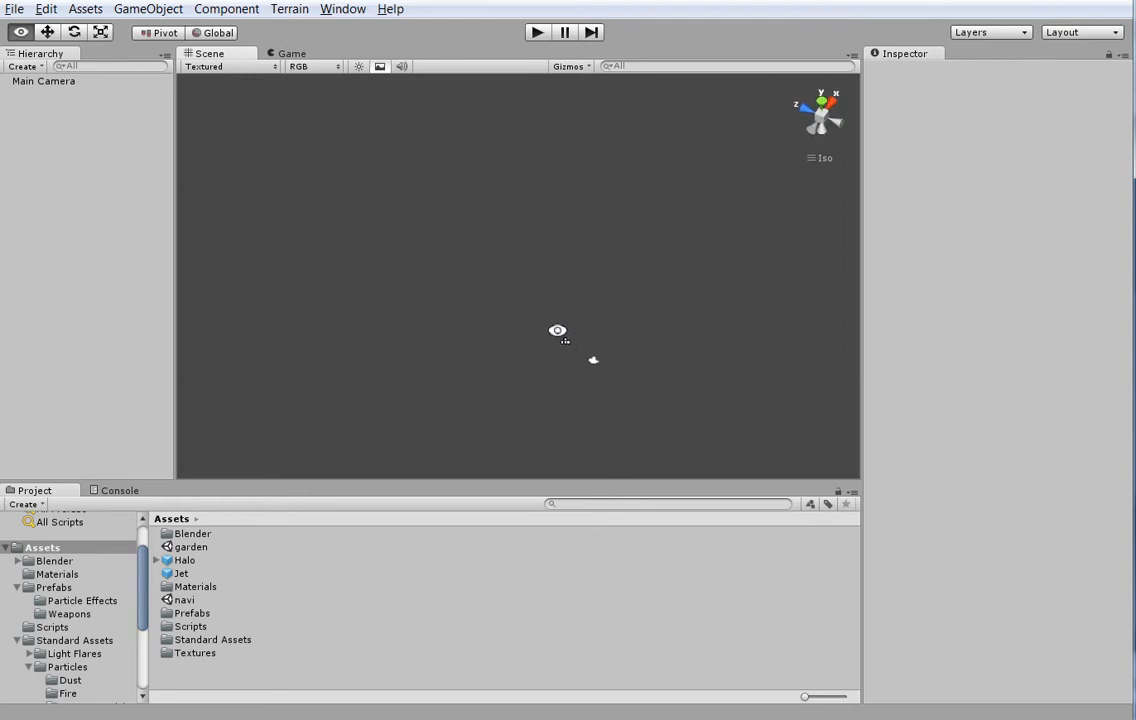
{"action": "mouse_move", "coordinate": [563, 372]}
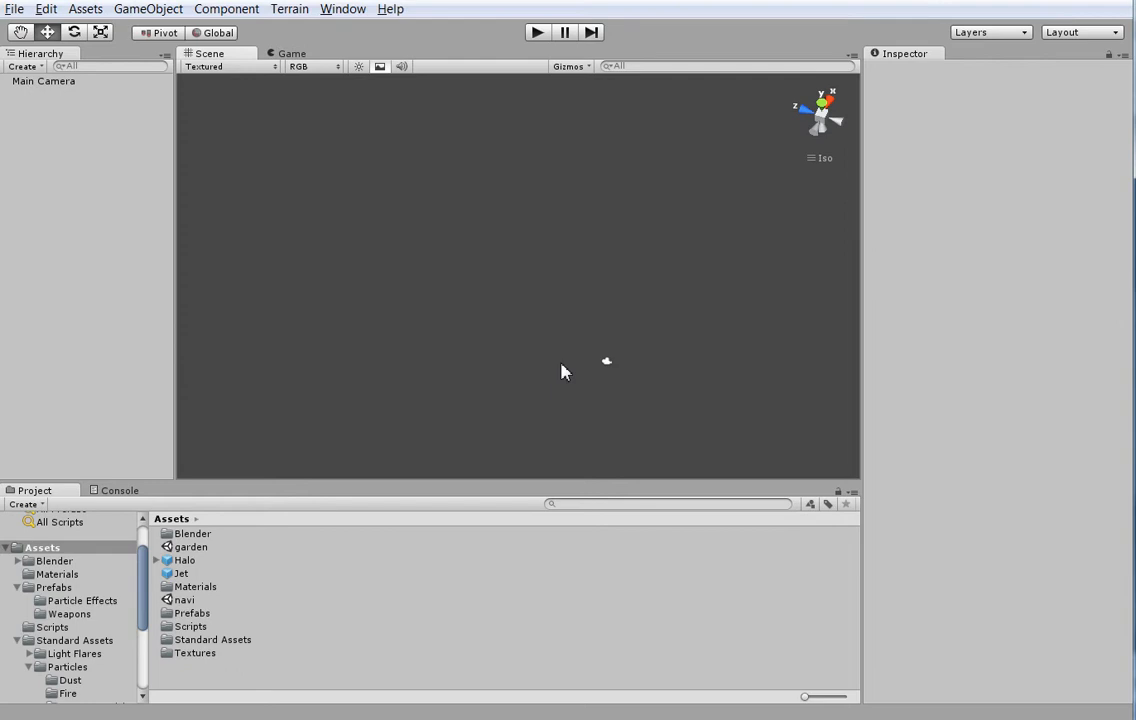
Show the Assets menu commands over the empty new scene
{"action": "left_click", "coordinate": [84, 8]}
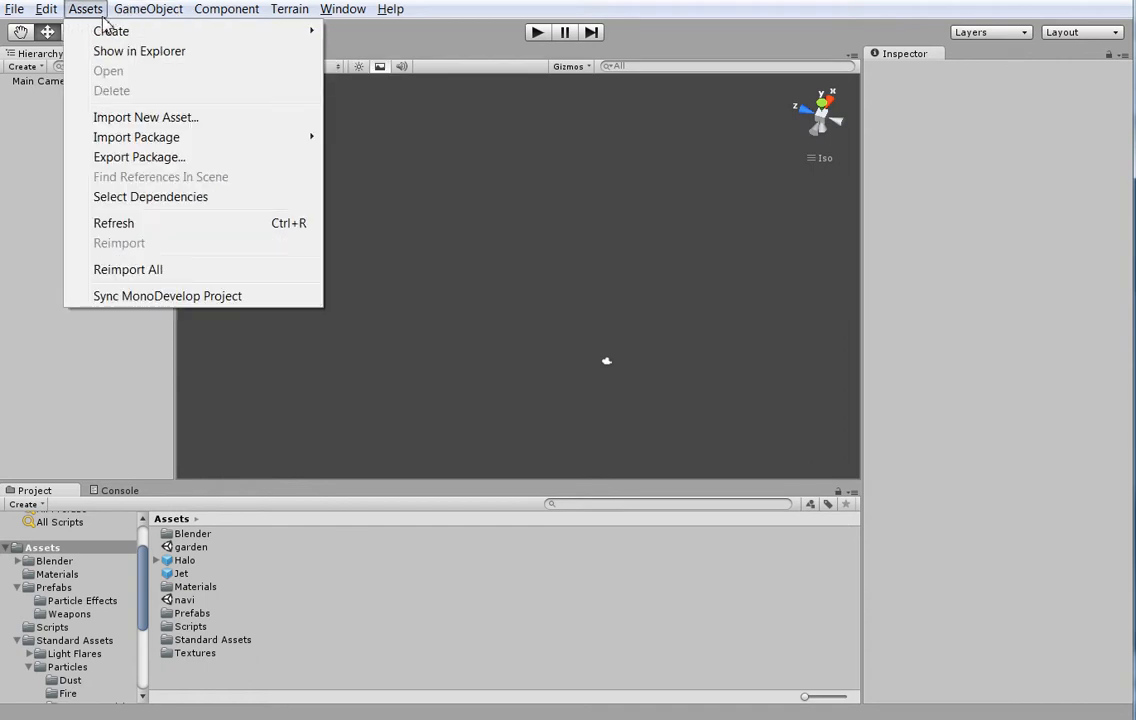
Add a point light to the scene and assign the Small Flare asset as its flare
{"action": "left_click", "coordinate": [148, 8]}
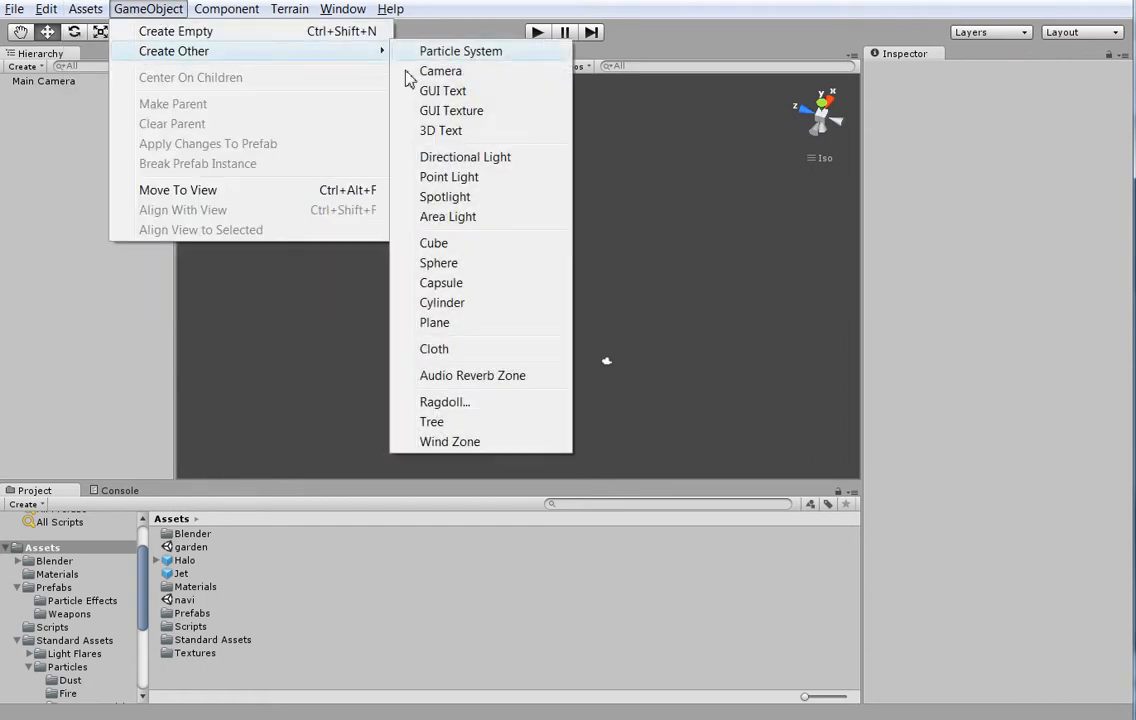
{"action": "left_click", "coordinate": [448, 176]}
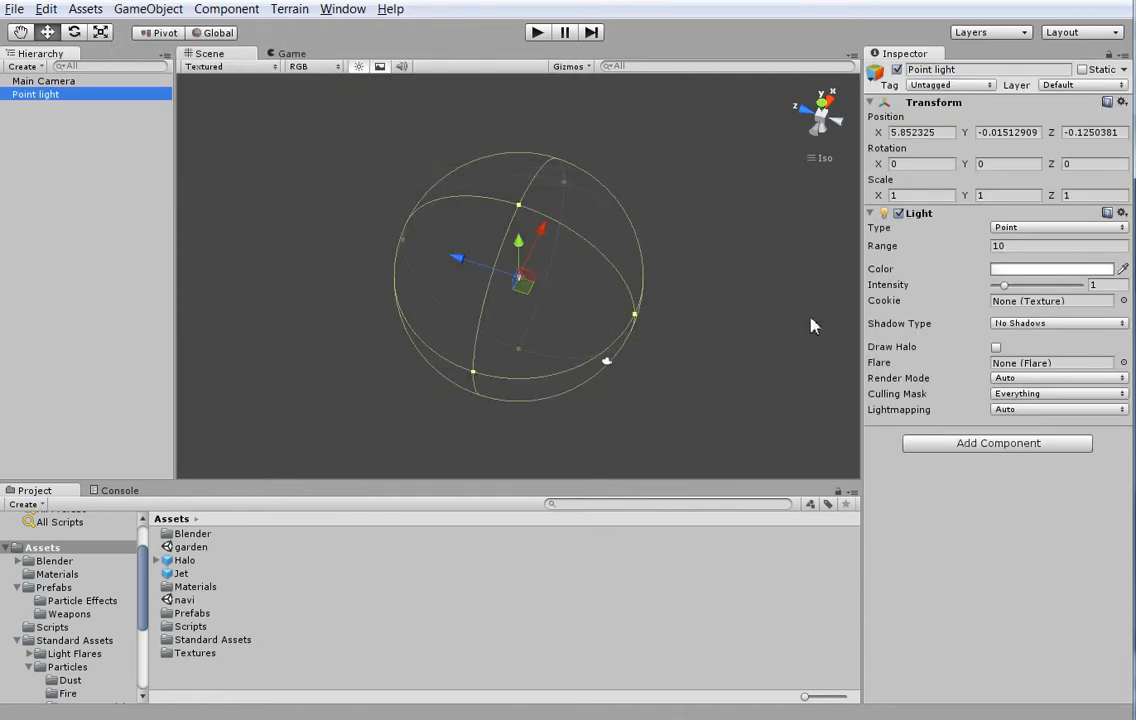
{"action": "type", "text": "0"}
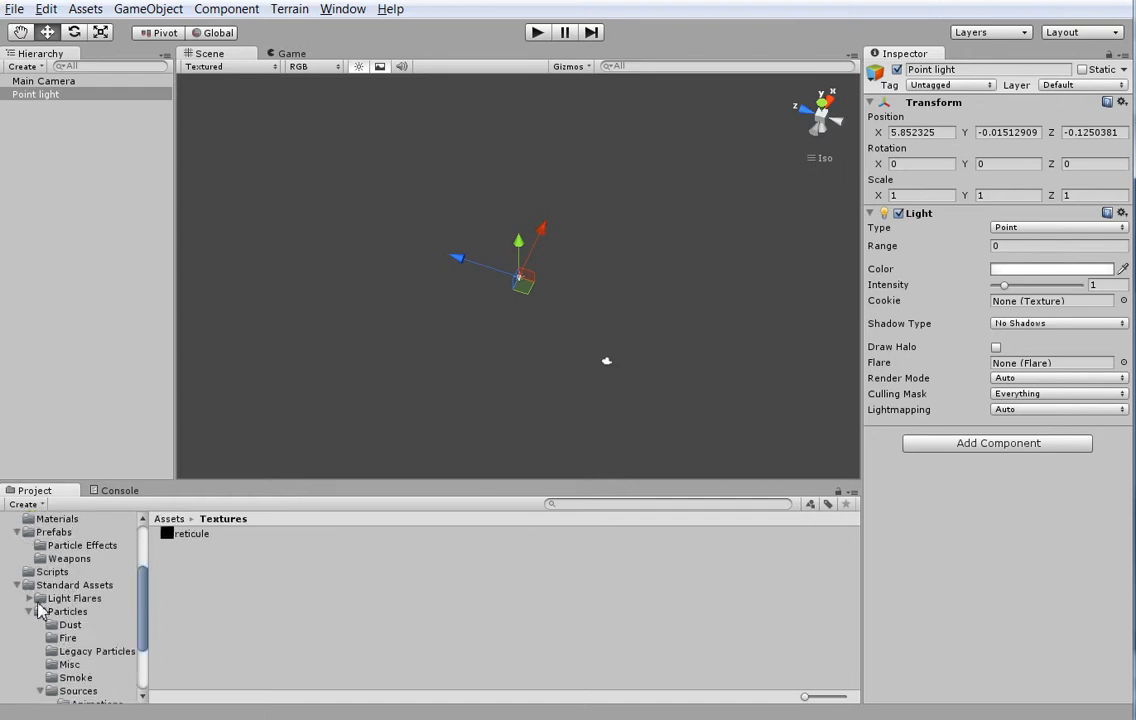
{"action": "left_click", "coordinate": [72, 598]}
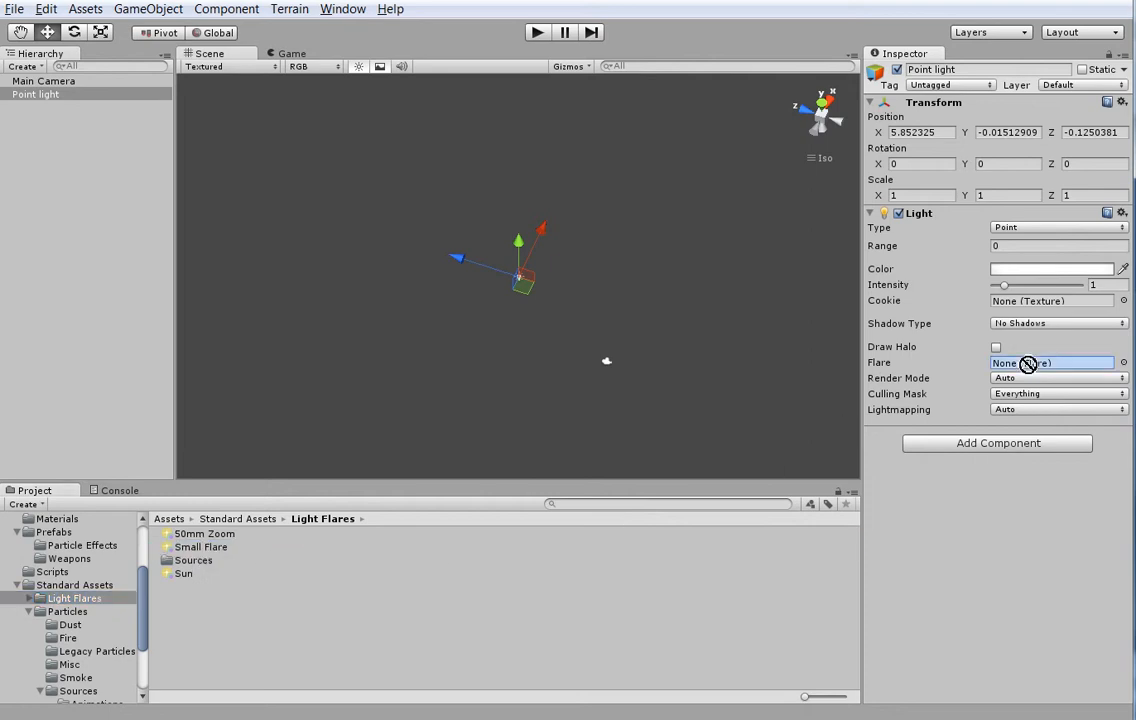
{"action": "left_click", "coordinate": [1050, 362]}
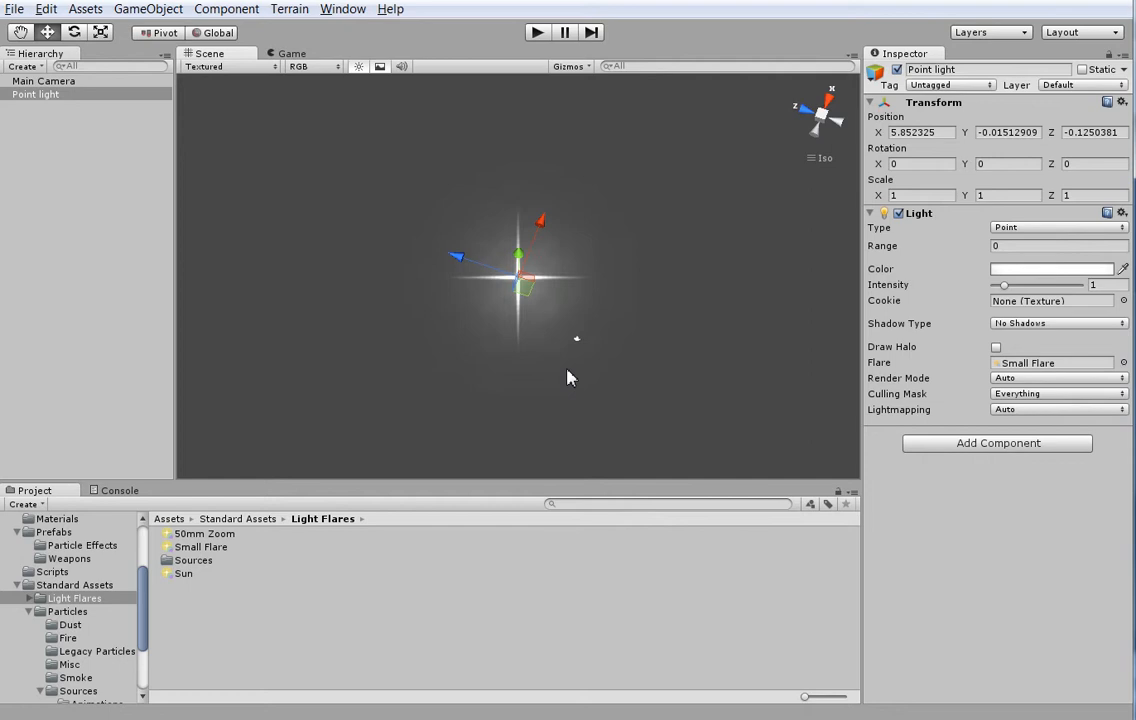
{"action": "mouse_move", "coordinate": [70, 8]}
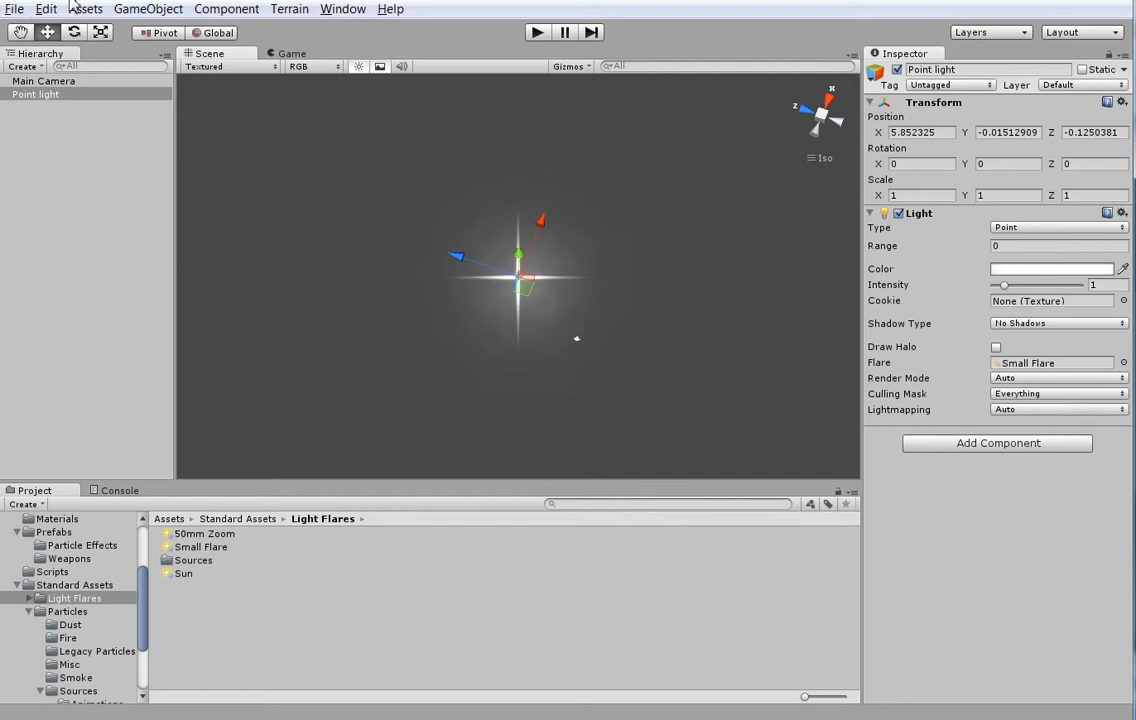
Replace the light with an empty game object carrying a Lens Flare component
{"action": "left_click", "coordinate": [148, 8]}
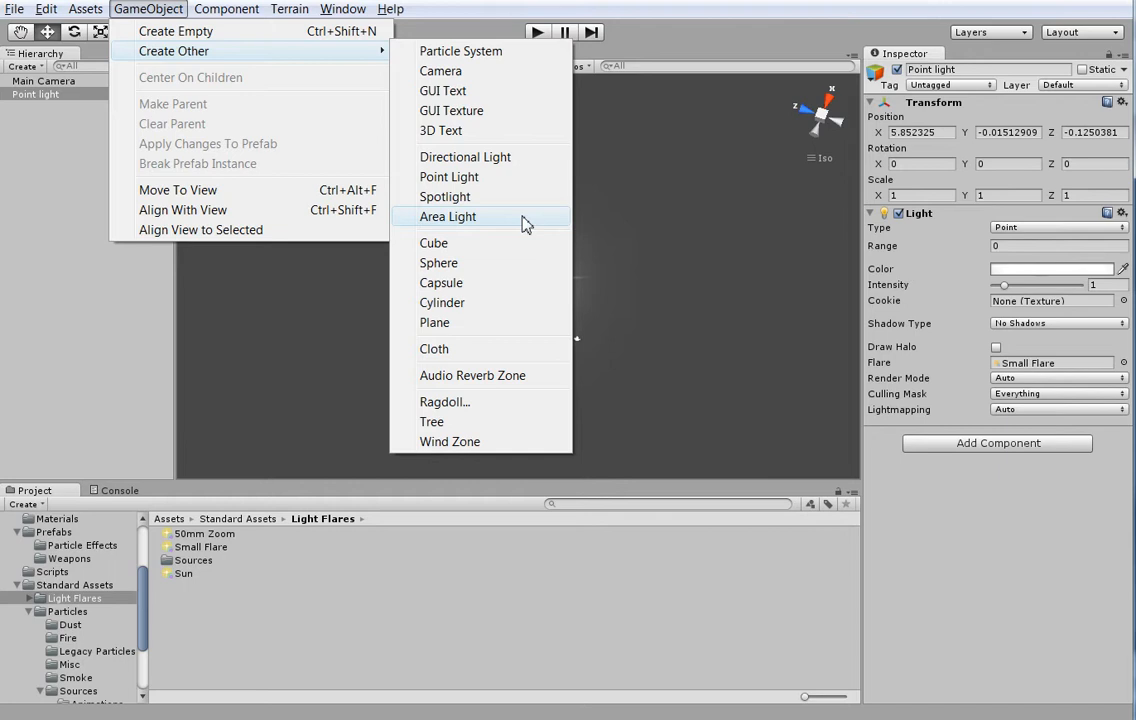
{"action": "mouse_move", "coordinate": [490, 196]}
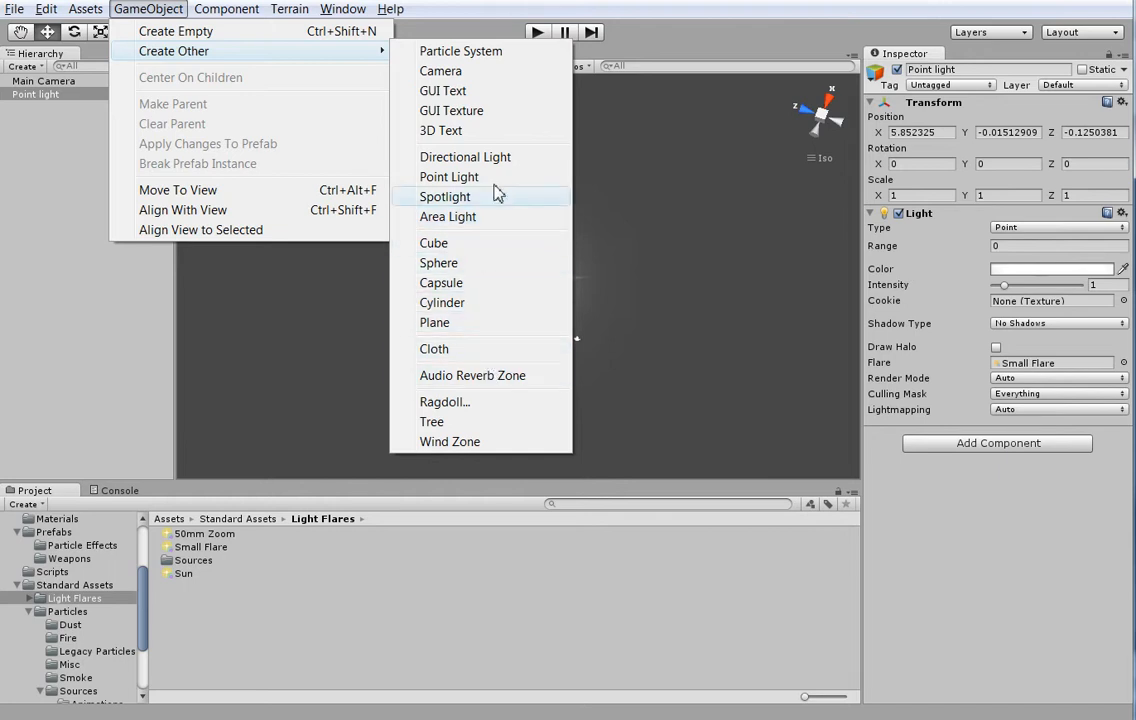
{"action": "left_click", "coordinate": [226, 8]}
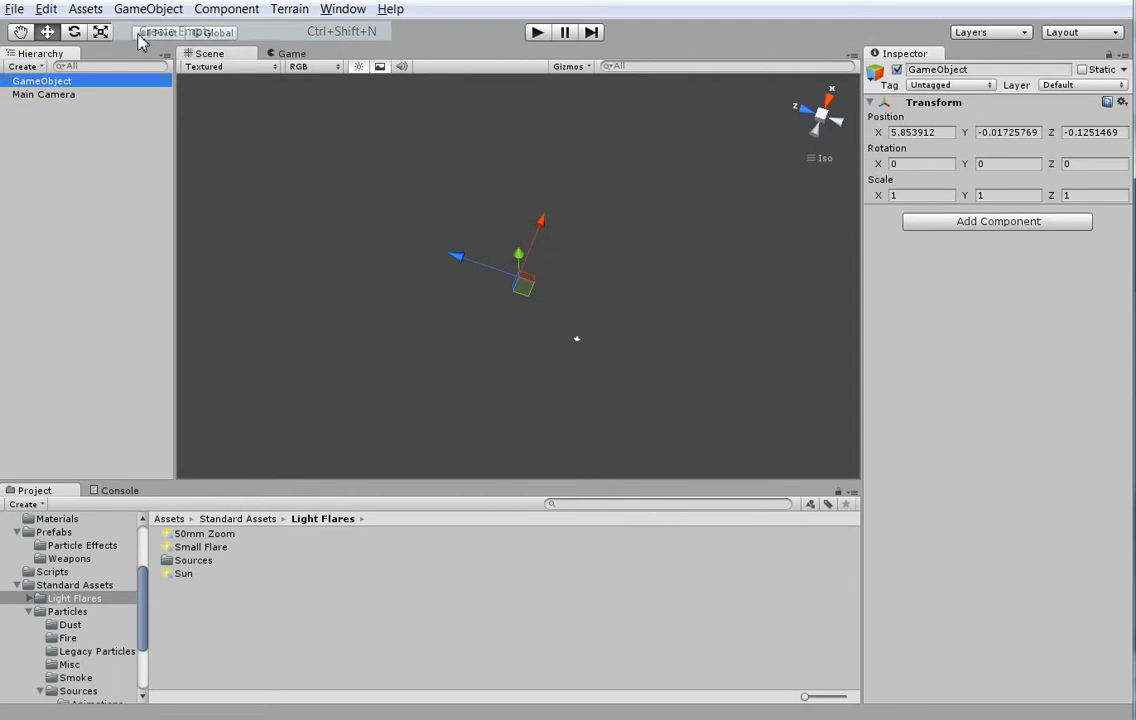
{"action": "left_click", "coordinate": [225, 8]}
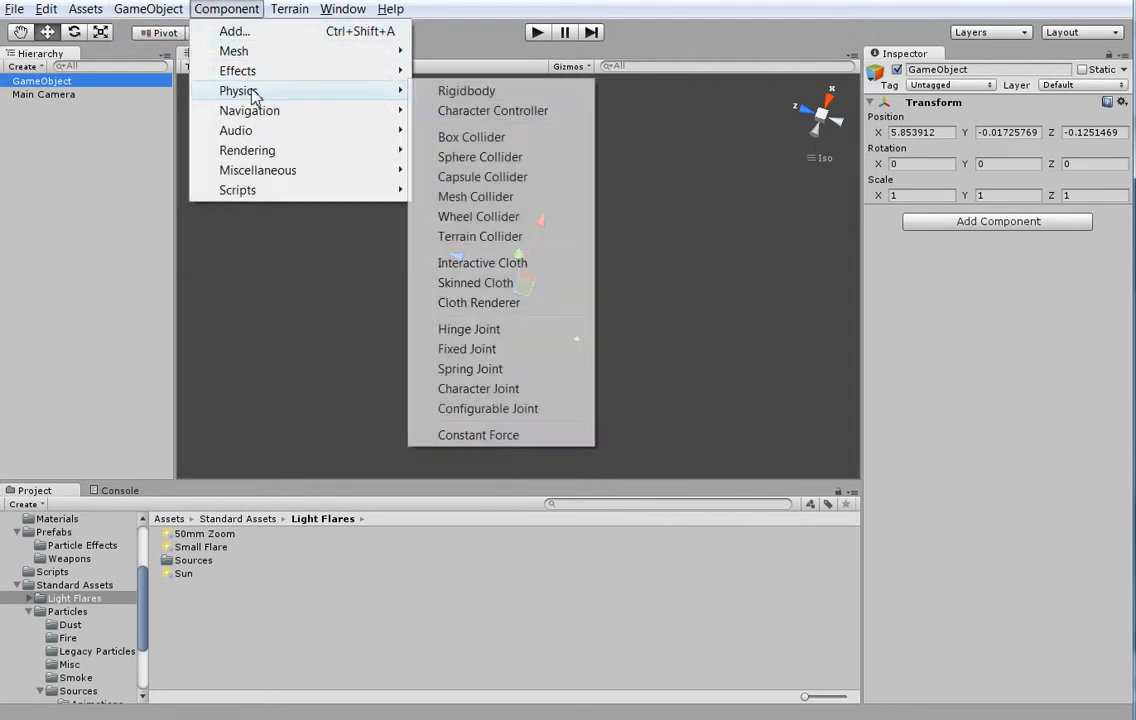
{"action": "mouse_move", "coordinate": [476, 196]}
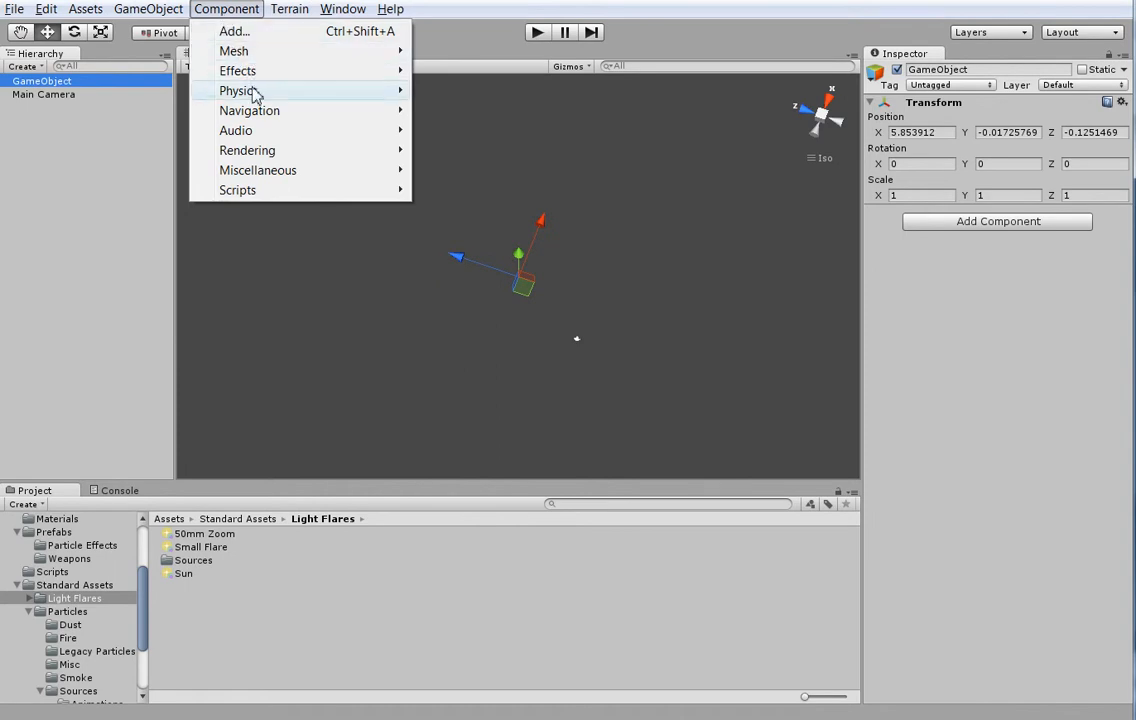
{"action": "mouse_move", "coordinate": [238, 70]}
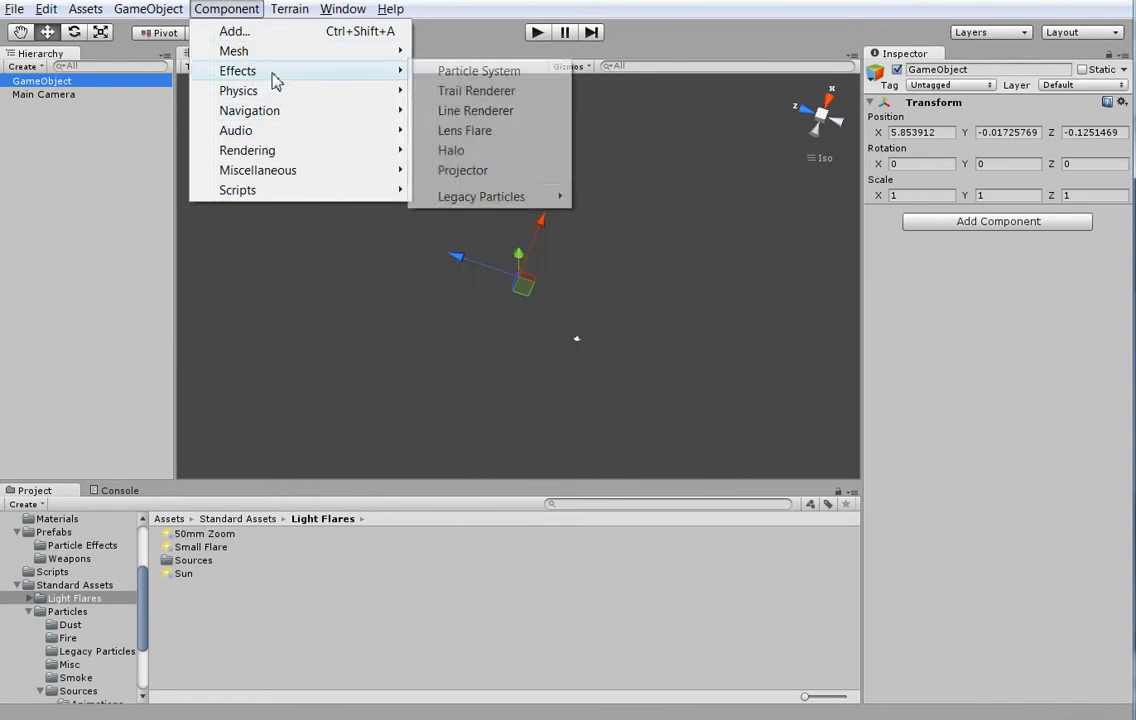
{"action": "left_click", "coordinate": [464, 130]}
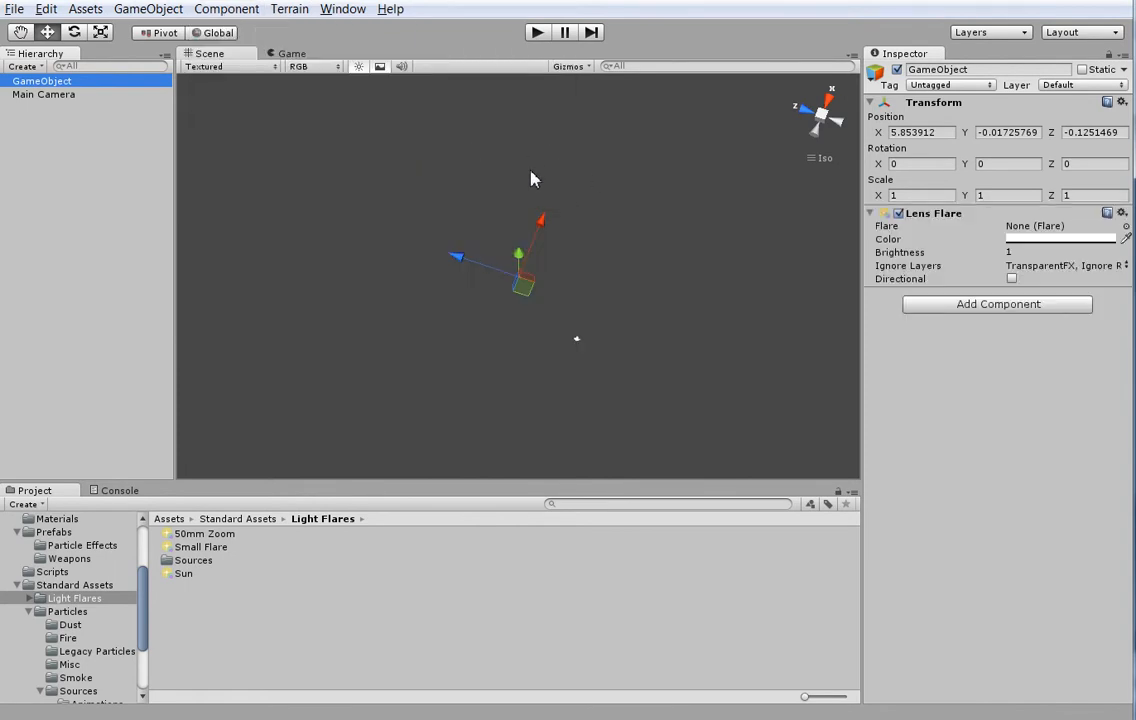
{"action": "mouse_move", "coordinate": [178, 560]}
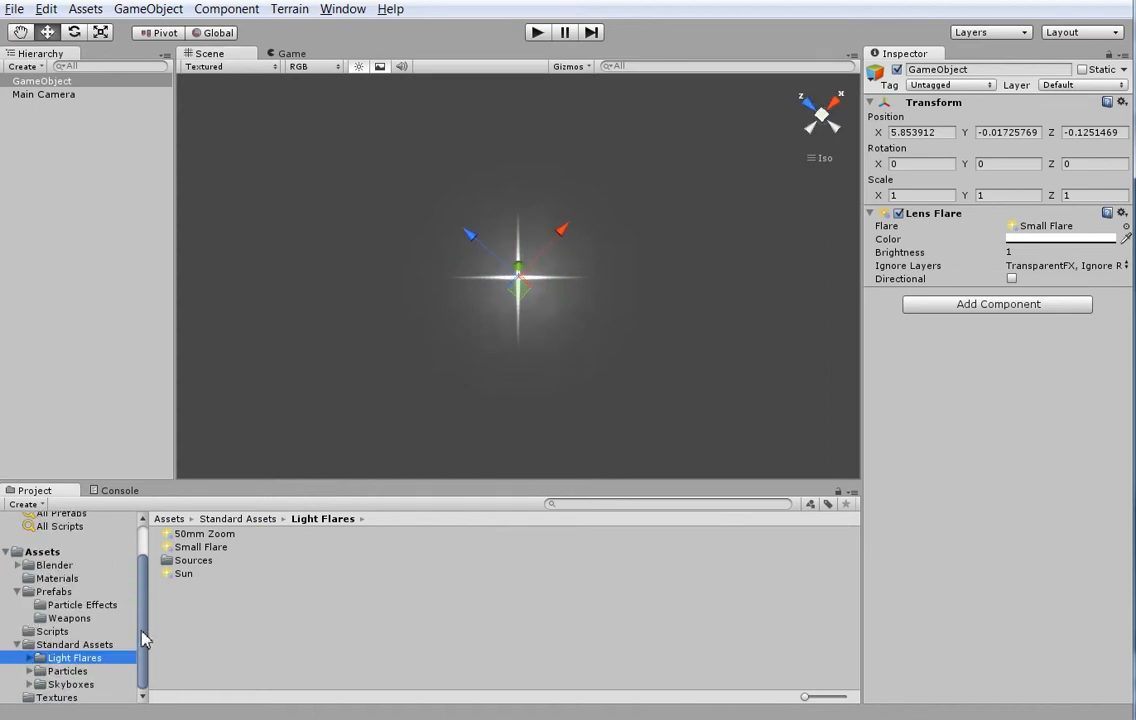
{"action": "mouse_move", "coordinate": [24, 632]}
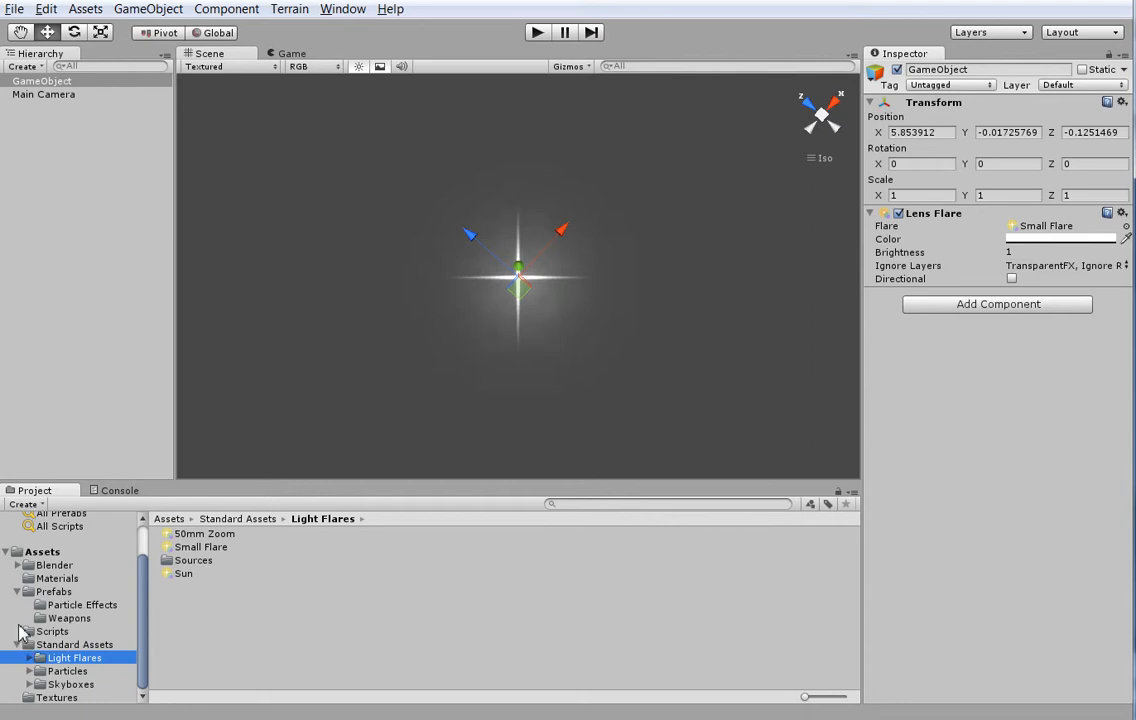
Create two new C# scripts, Star and StarMap, in the Scripts folder
{"action": "left_click", "coordinate": [52, 672]}
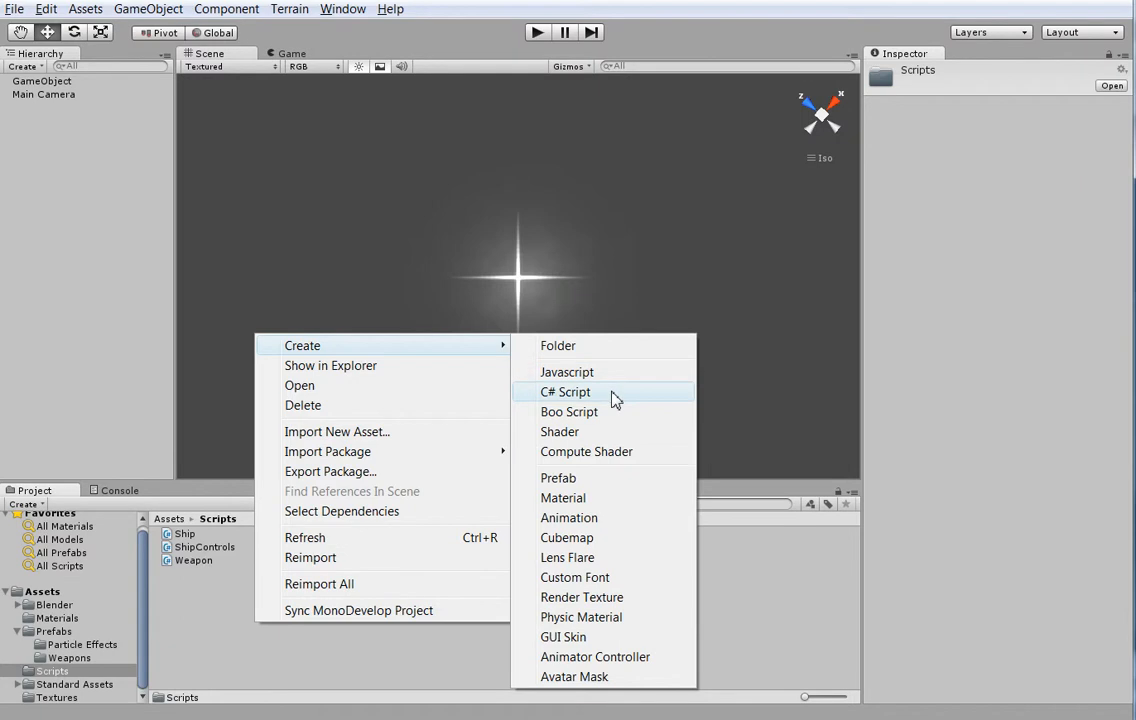
{"action": "left_click", "coordinate": [565, 390]}
{"action": "type", "text": "Star"}
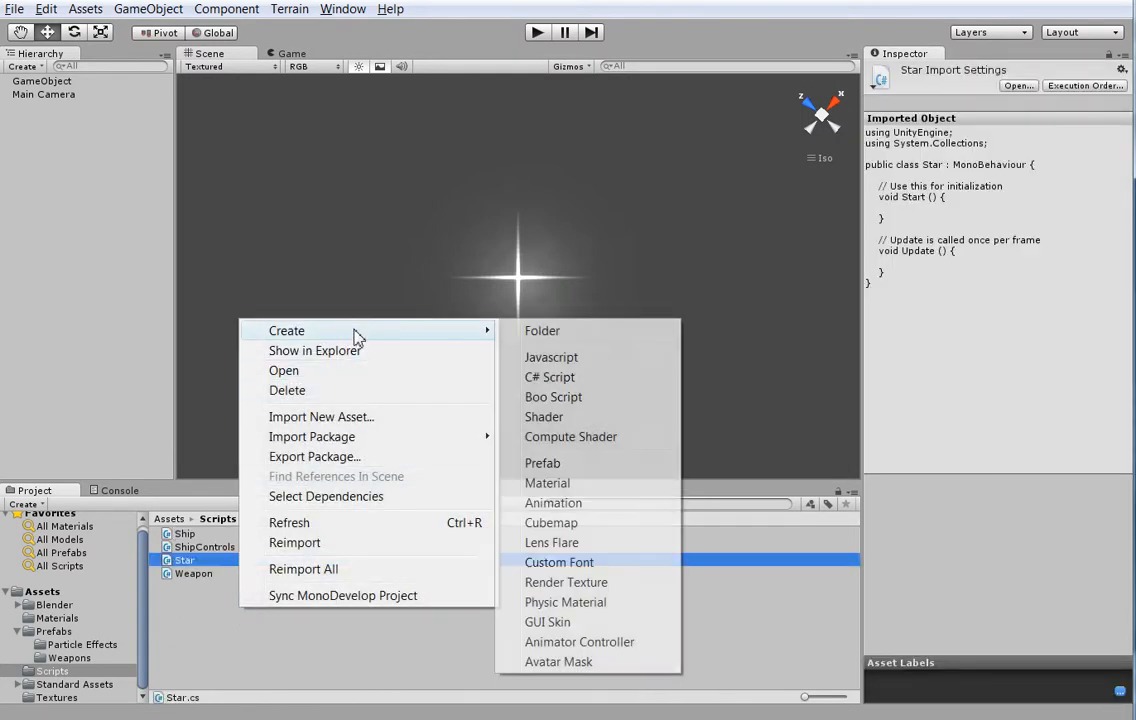
{"action": "left_click", "coordinate": [547, 376]}
{"action": "type", "text": "StarMap"}
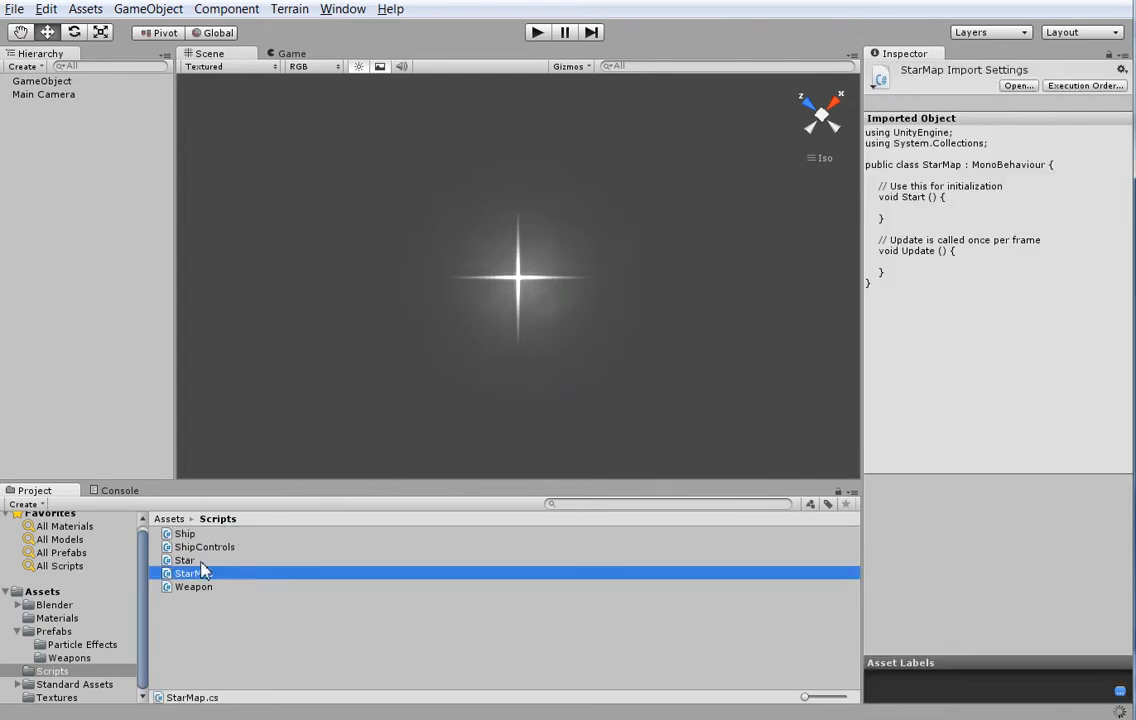
Attach the Star script to the flare object and StarMap to the Main Camera
{"action": "left_click", "coordinate": [184, 559]}
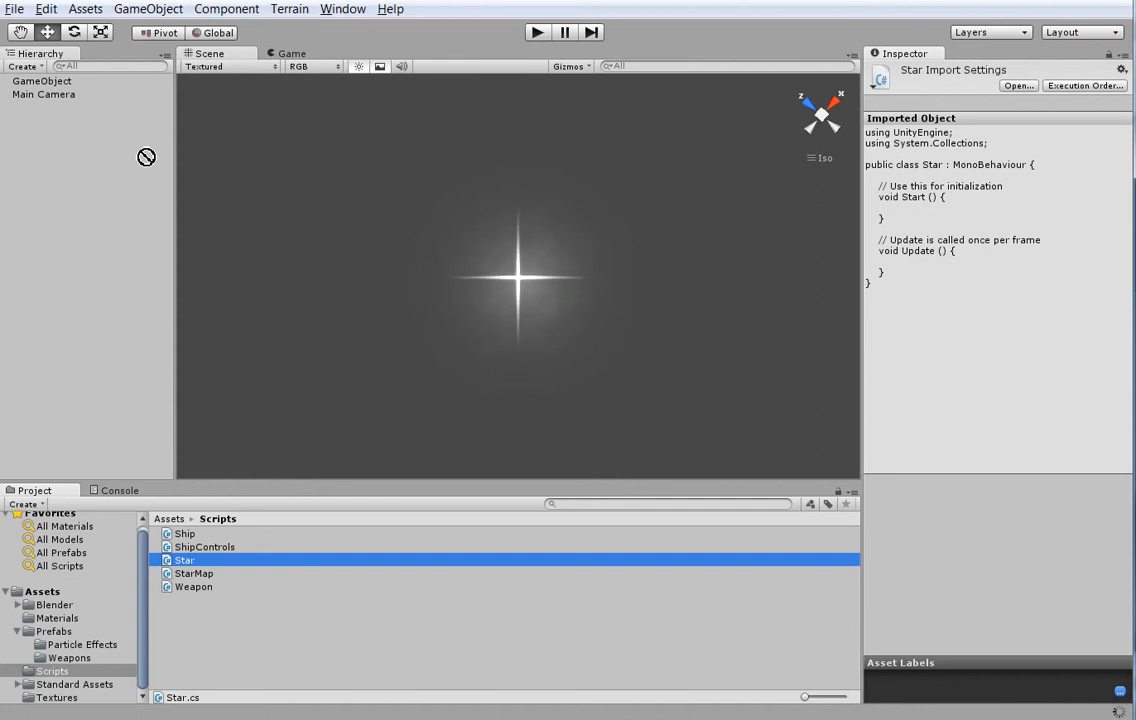
{"action": "left_click", "coordinate": [42, 80]}
{"action": "type", "text": "Star"}
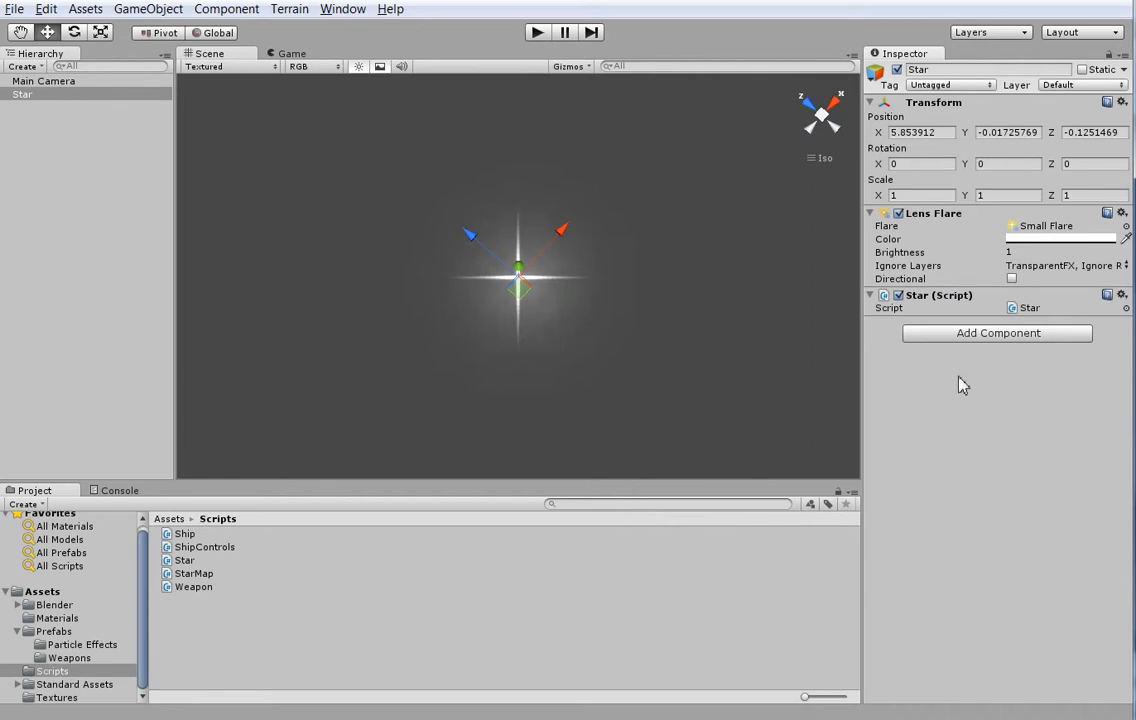
{"action": "mouse_move", "coordinate": [1021, 324]}
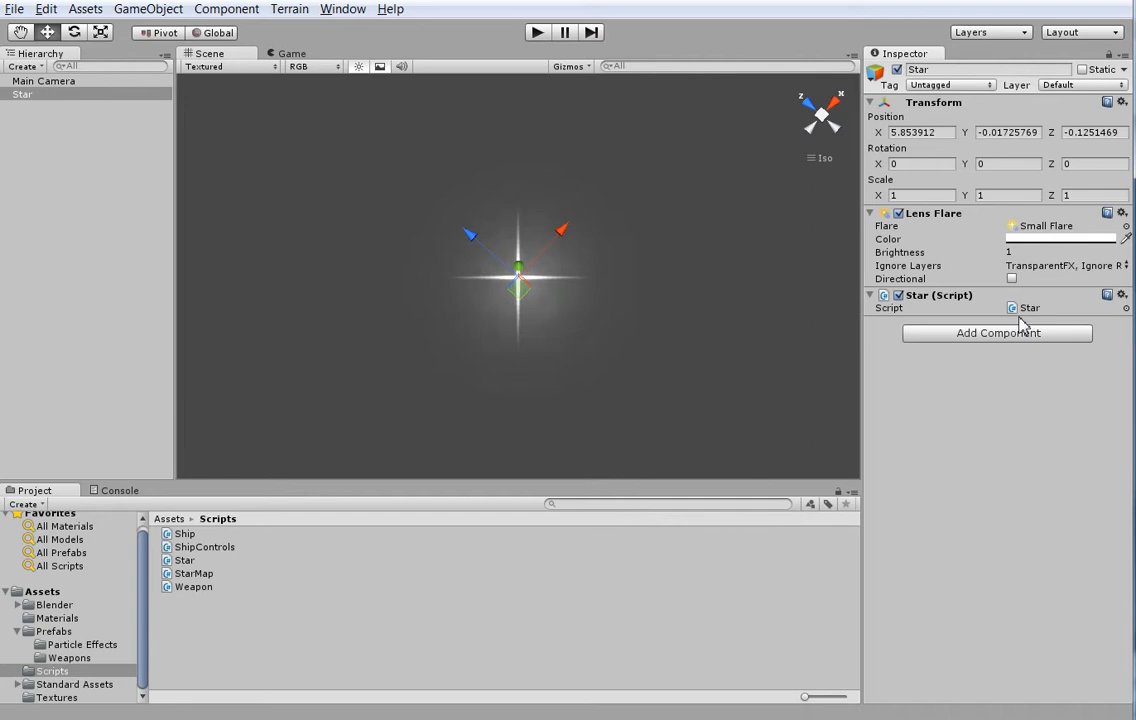
{"action": "mouse_move", "coordinate": [248, 535]}
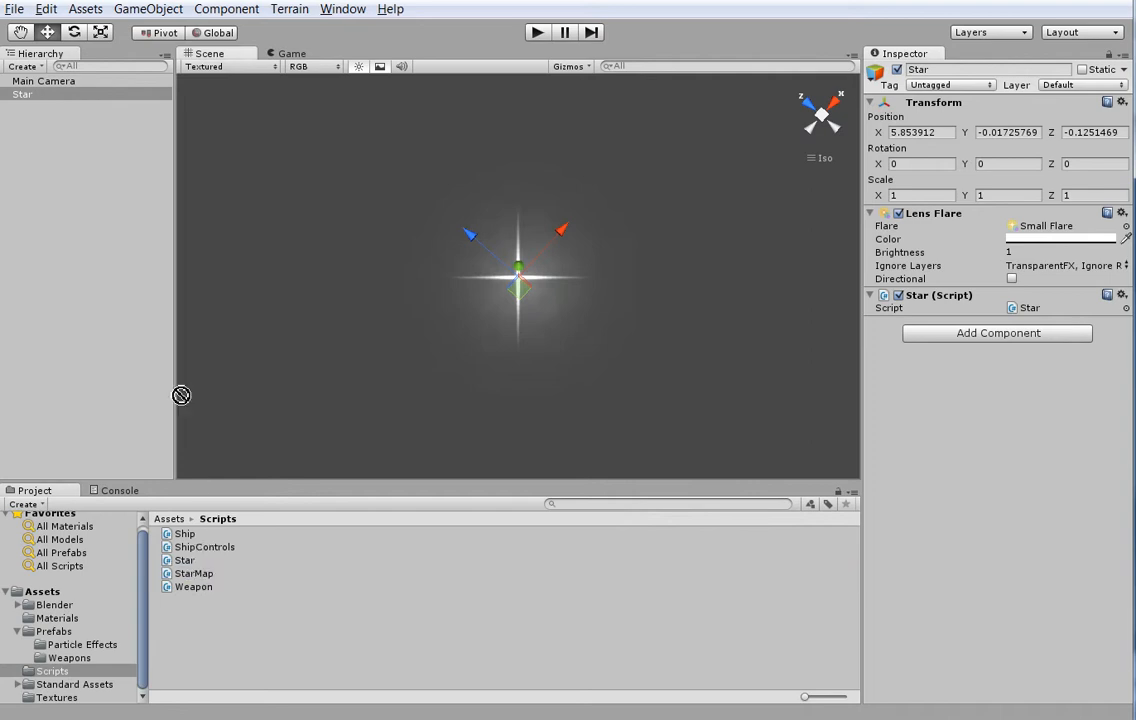
{"action": "left_click", "coordinate": [44, 80]}
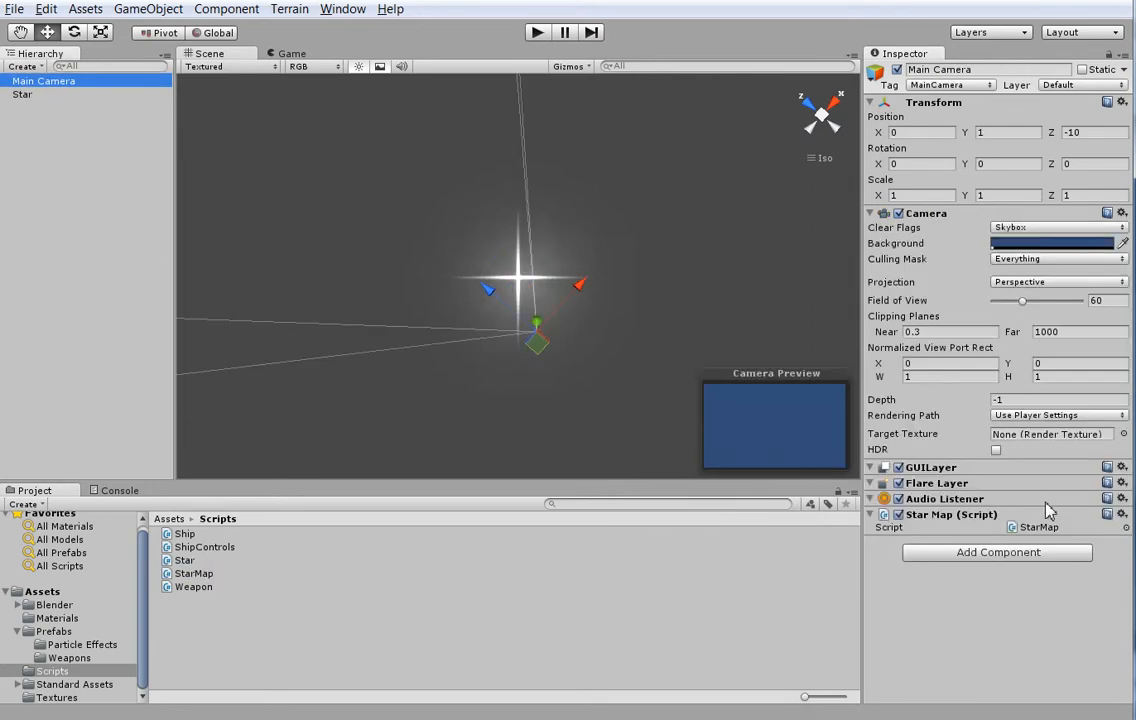
Declare a 'public Star starFab;' field in StarMap.cs
{"action": "left_click", "coordinate": [1040, 528]}
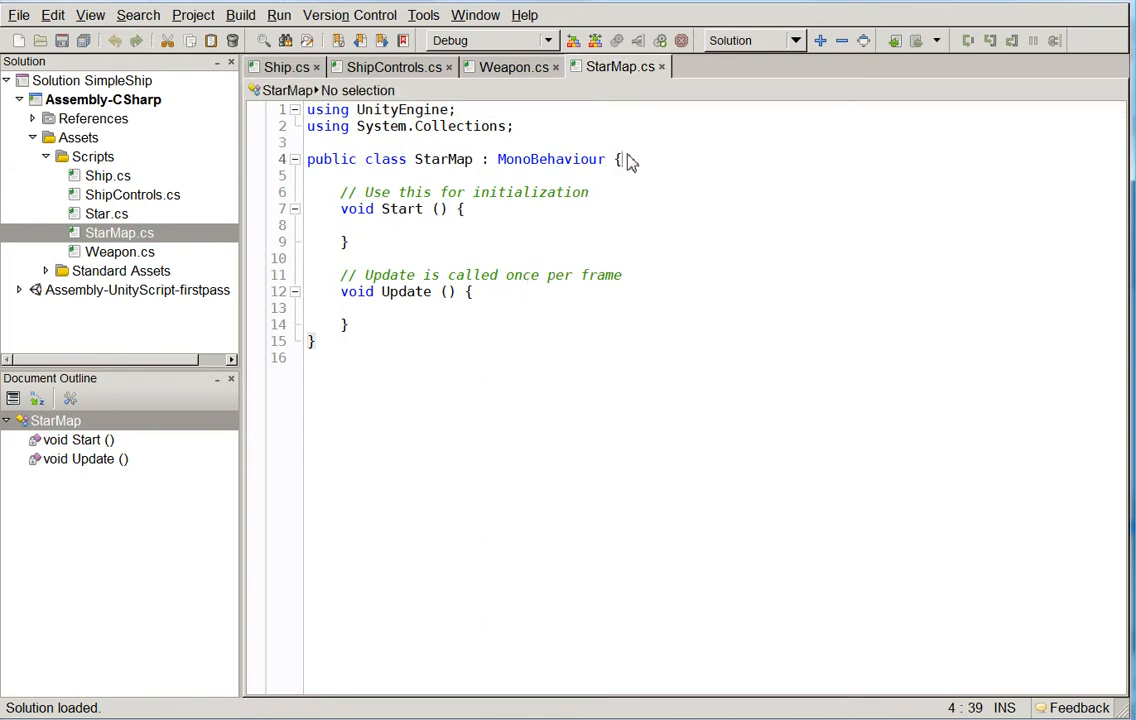
{"action": "type", "text": "public Star star"}
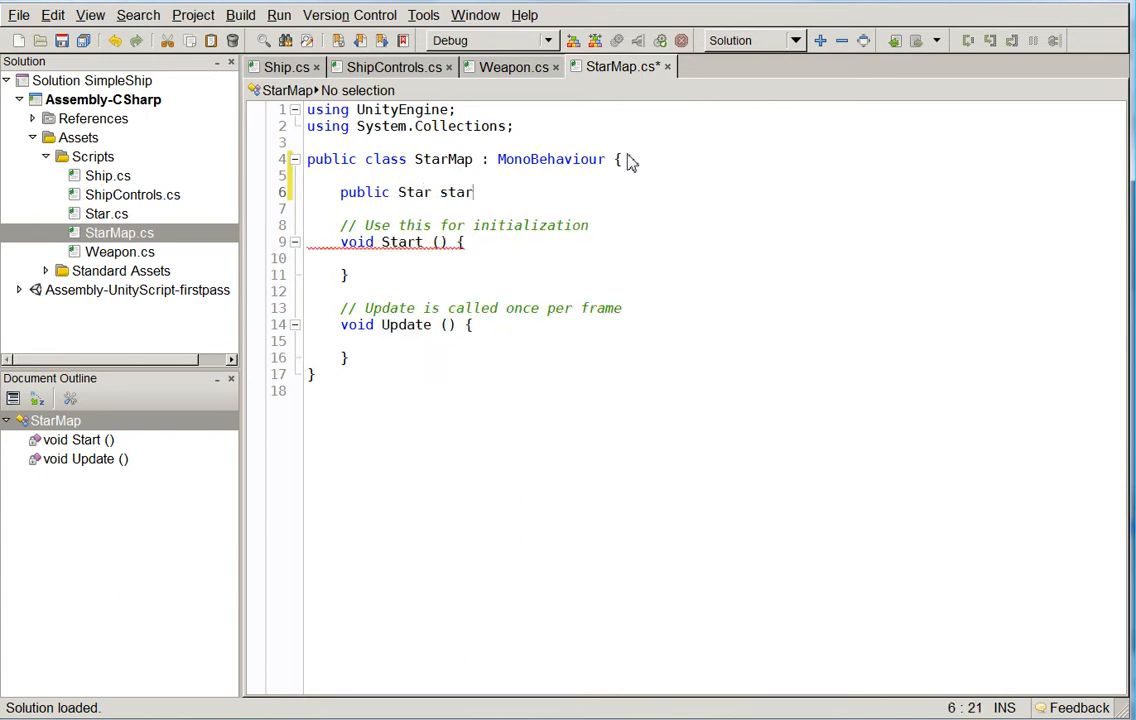
{"action": "type", "text": "Fab;"}
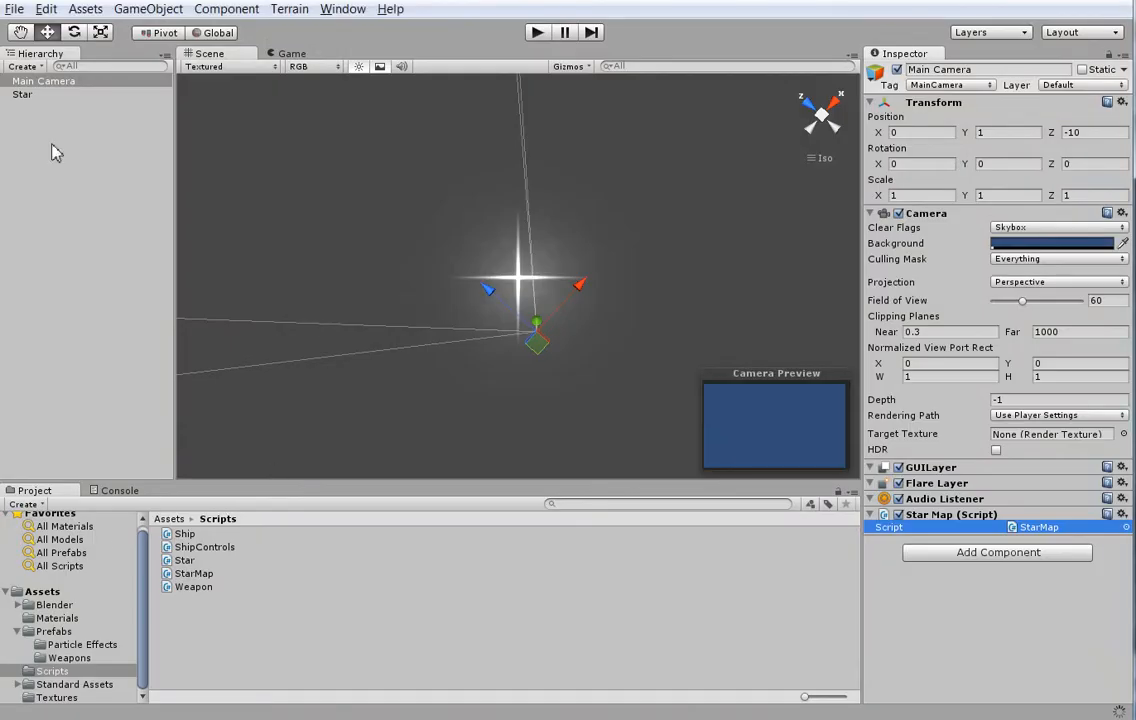
Store the Star object as a prefab and assign it to Main Camera's Star Fab slot
{"action": "left_click", "coordinate": [54, 632]}
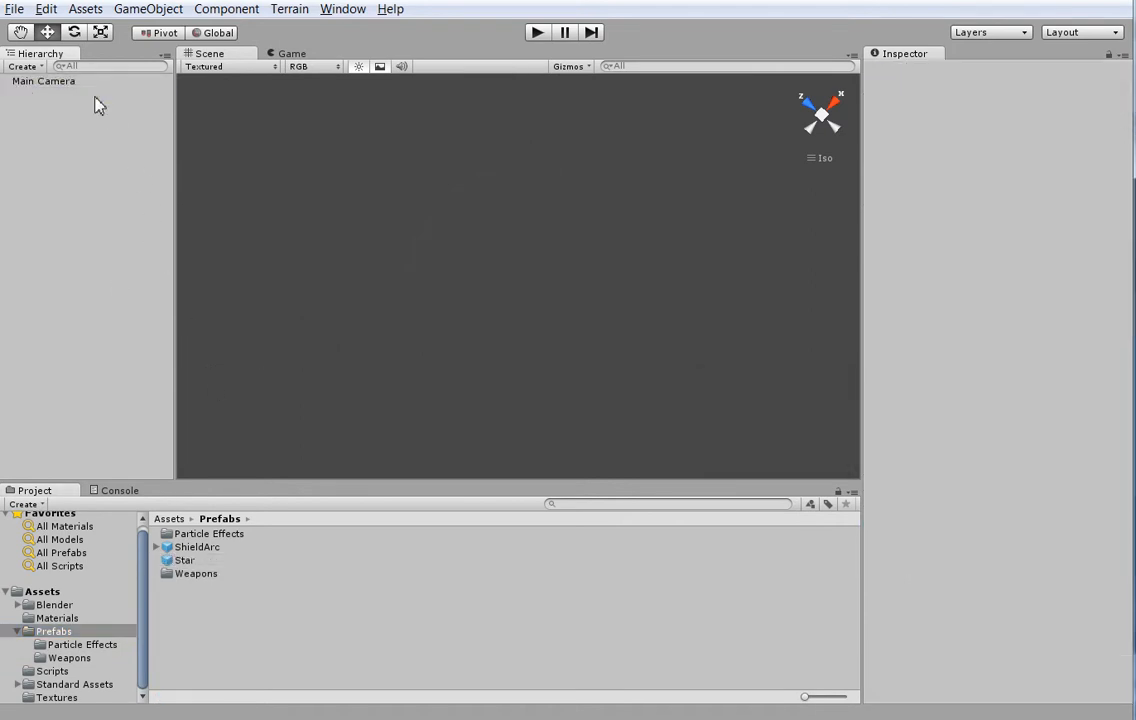
{"action": "left_click", "coordinate": [44, 80]}
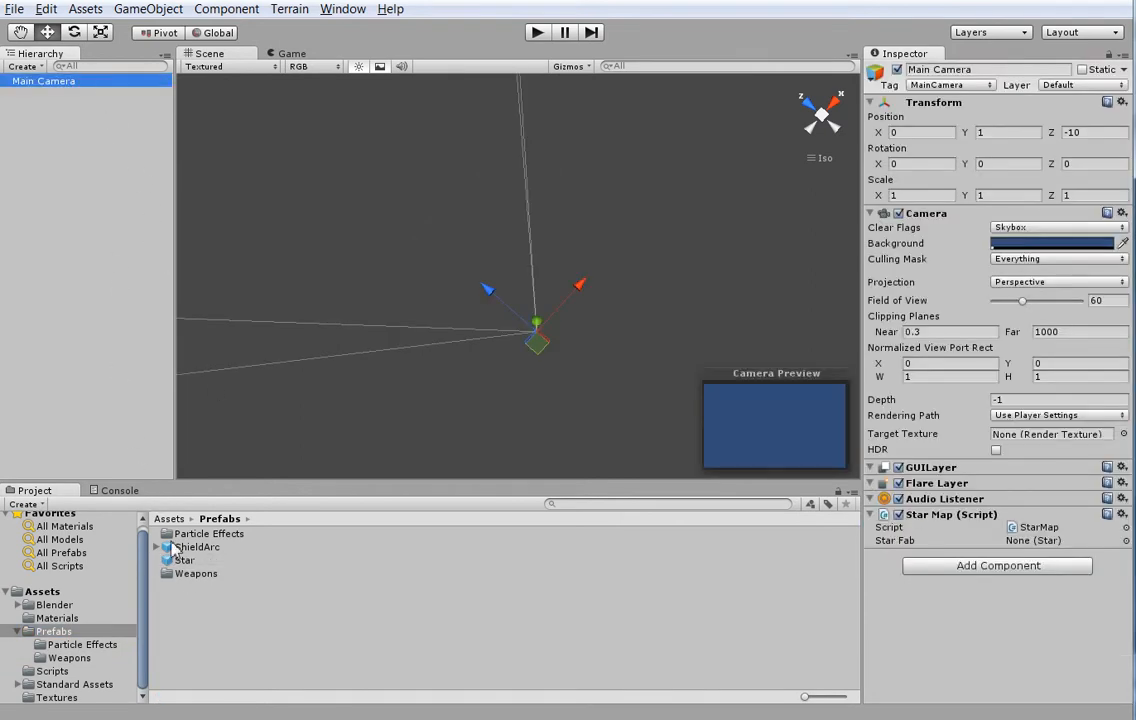
{"action": "left_click", "coordinate": [1063, 540]}
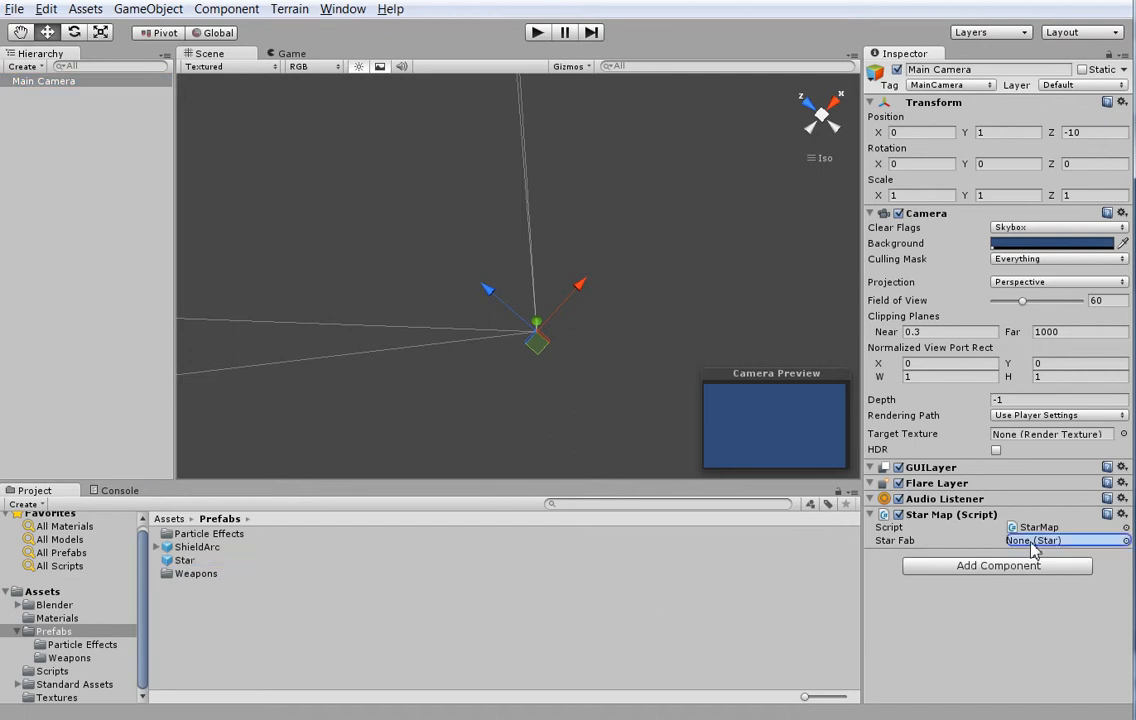
{"action": "left_click", "coordinate": [1064, 540]}
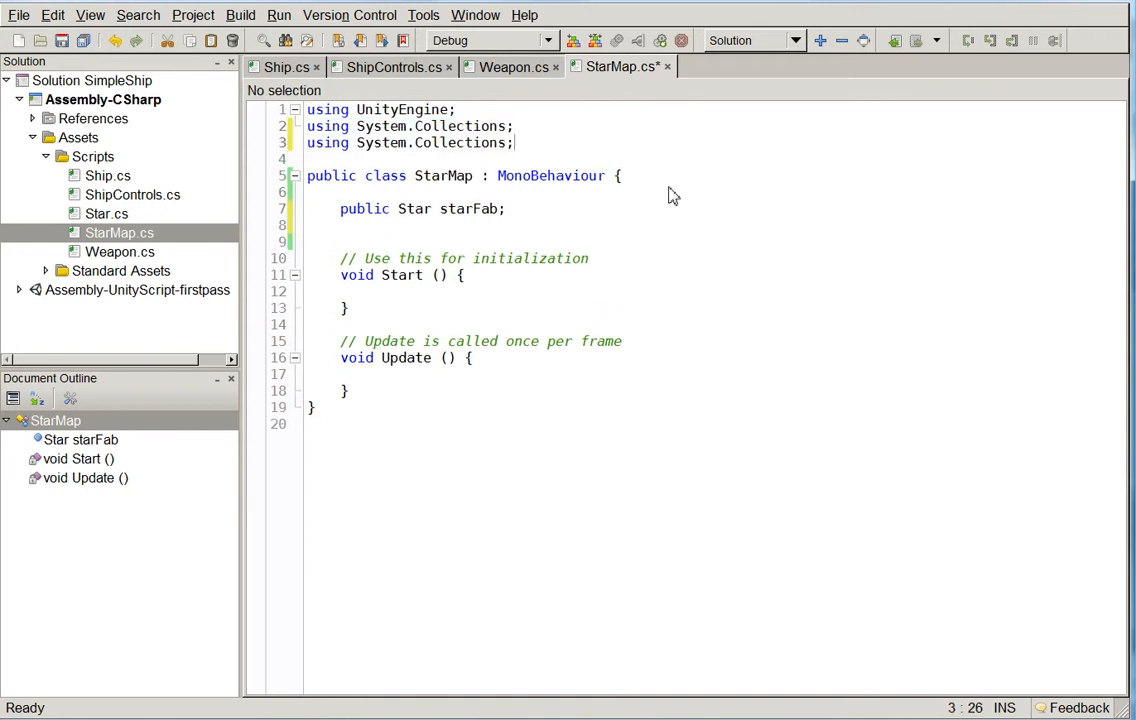
Import System.Collections.Generic and declare an empty List<Star> stars field
{"action": "type", "text": ".Generic"}
{"action": "type", "text": "public List"}
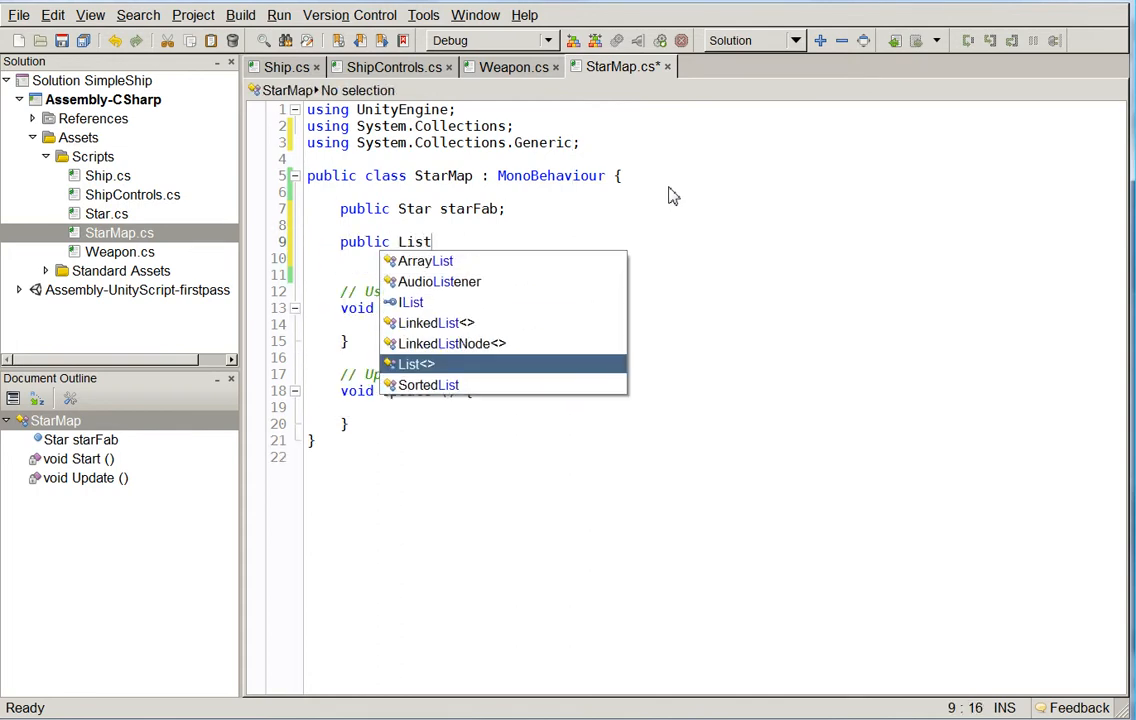
{"action": "type", "text": "<Star> stars = new"}
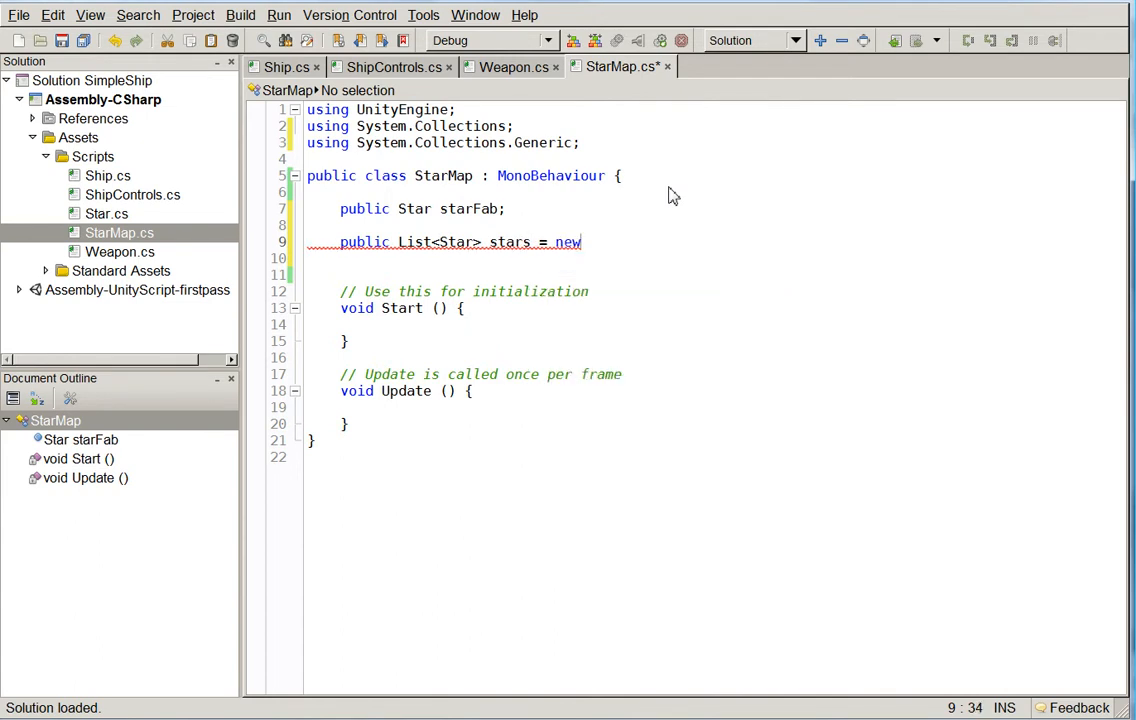
{"action": "type", "text": "List<Star>();"}
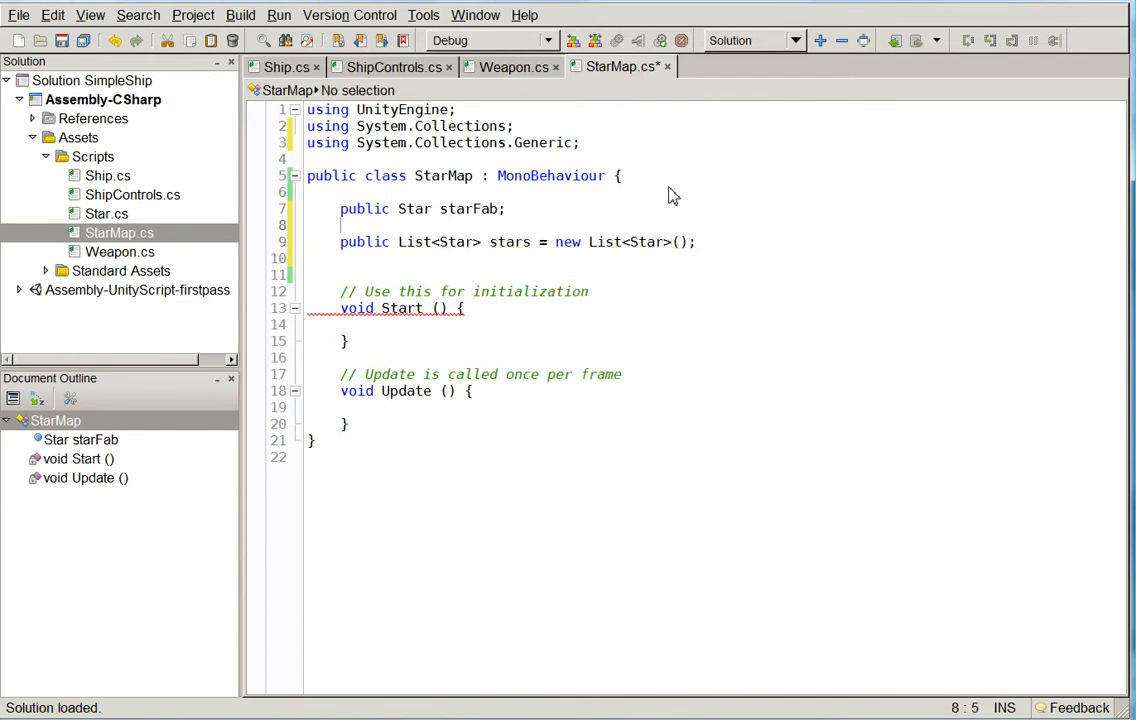
Declare starMapBounds as new Rect(-100, -100, 200, 200) and numStars = 100
{"action": "type", "text": "poub"}
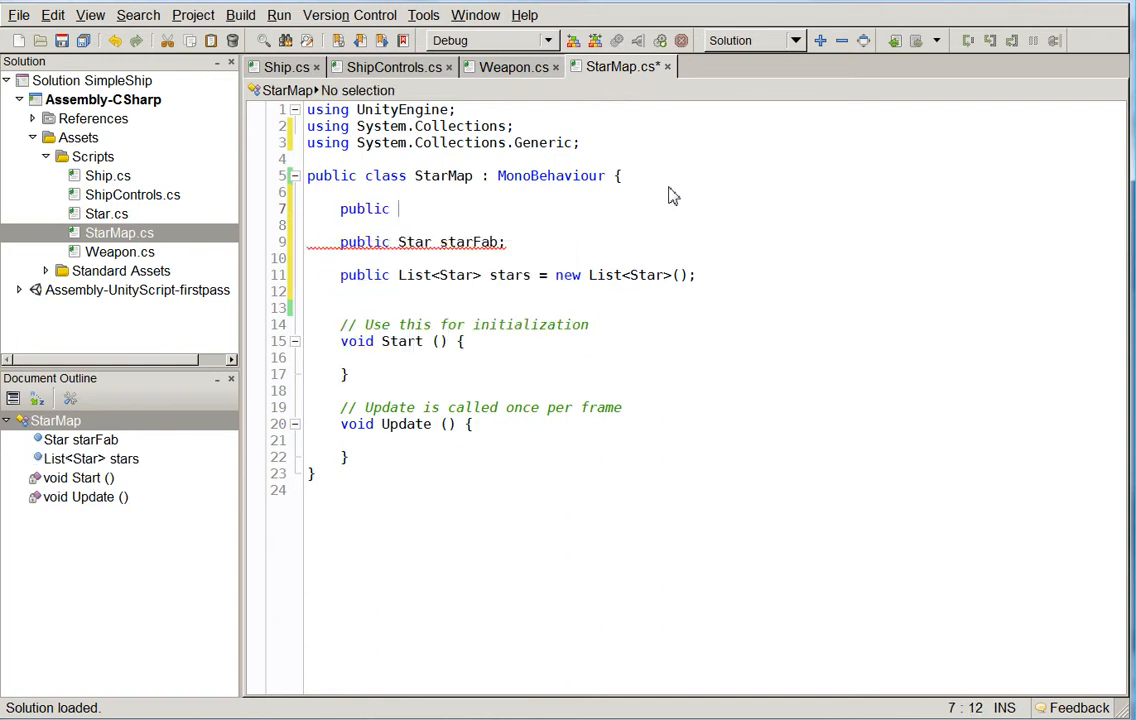
{"action": "type", "text": "Rect sta"}
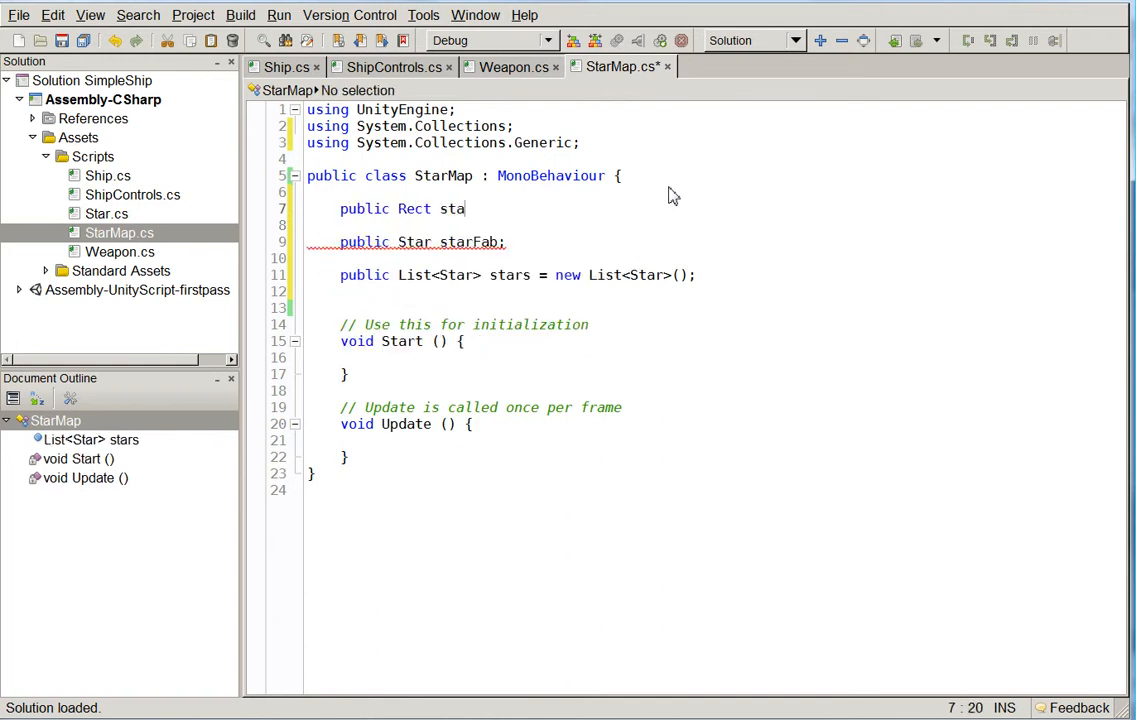
{"action": "type", "text": "rMapBou"}
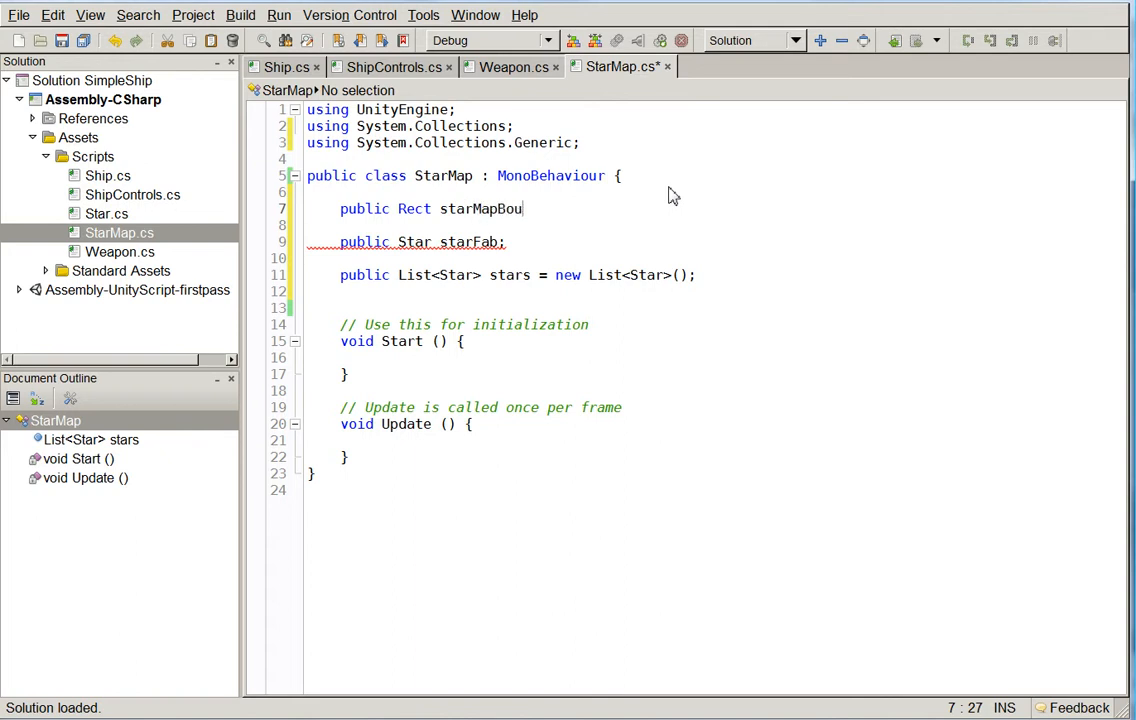
{"action": "type", "text": "nds = new Rect("}
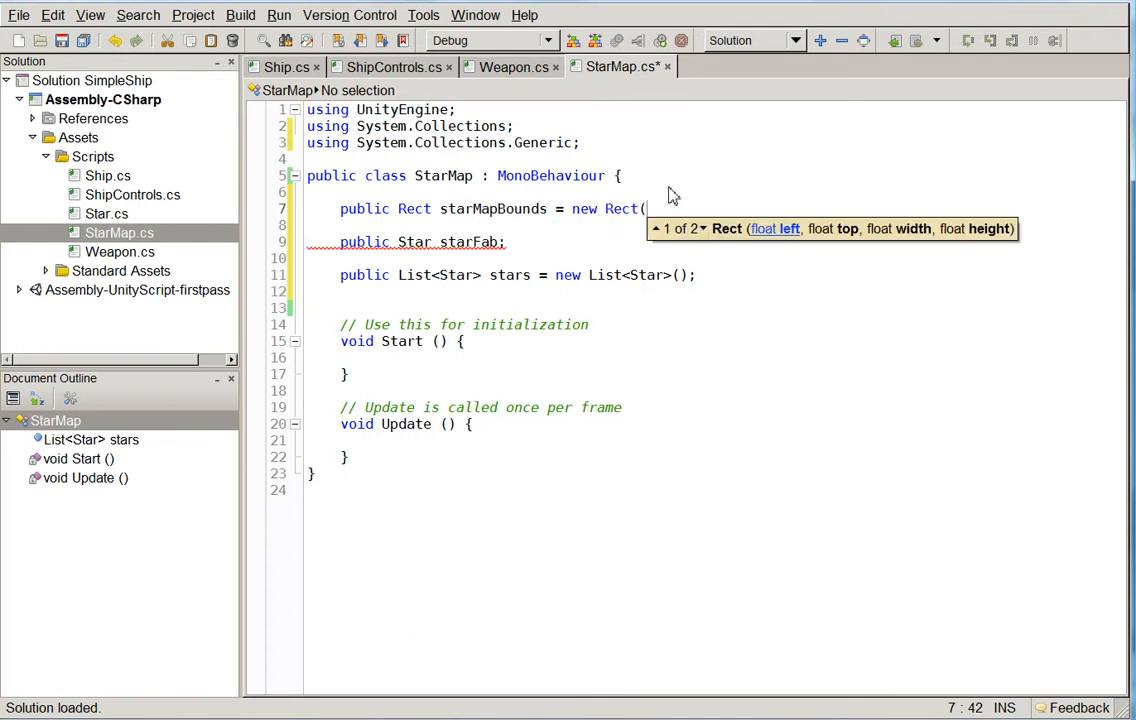
{"action": "type", "text": "-100"}
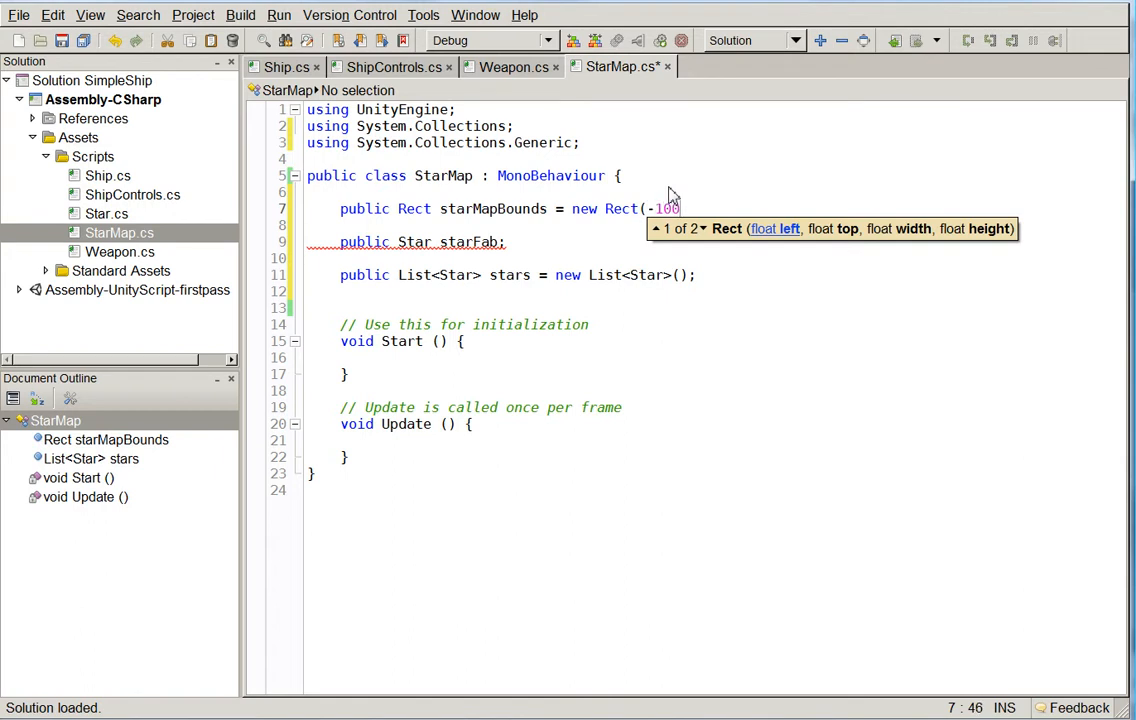
{"action": "type", "text": ", -100"}
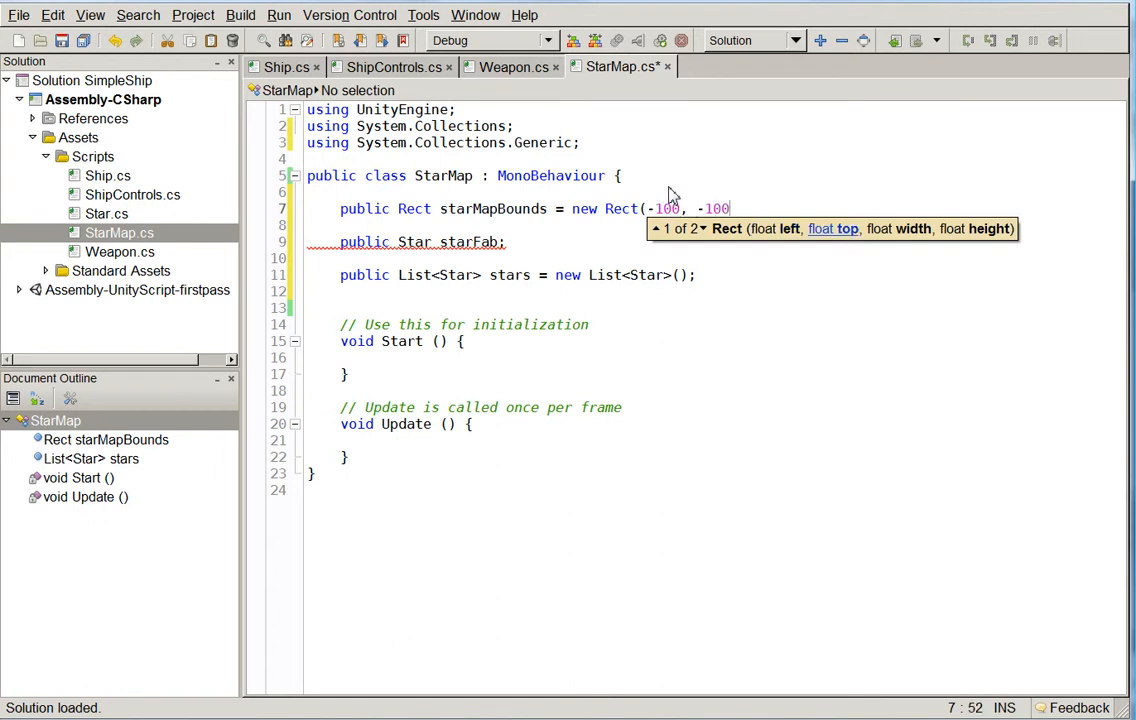
{"action": "type", "text": ", 200, 200"}
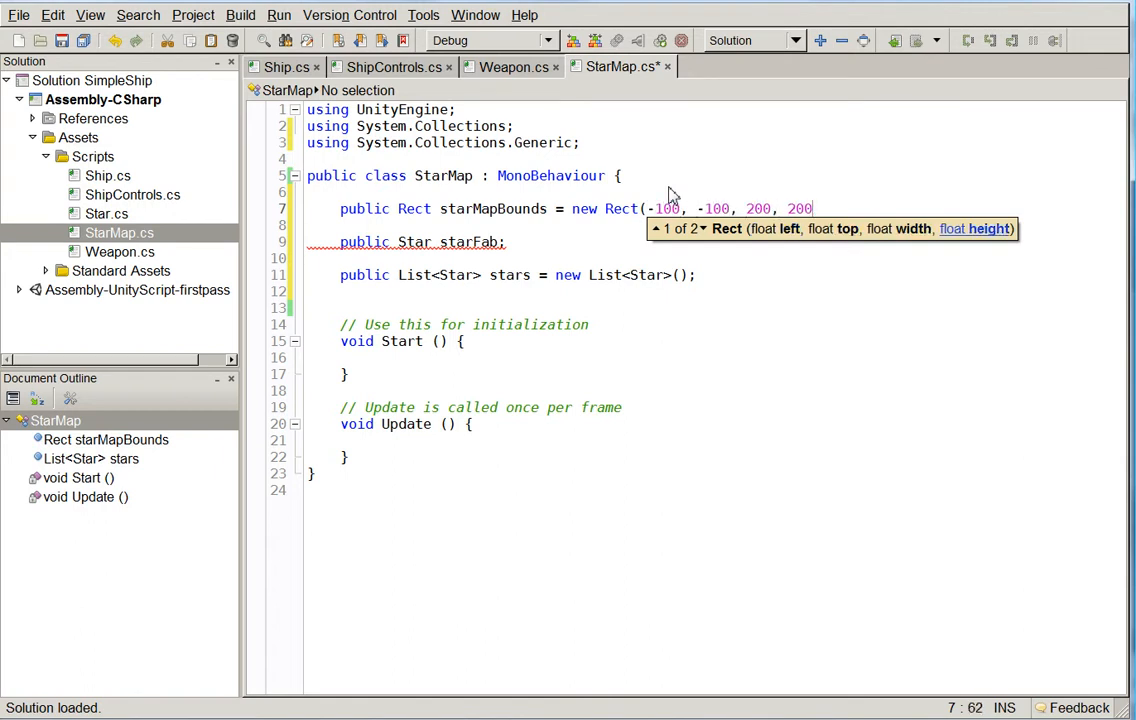
{"action": "type", "text": "pub"}
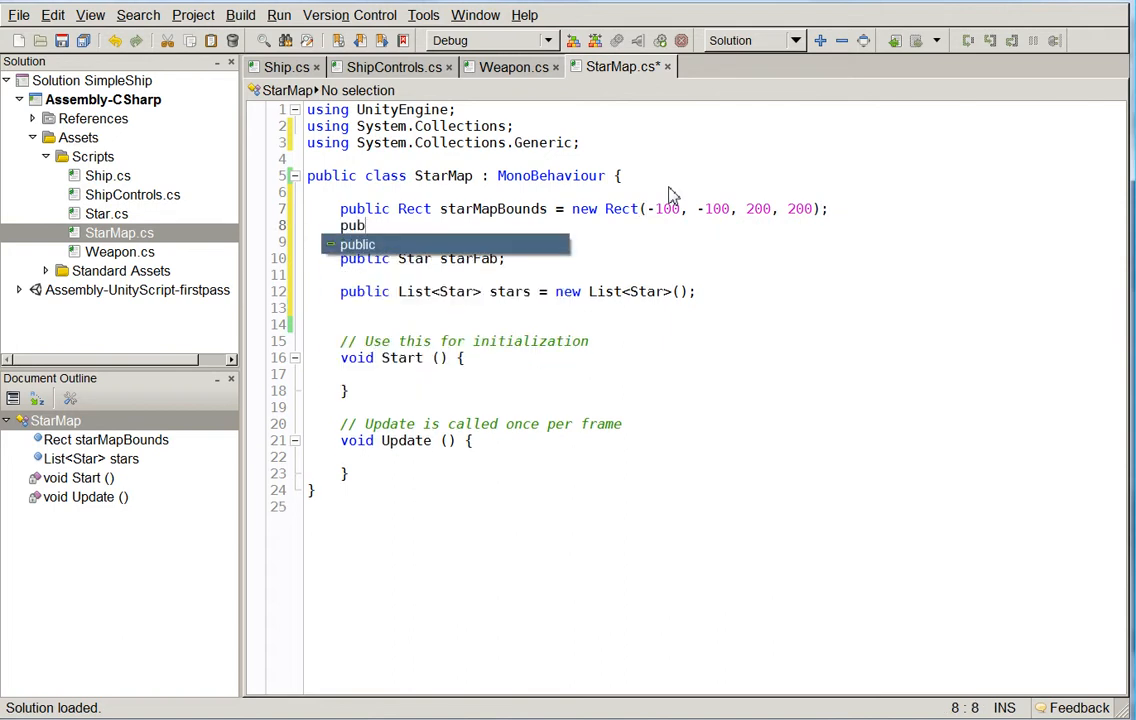
{"action": "type", "text": "lic int numSta"}
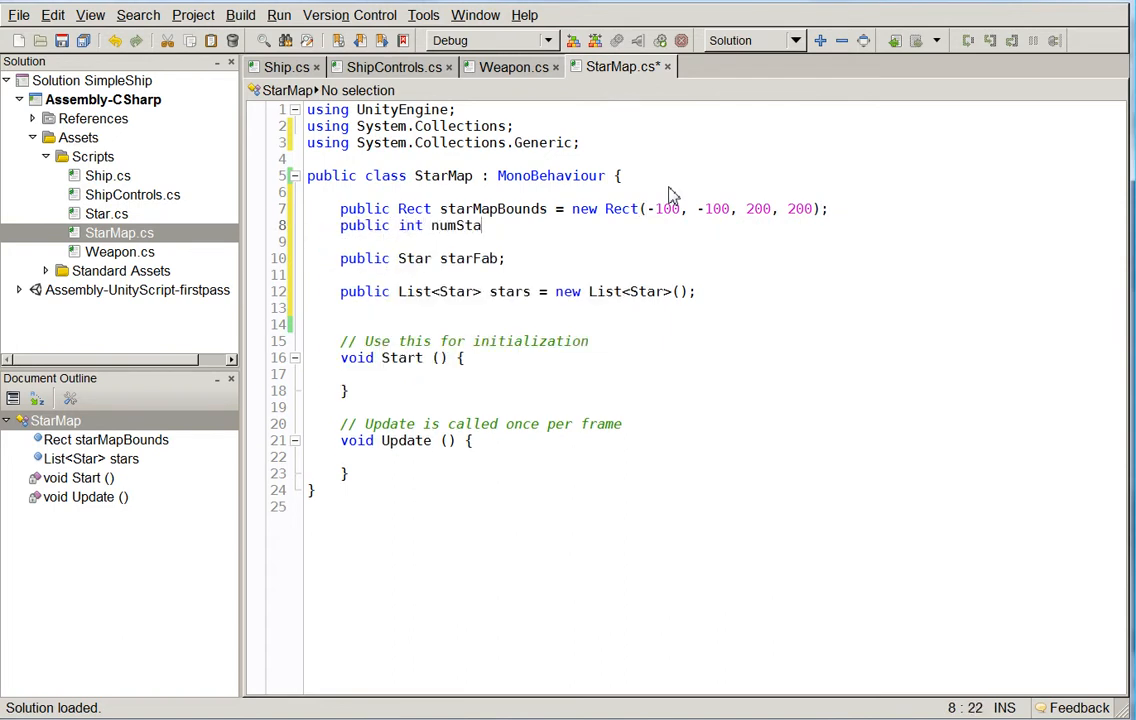
{"action": "type", "text": "rs = 100;"}
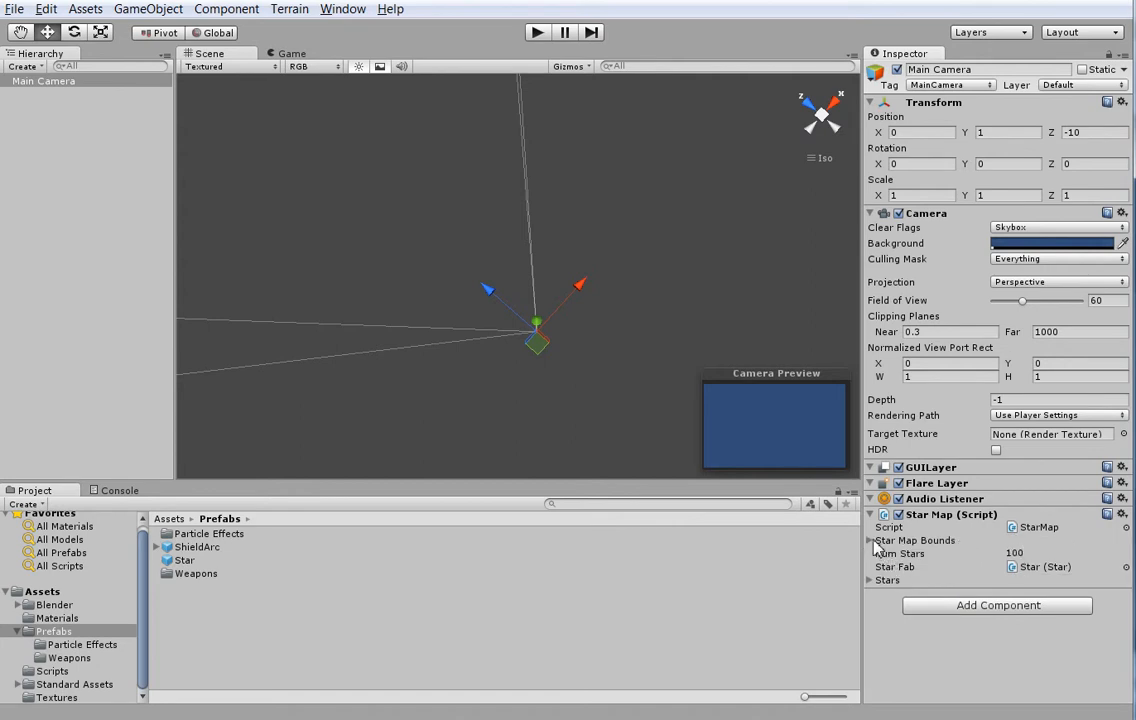
Check the Star Map fields in the Inspector and return to StarMap.cs at numStars
{"action": "left_click", "coordinate": [916, 540]}
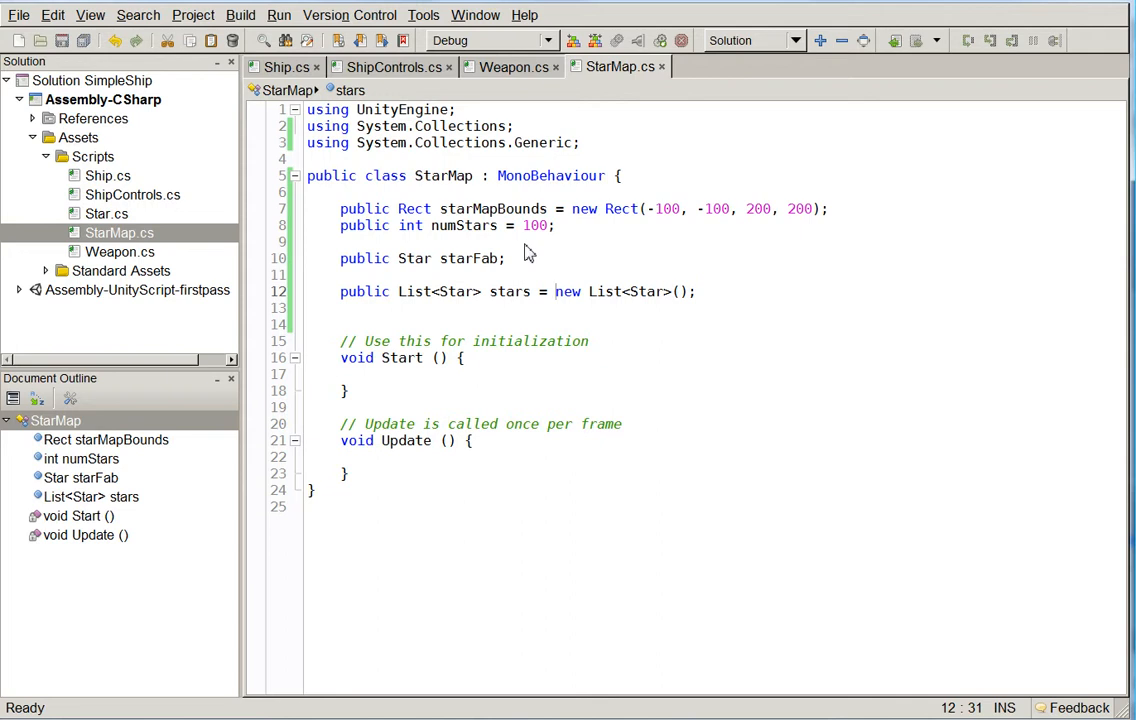
{"action": "left_click", "coordinate": [538, 224]}
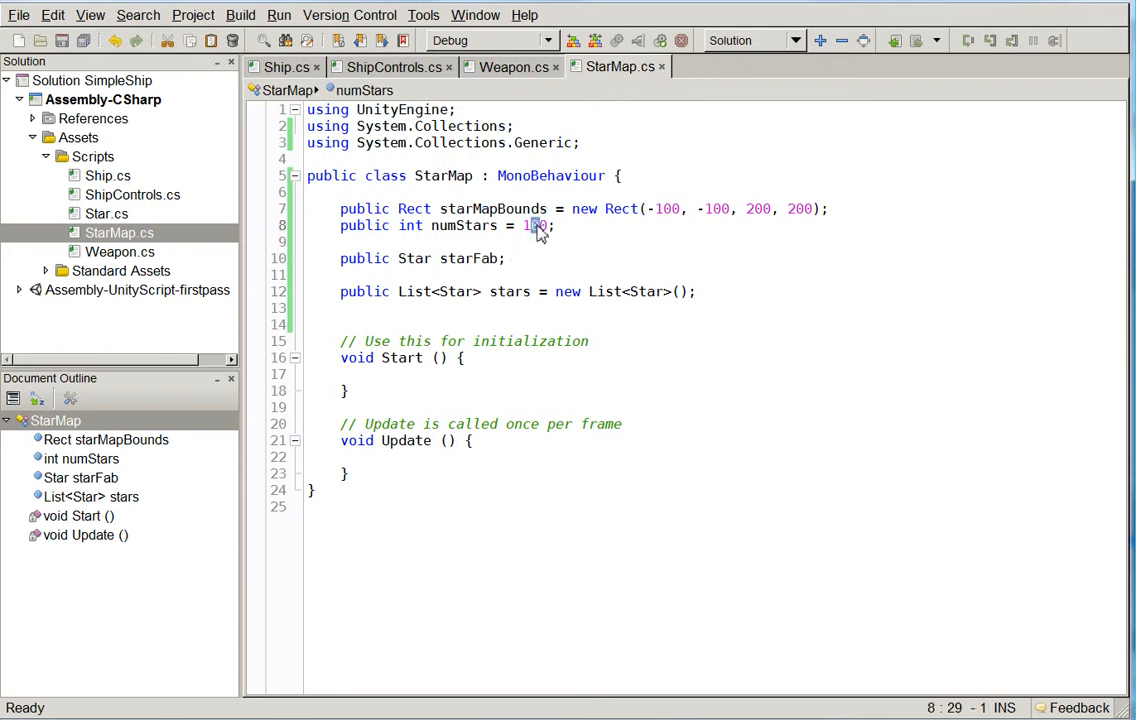
{"action": "mouse_move", "coordinate": [584, 232]}
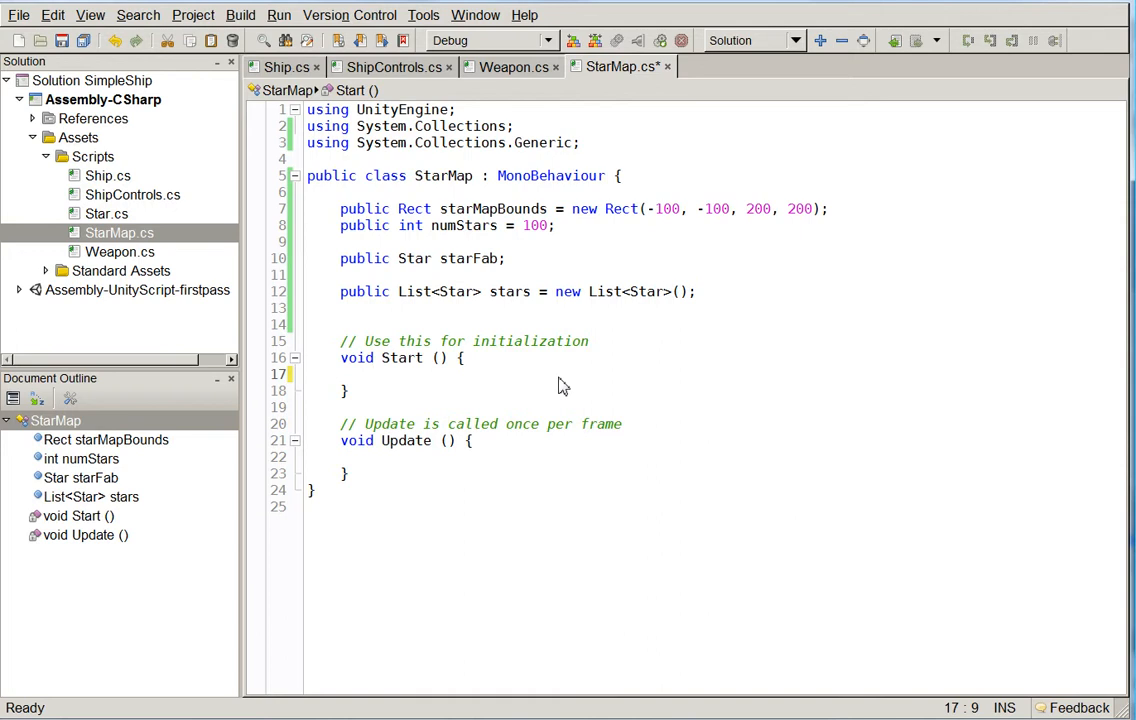
Write a for loop in Start over numStars creating Star newStar = (Star)Instantiate(starFab)
{"action": "type", "text": "public int a = 0; a"}
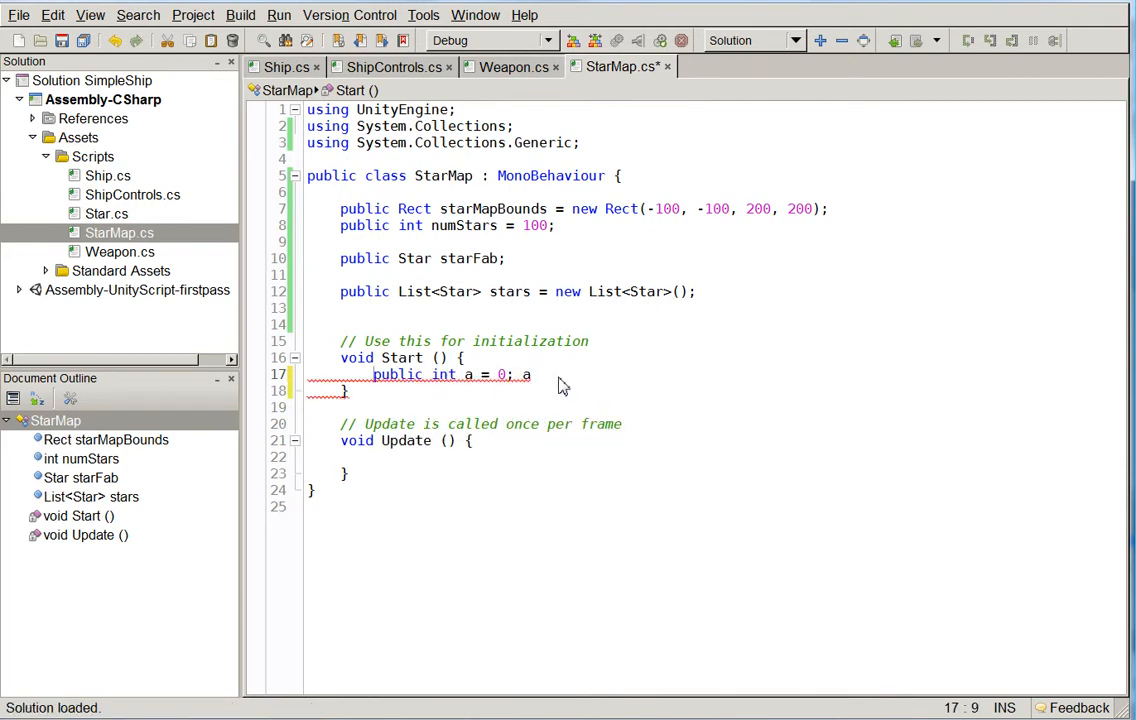
{"action": "type", "text": "for"}
{"action": "type", "text": "S"}
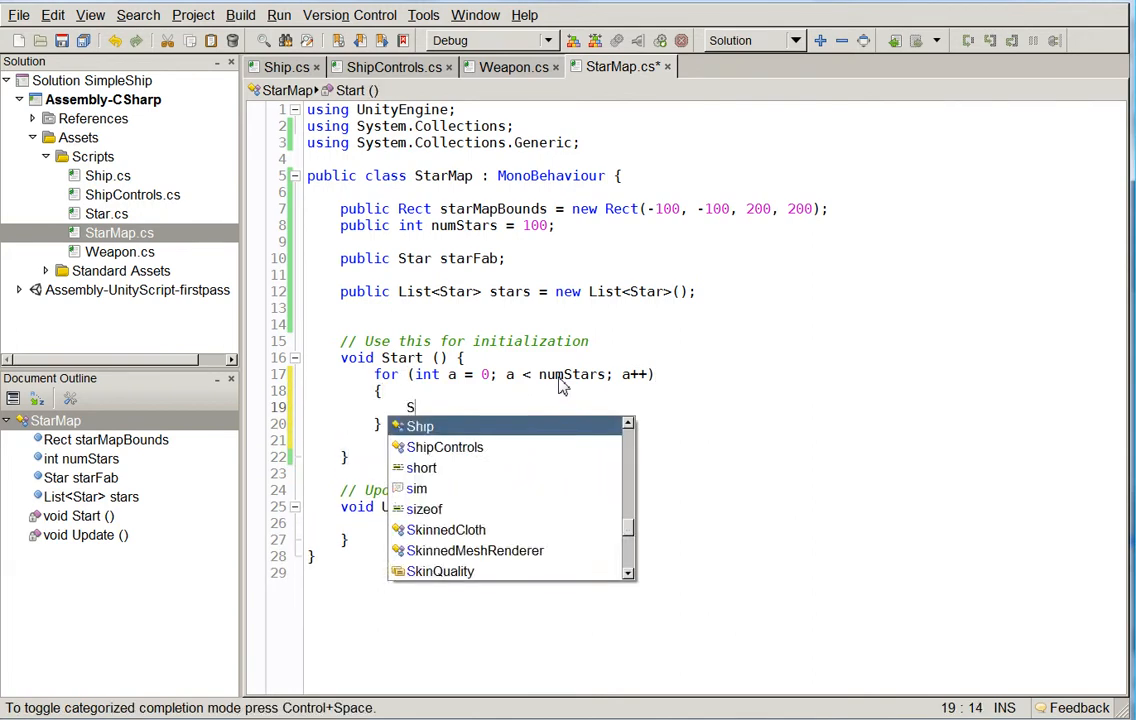
{"action": "type", "text": "tar newStar"}
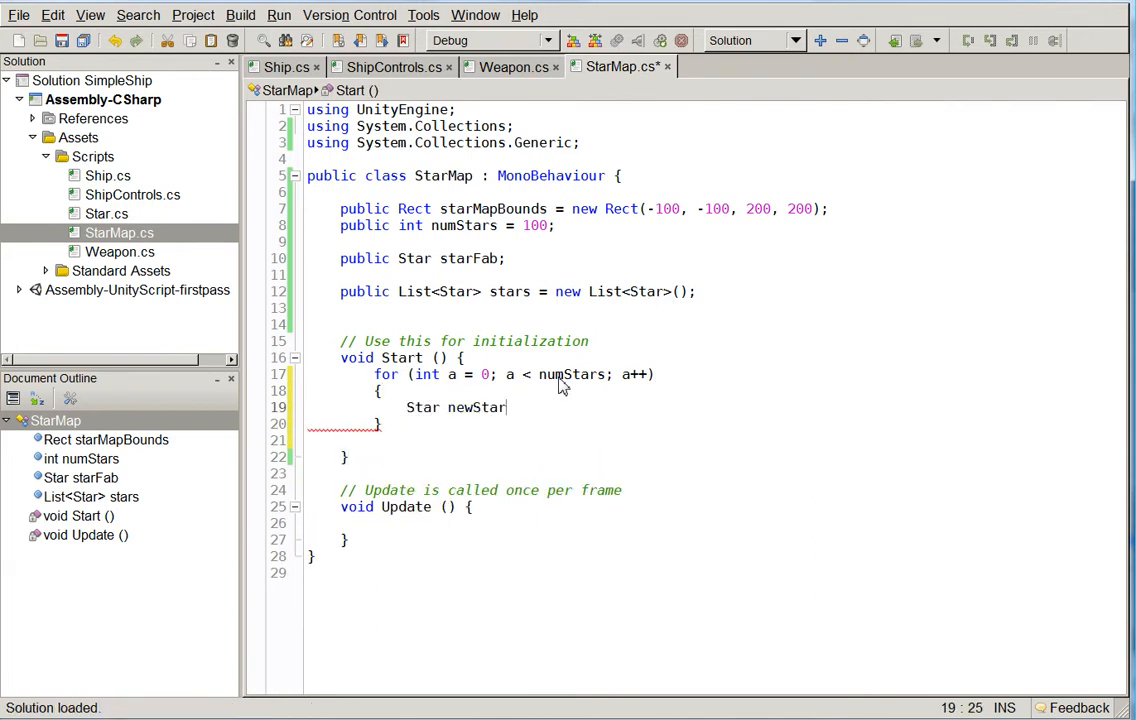
{"action": "type", "text": "= (Star)I"}
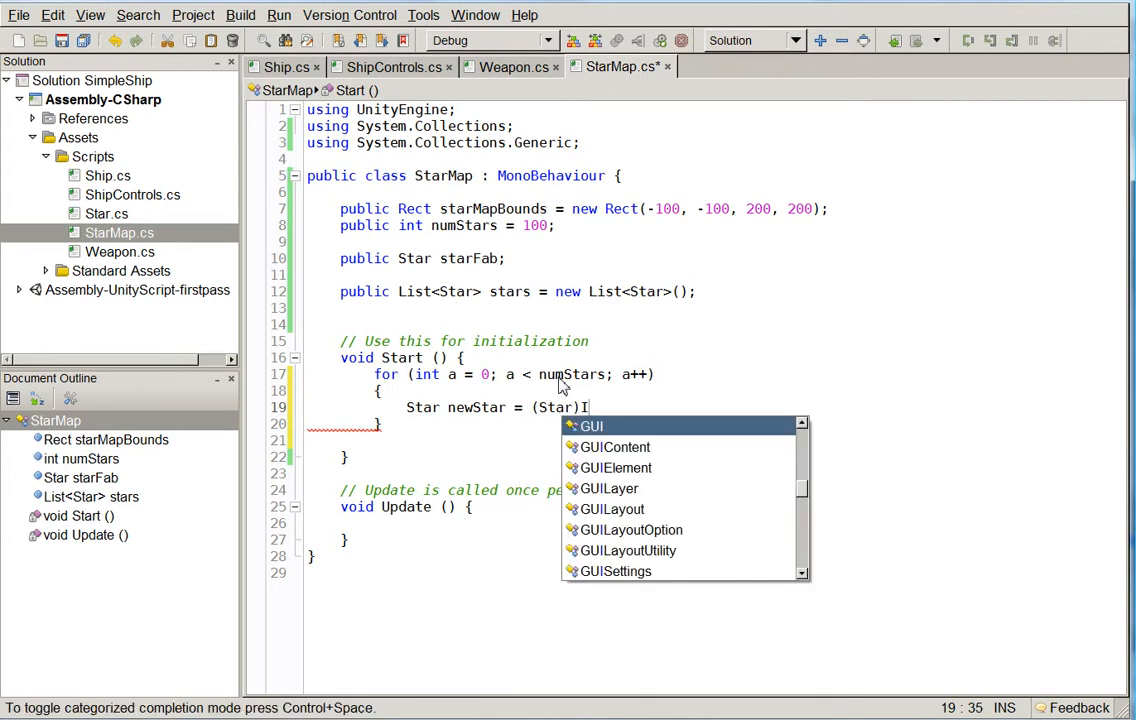
{"action": "type", "text": "Instantiate("}
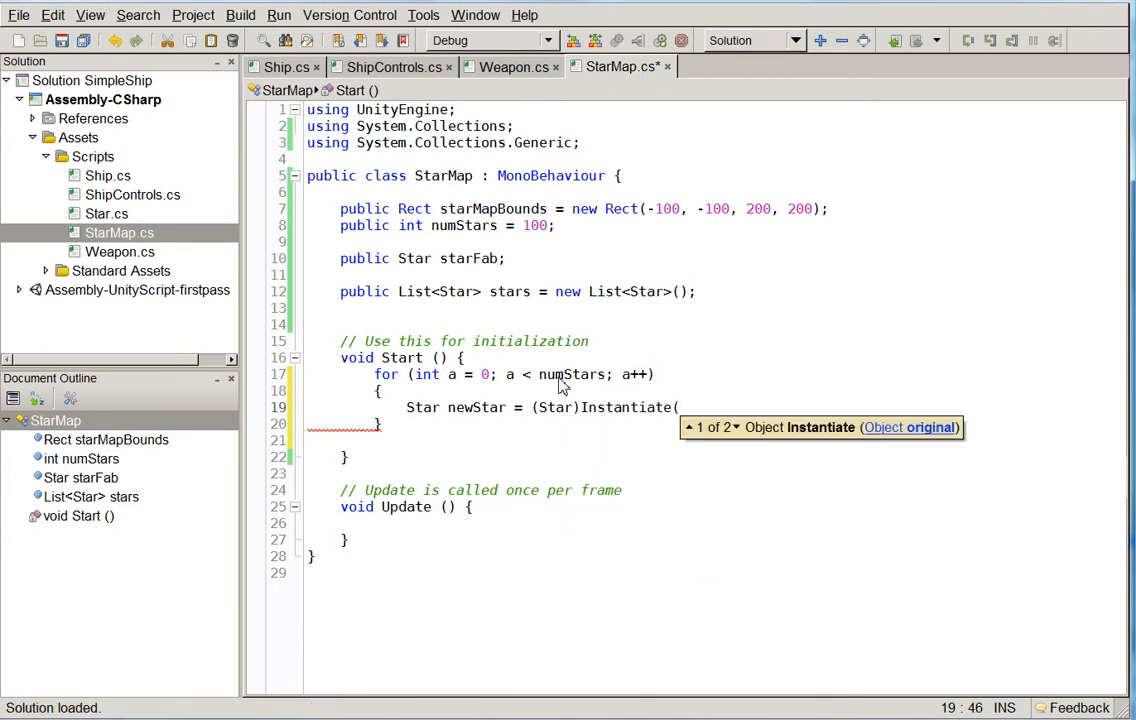
{"action": "type", "text": "starFab);"}
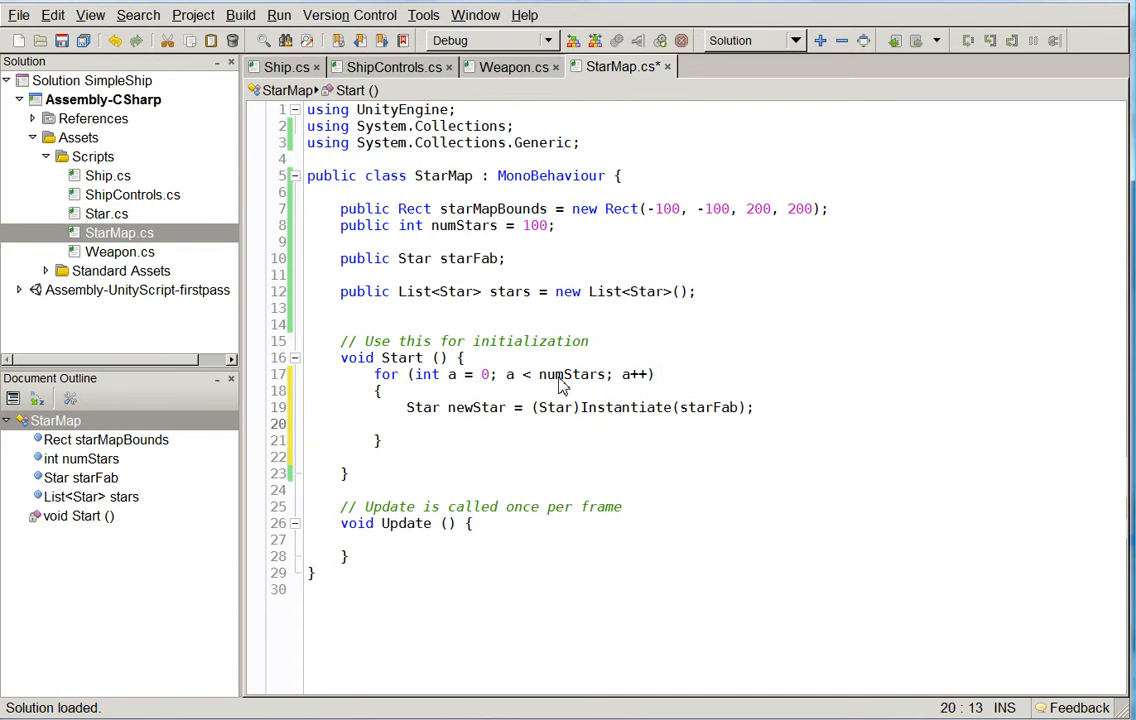
Begin the newStar positioning line with Rect and Random, ending on the empty line inside the loop
{"action": "type", "text": "newStar"}
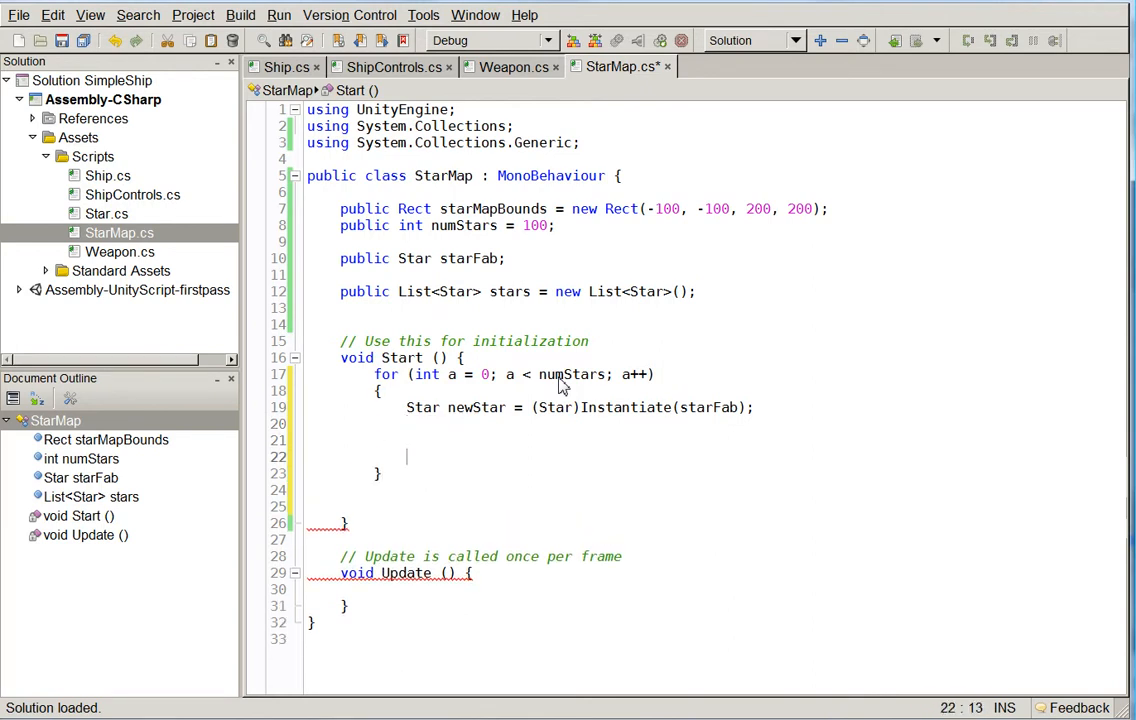
{"action": "type", "text": "Rect."}
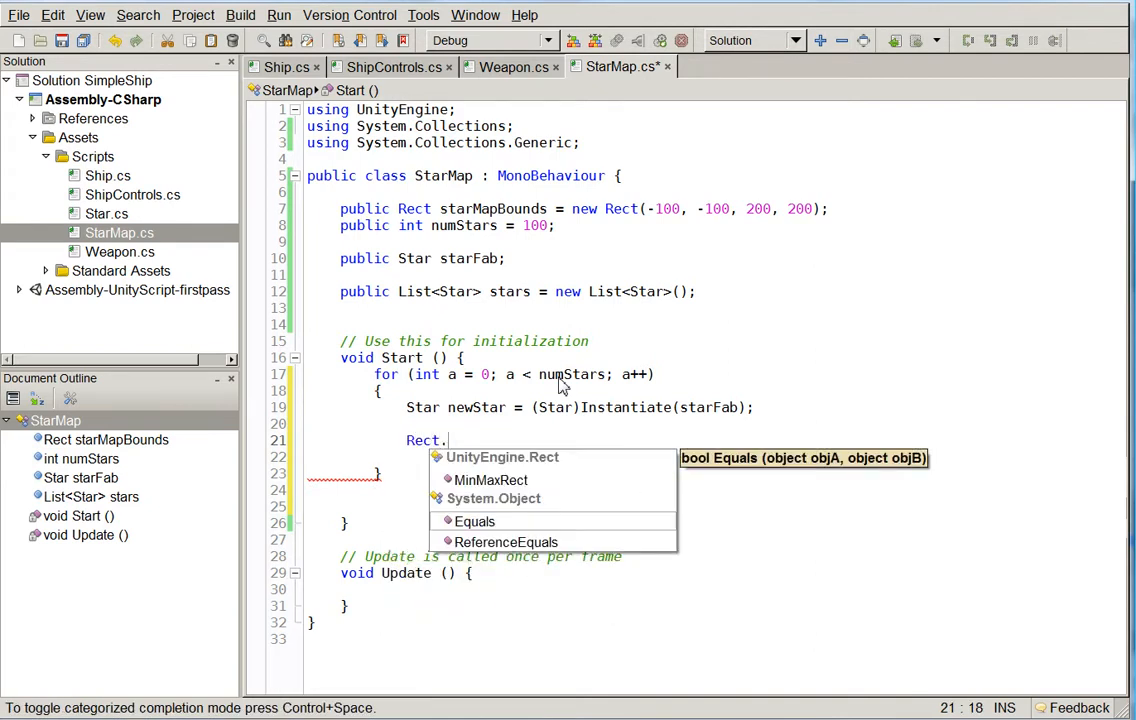
{"action": "type", "text": "starMapBounds."}
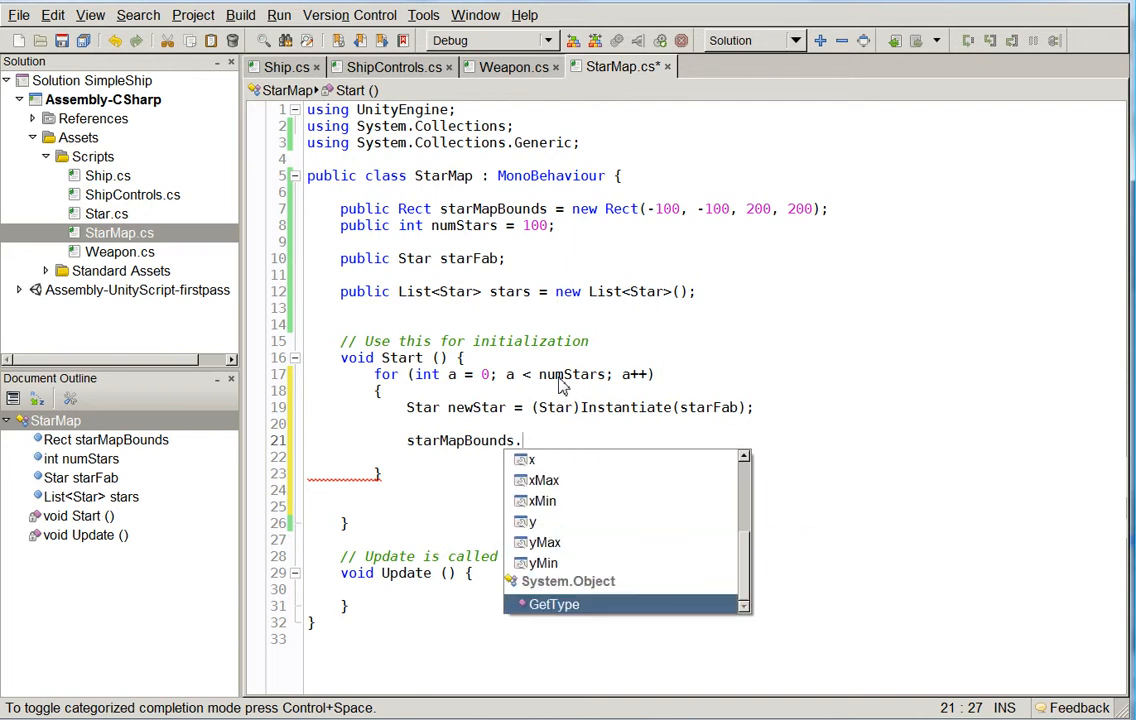
{"action": "type", "text": "Random."}
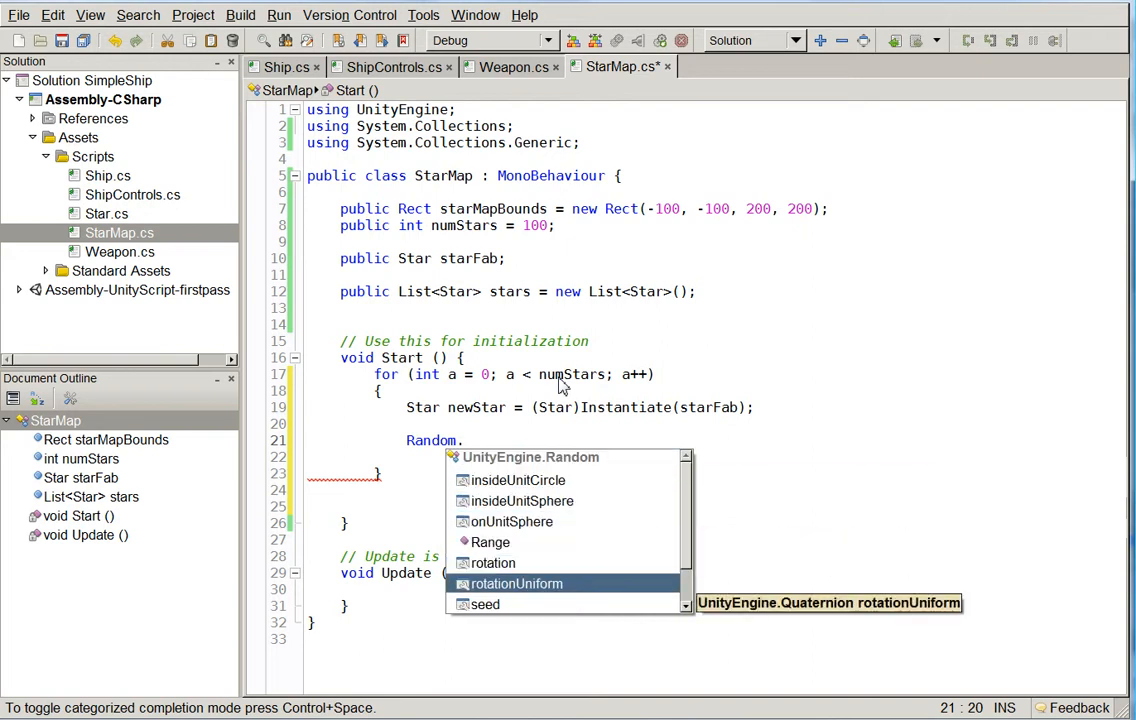
{"action": "scroll", "scroll_direction": "down", "scroll_amount": 3}
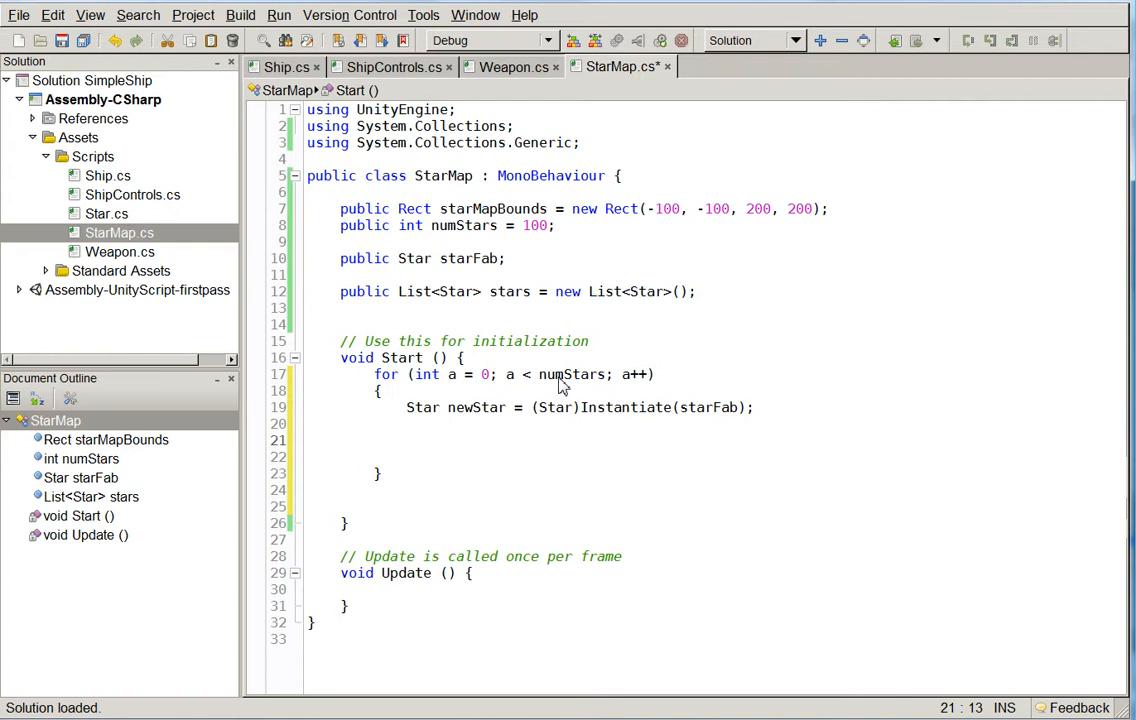
{"action": "left_click", "coordinate": [408, 440]}
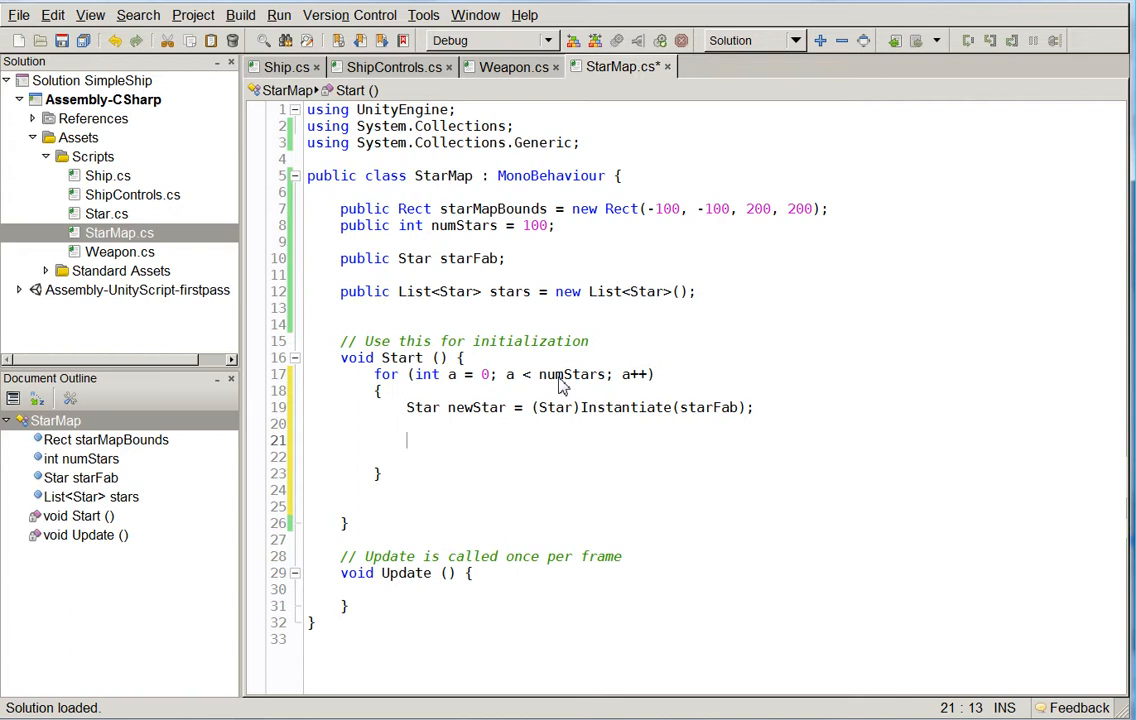
Declare Vector3 starPos as a new Vector3 from starMapBounds and random values with 0 for z
{"action": "type", "text": "Vector3"}
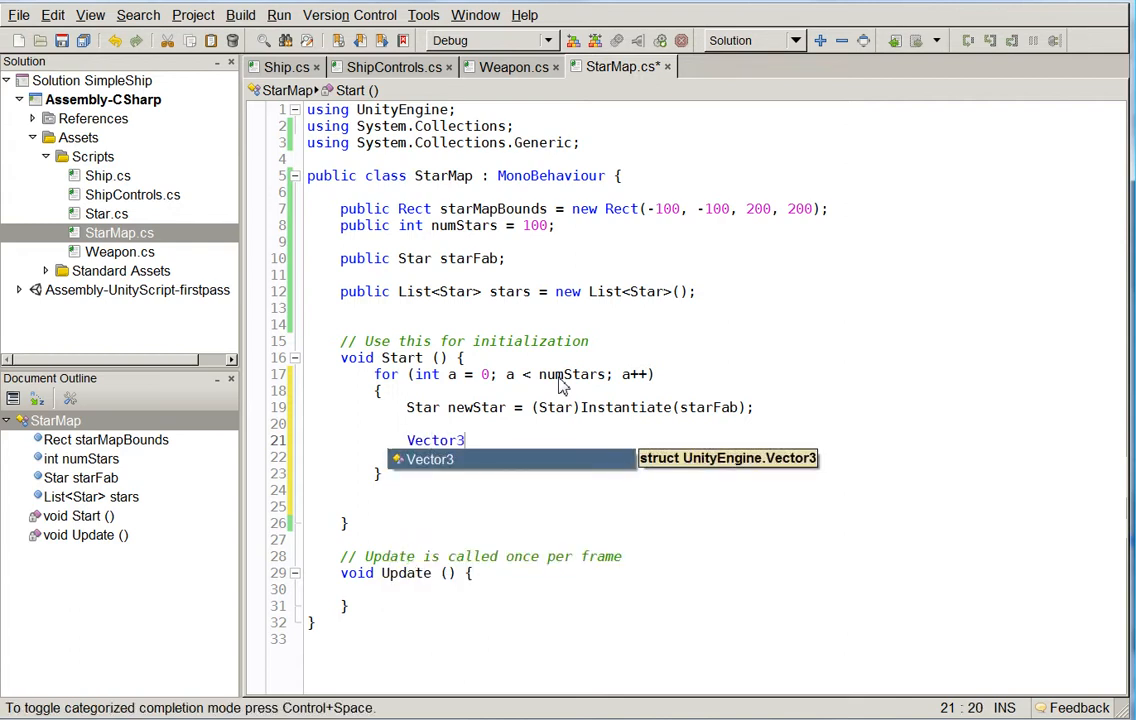
{"action": "type", "text": "stap"}
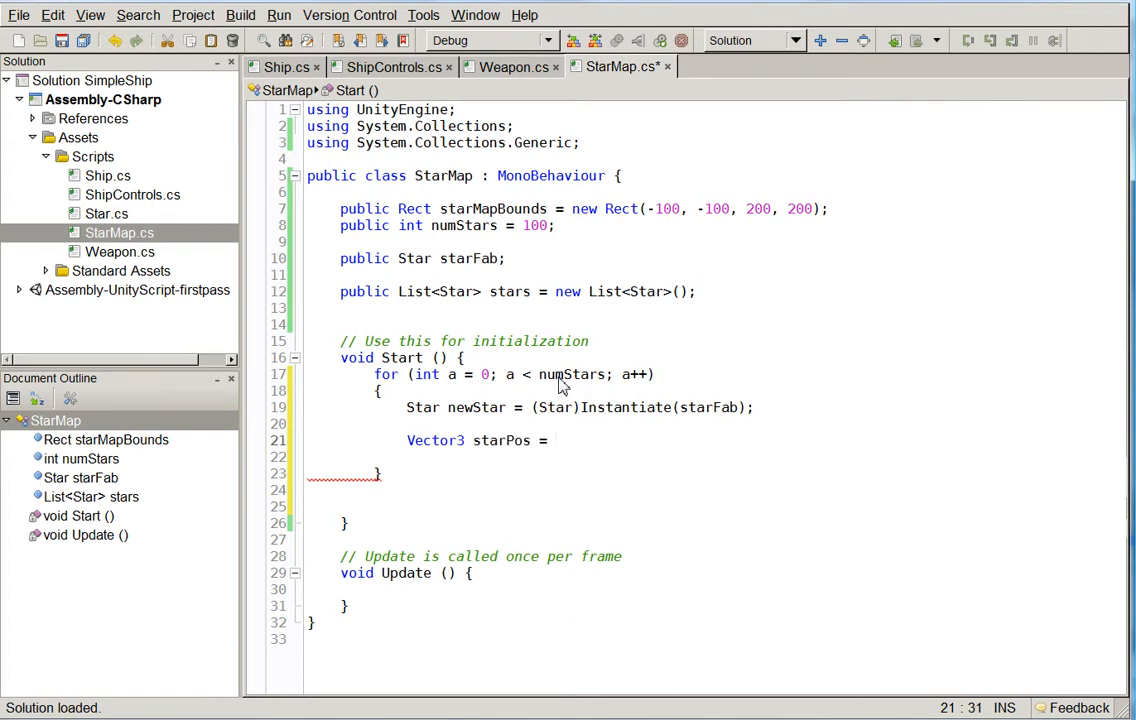
{"action": "type", "text": "new Vector3("}
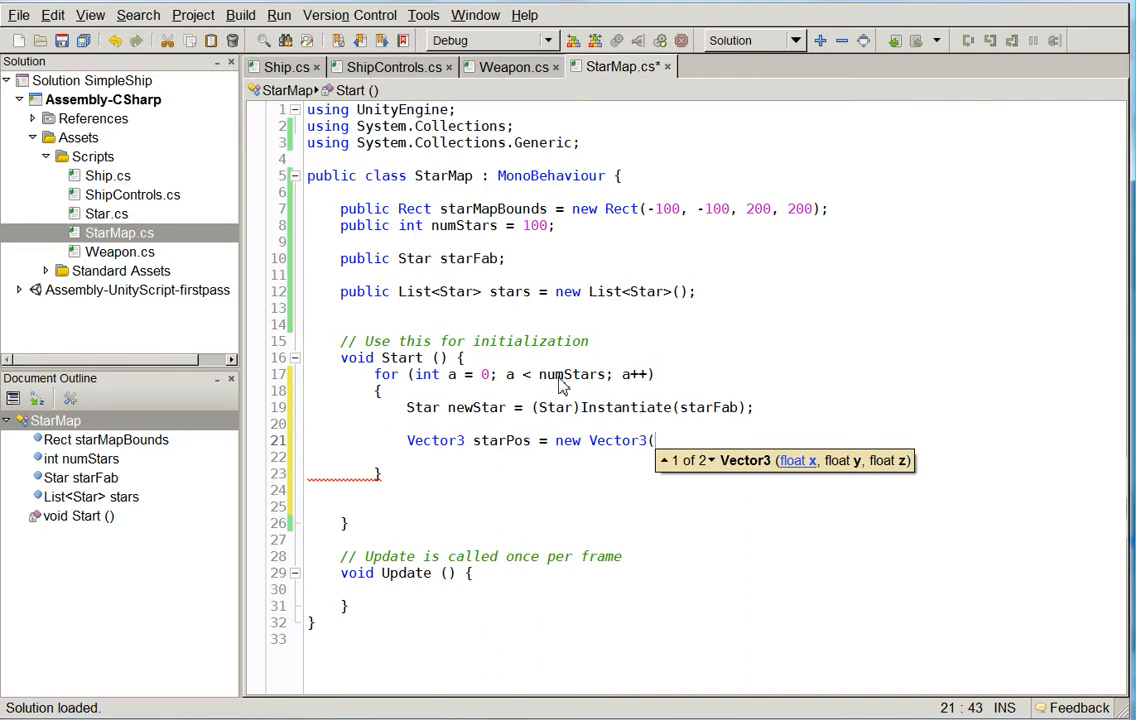
{"action": "type", "text": "starMapBounds.x +="}
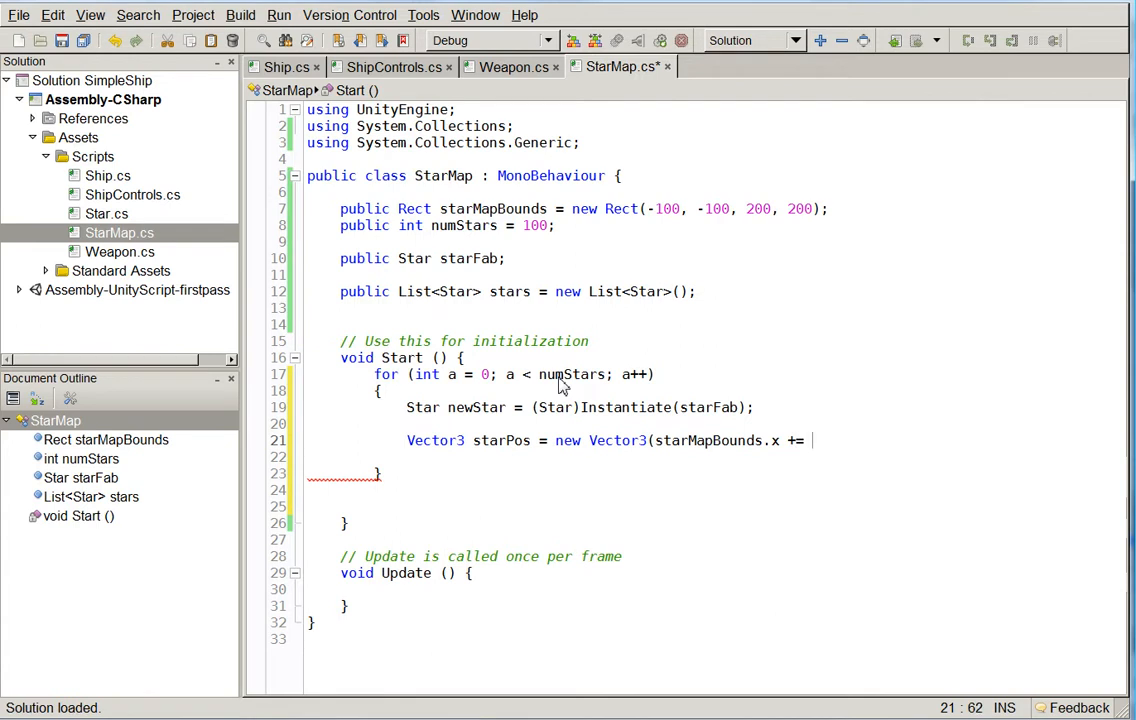
{"action": "type", "text": "Mat"}
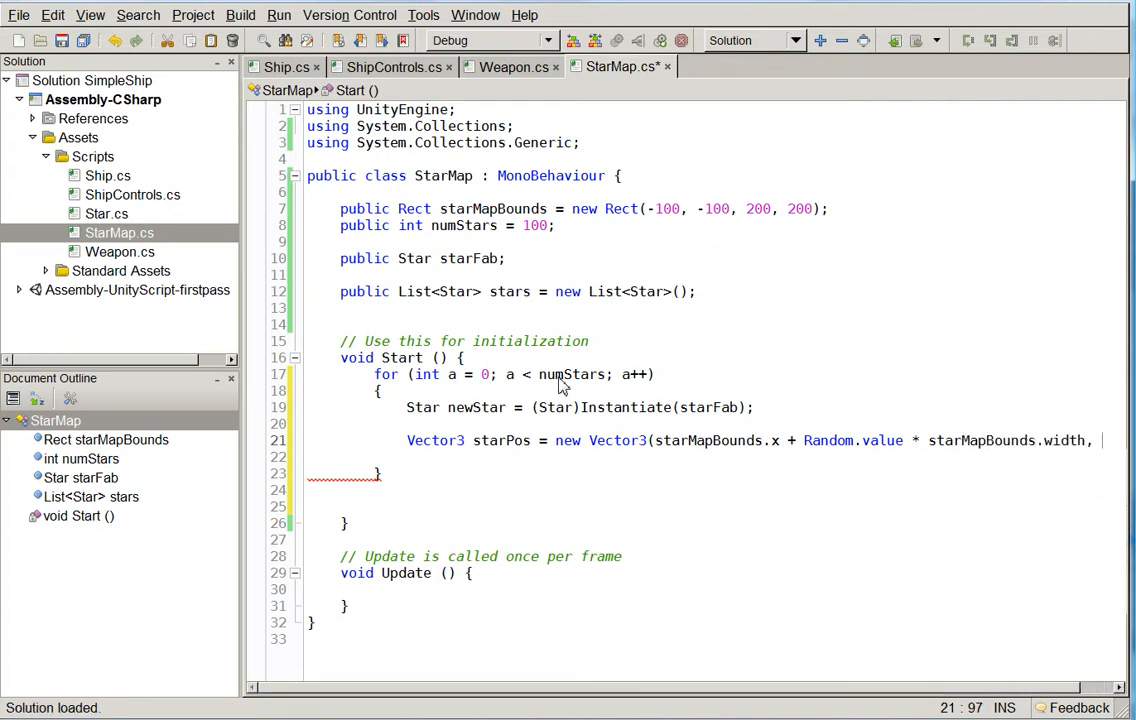
{"action": "type", "text": "0,"}
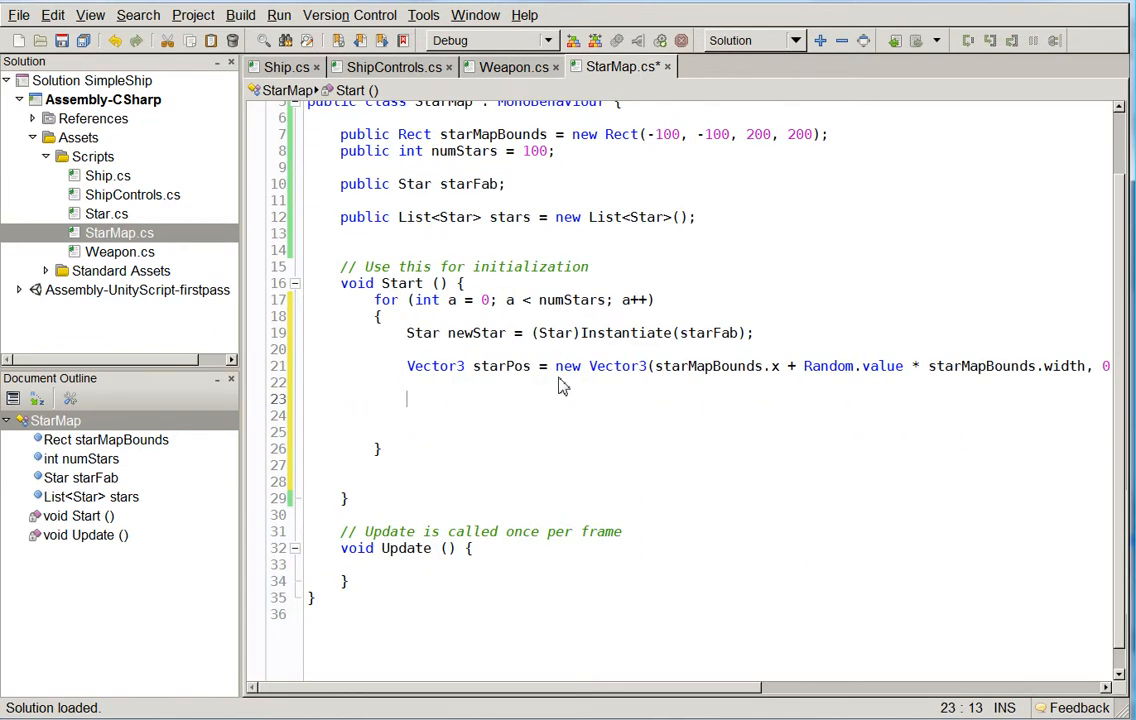
Assign newStar.transform.position = starPos and add stars.Add(newStar)
{"action": "type", "text": "newStar."}
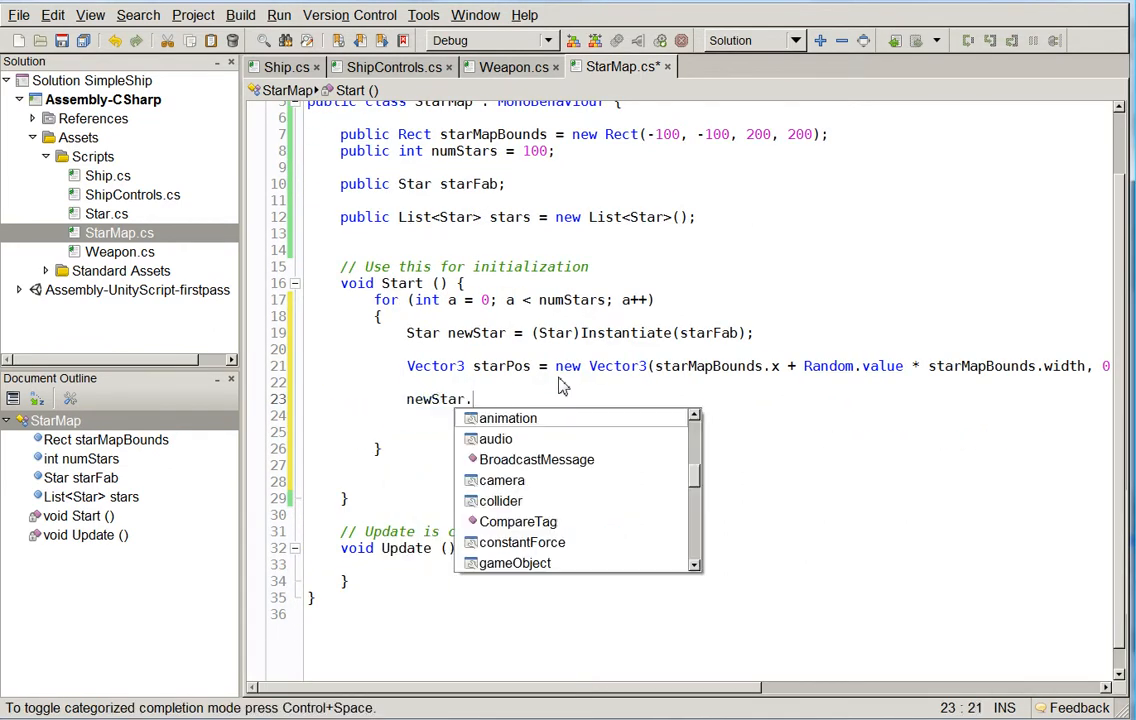
{"action": "type", "text": "transform"}
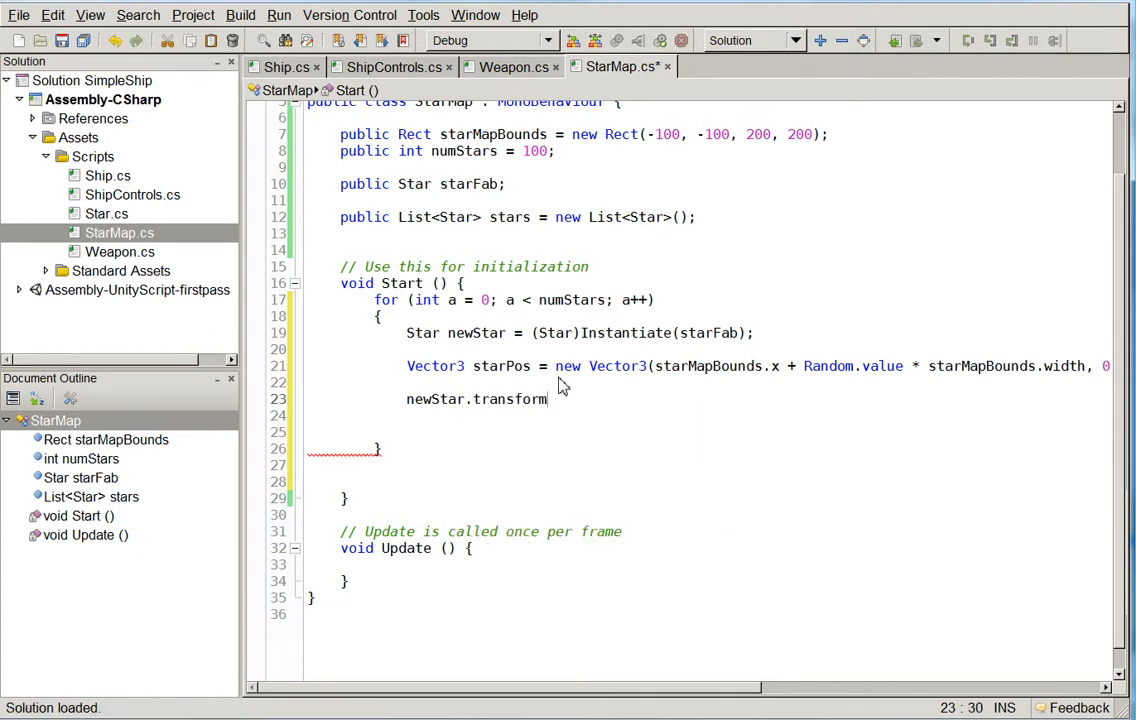
{"action": "type", "text": ".position = starPos;"}
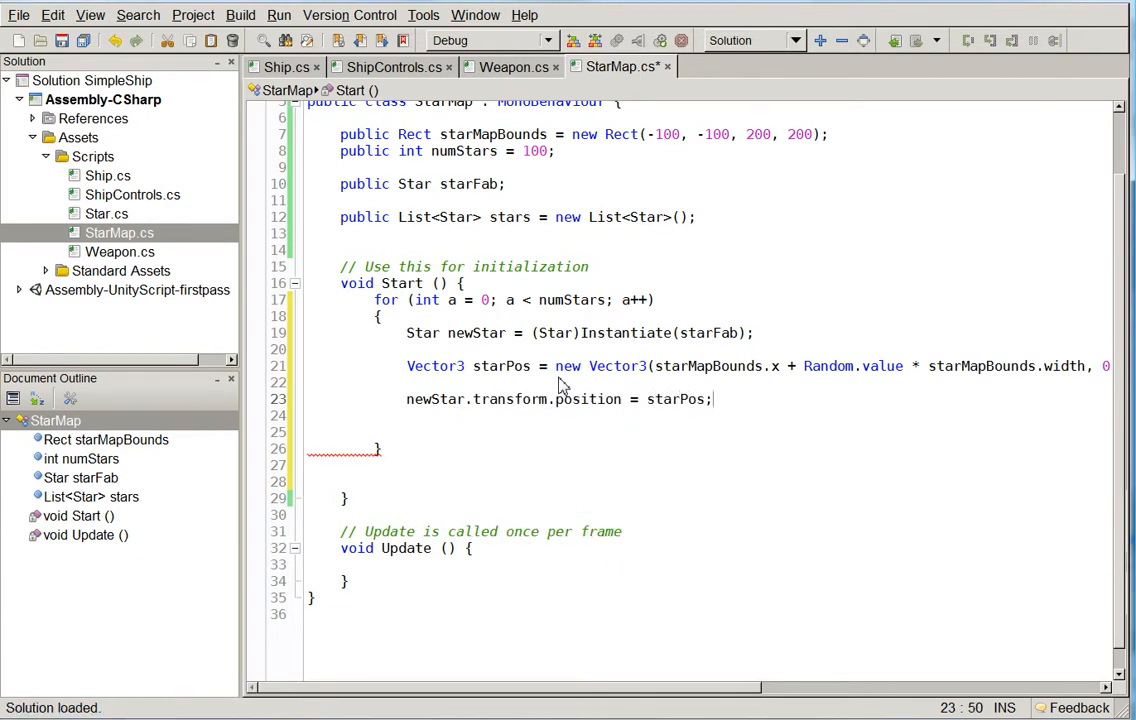
{"action": "type", "text": "stars.Add (ne"}
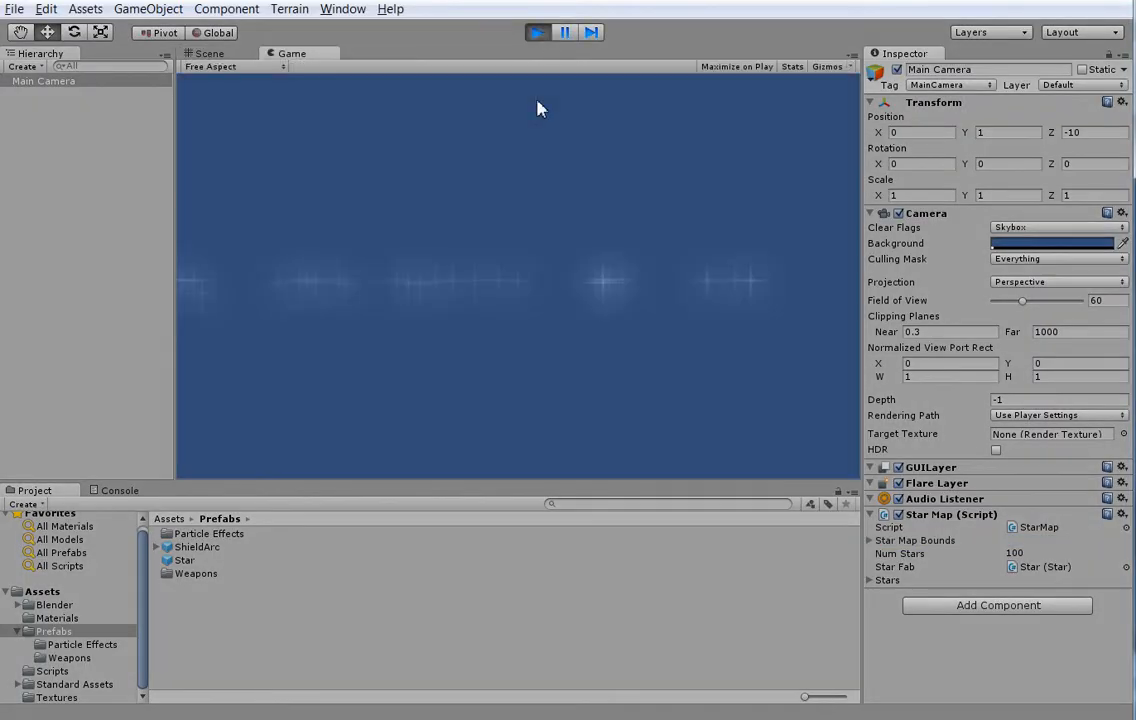
View the spawned Star(Clone) objects in the Scene tab and hierarchy
{"action": "left_click", "coordinate": [208, 52]}
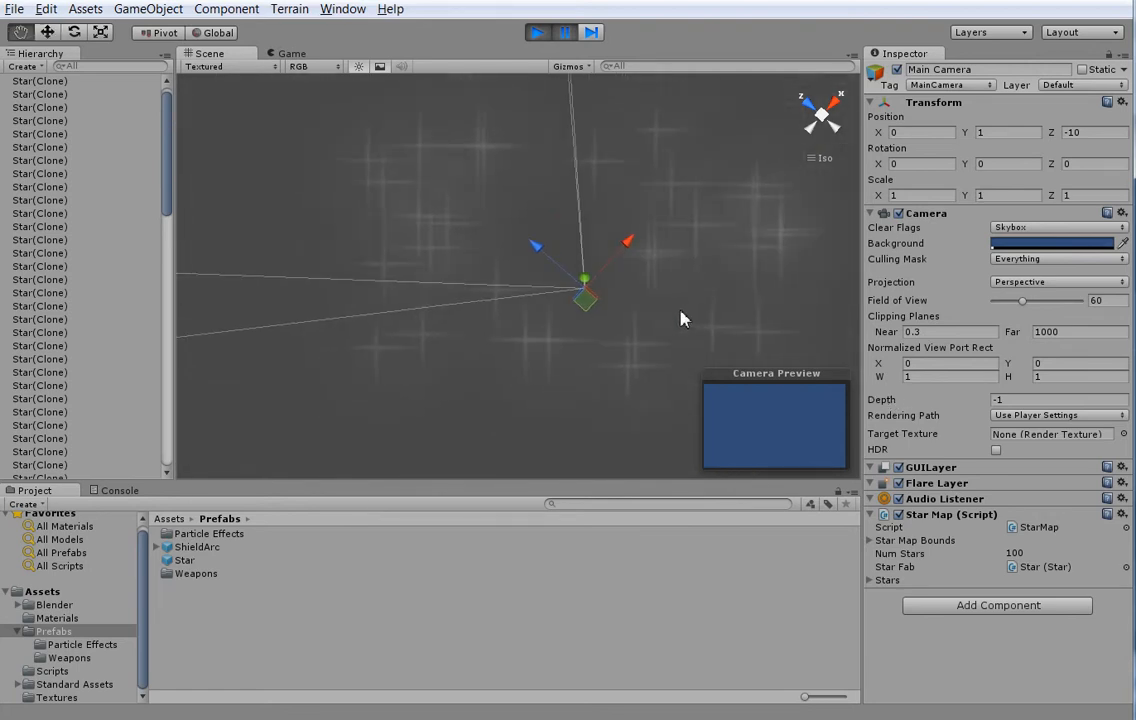
{"action": "left_click", "coordinate": [40, 292]}
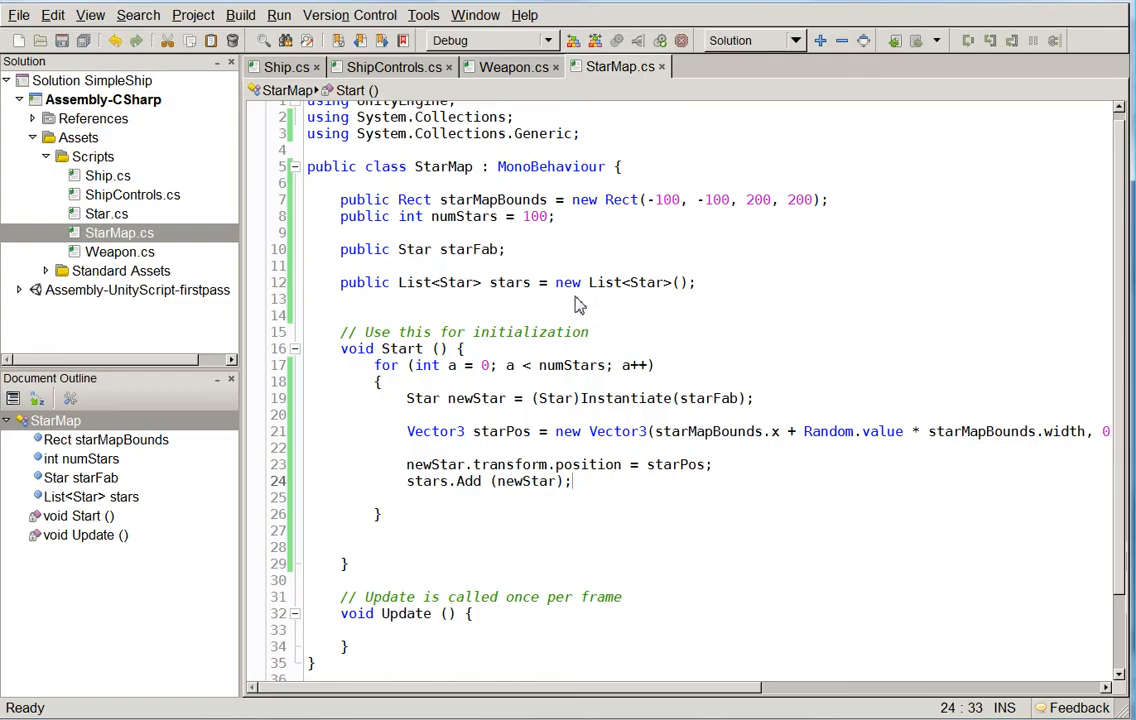
Create an empty GameObject named Sector and inspect the main camera's components
{"action": "scroll", "scroll_direction": "down", "scroll_amount": 3}
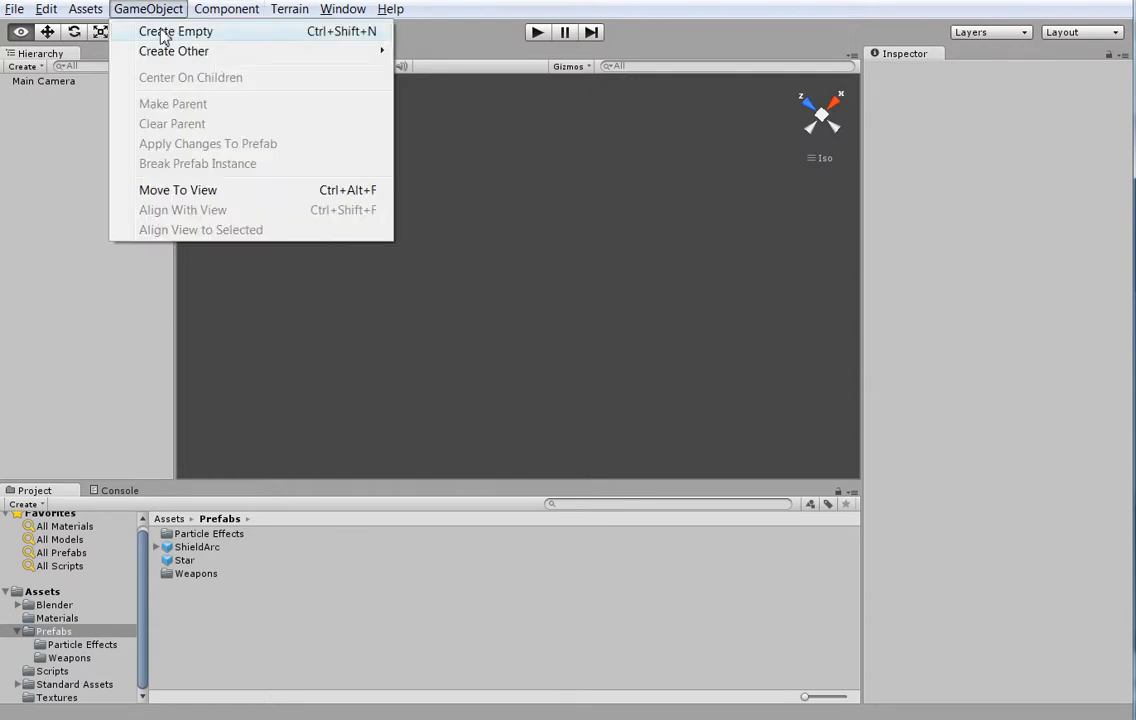
{"action": "left_click", "coordinate": [176, 32]}
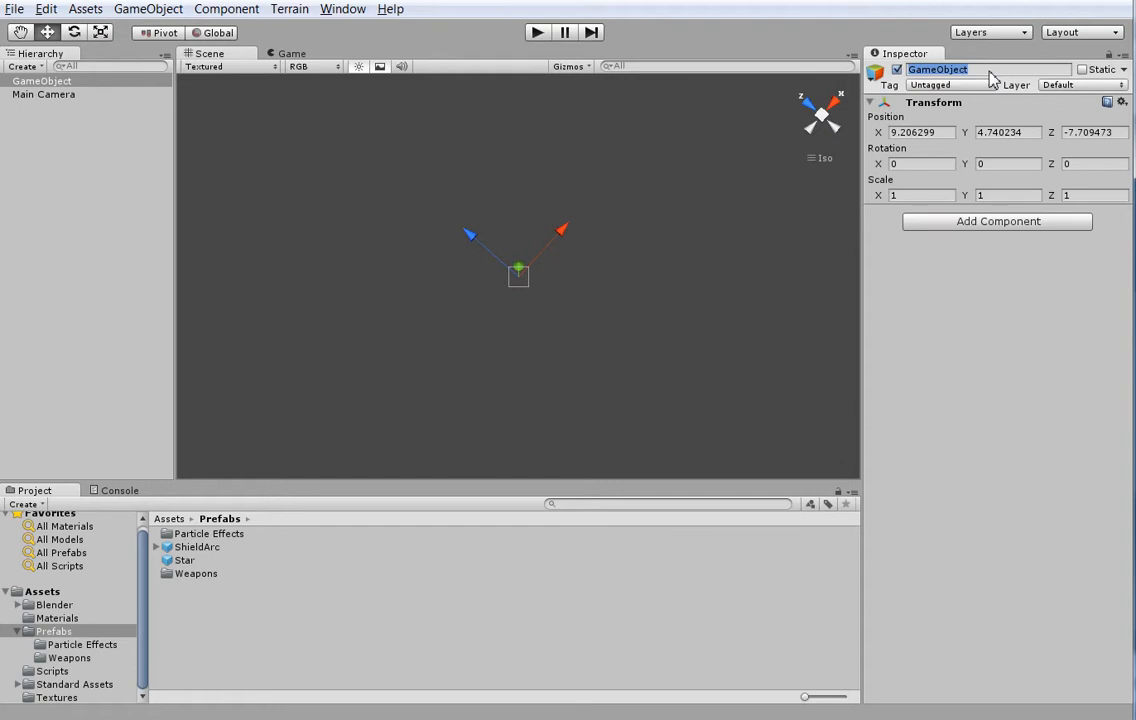
{"action": "type", "text": "Sector"}
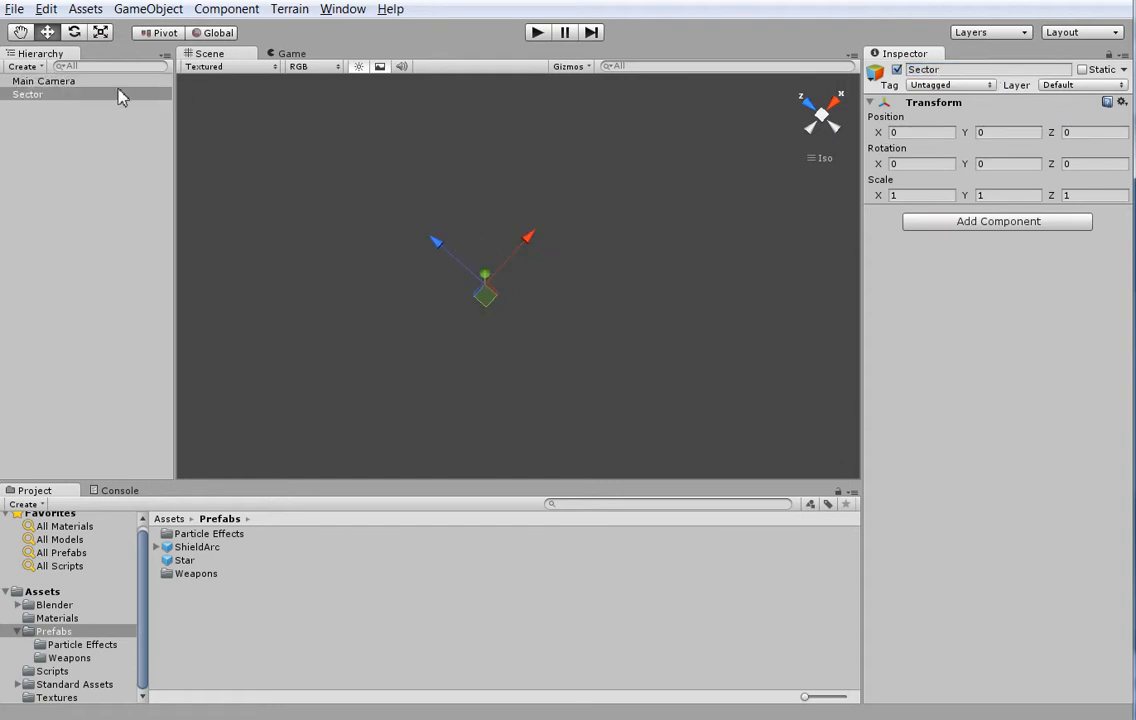
{"action": "left_click", "coordinate": [44, 80]}
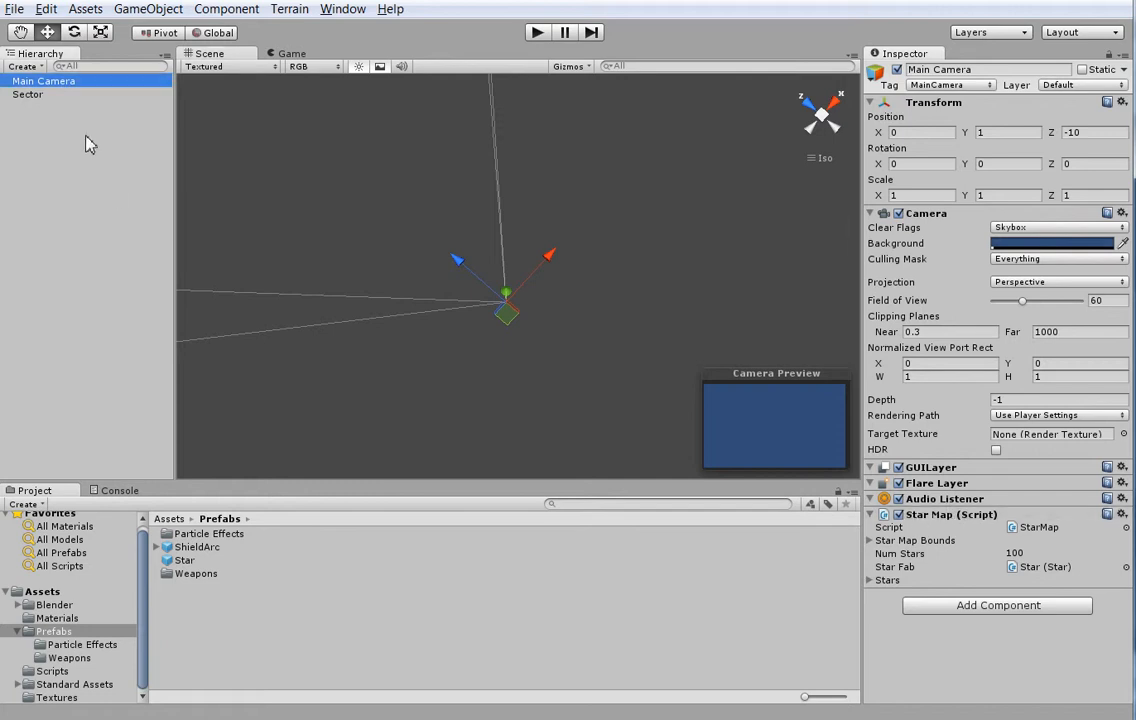
{"action": "left_click", "coordinate": [28, 94]}
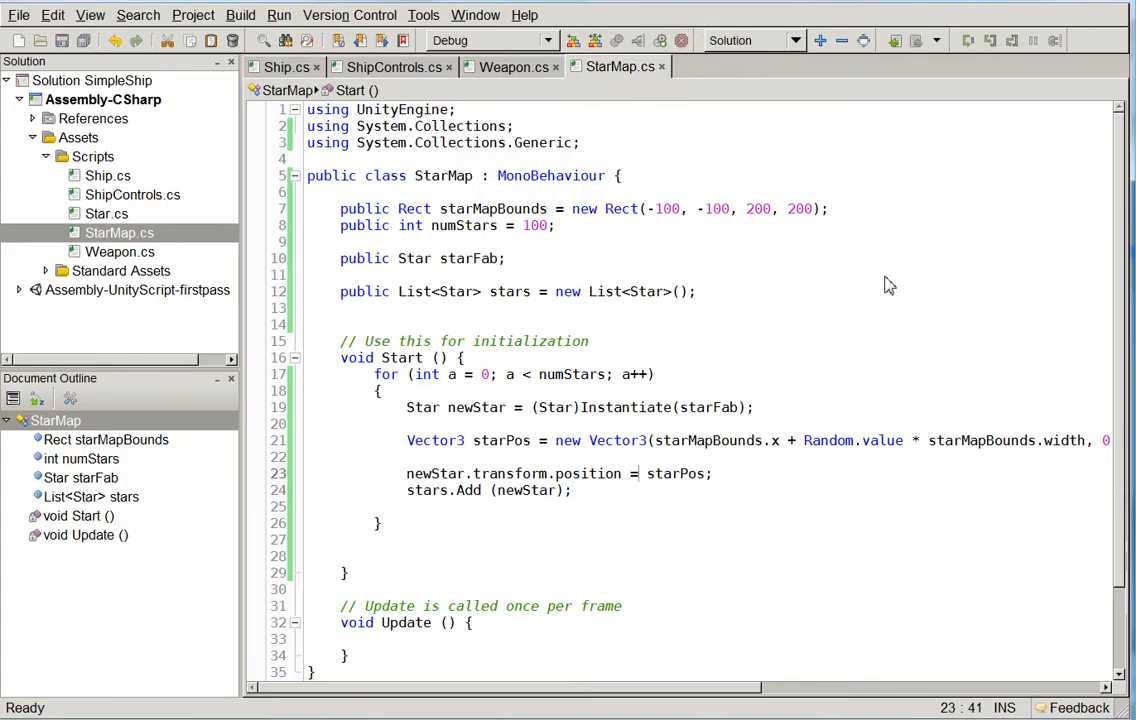
Add newStar.transform.parent = transform in StarMap.cs so stars attach to Sector
{"action": "type", "text": "newStar.transform"}
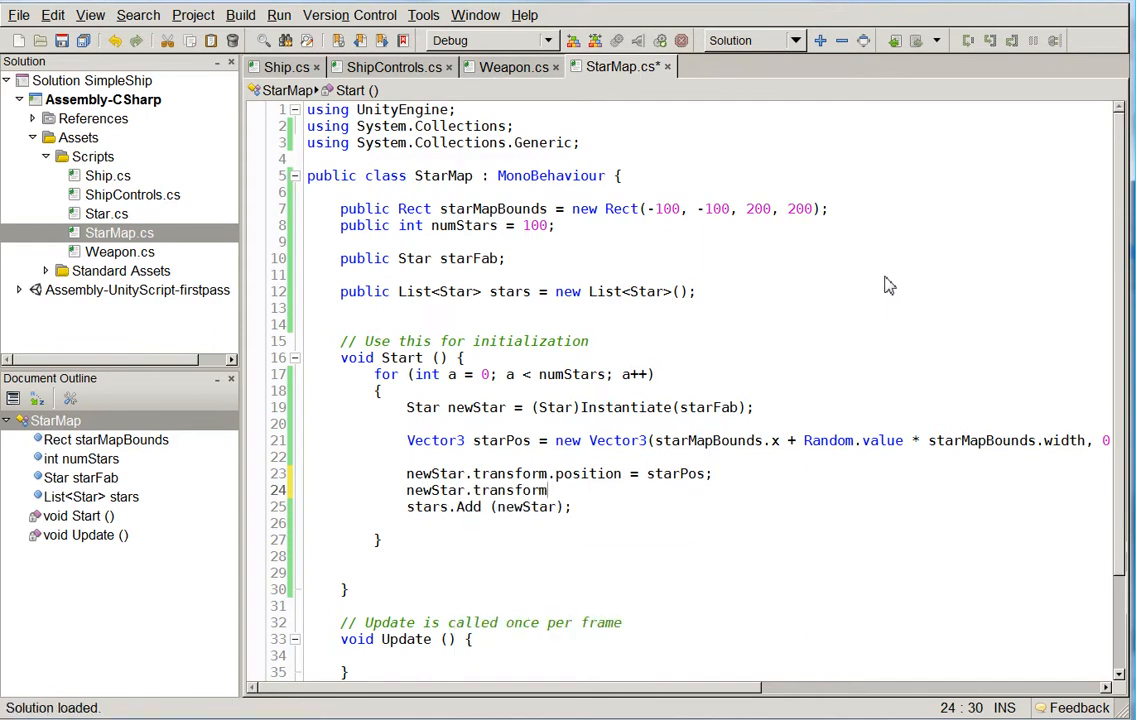
{"action": "type", "text": ".parent = tra"}
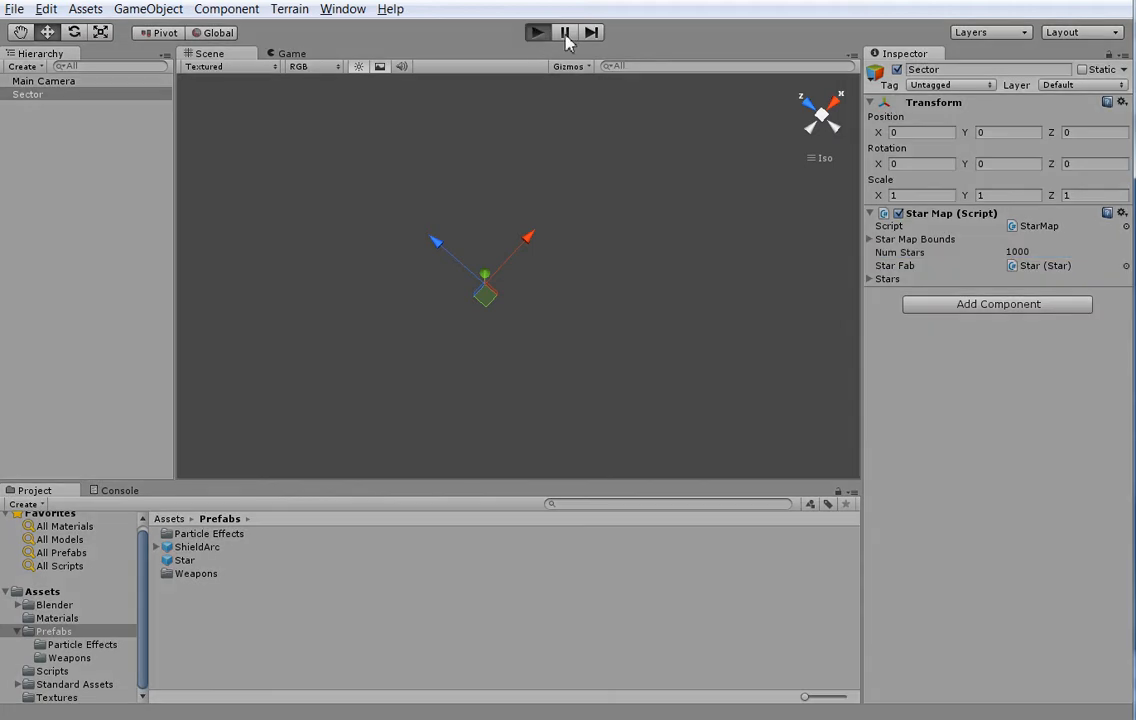
Run the scene, select Main Camera and view the thousand stars through the Game tab
{"action": "left_click", "coordinate": [536, 32]}
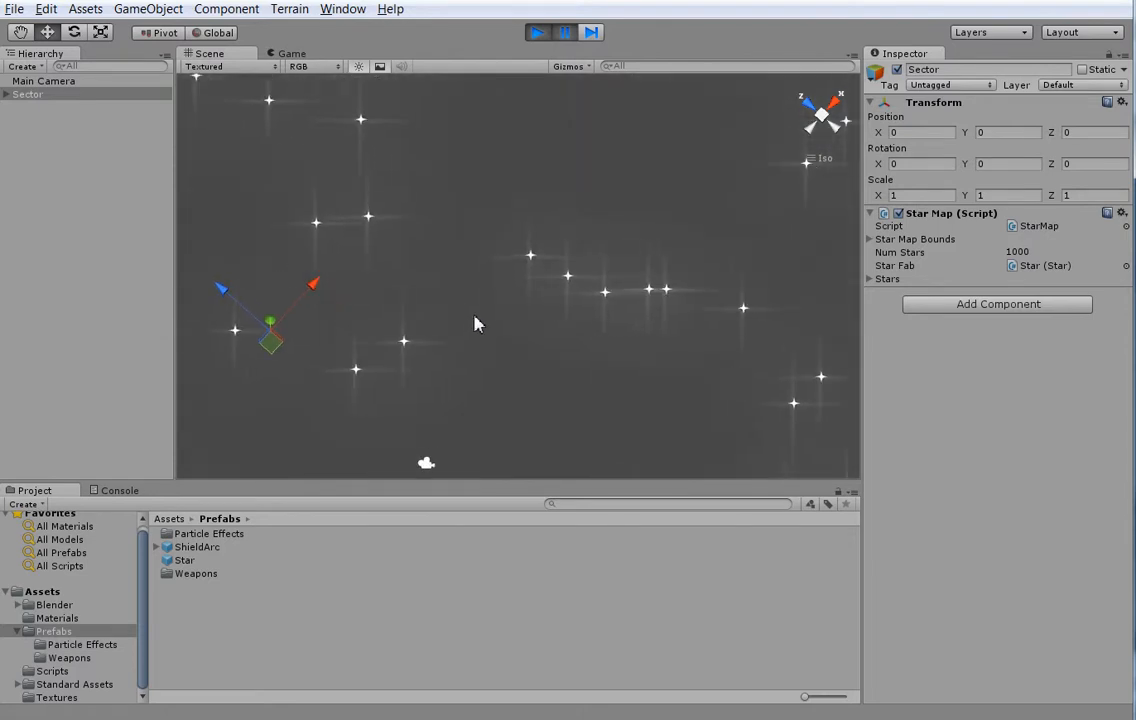
{"action": "mouse_move", "coordinate": [296, 332]}
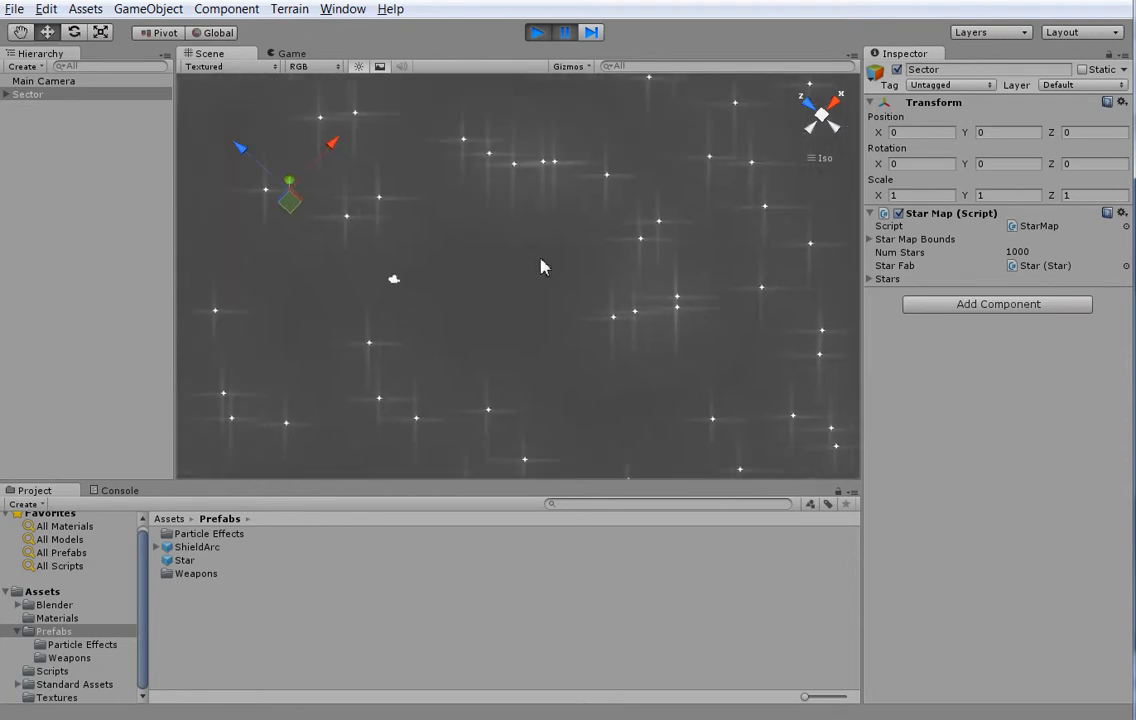
{"action": "left_click", "coordinate": [44, 80]}
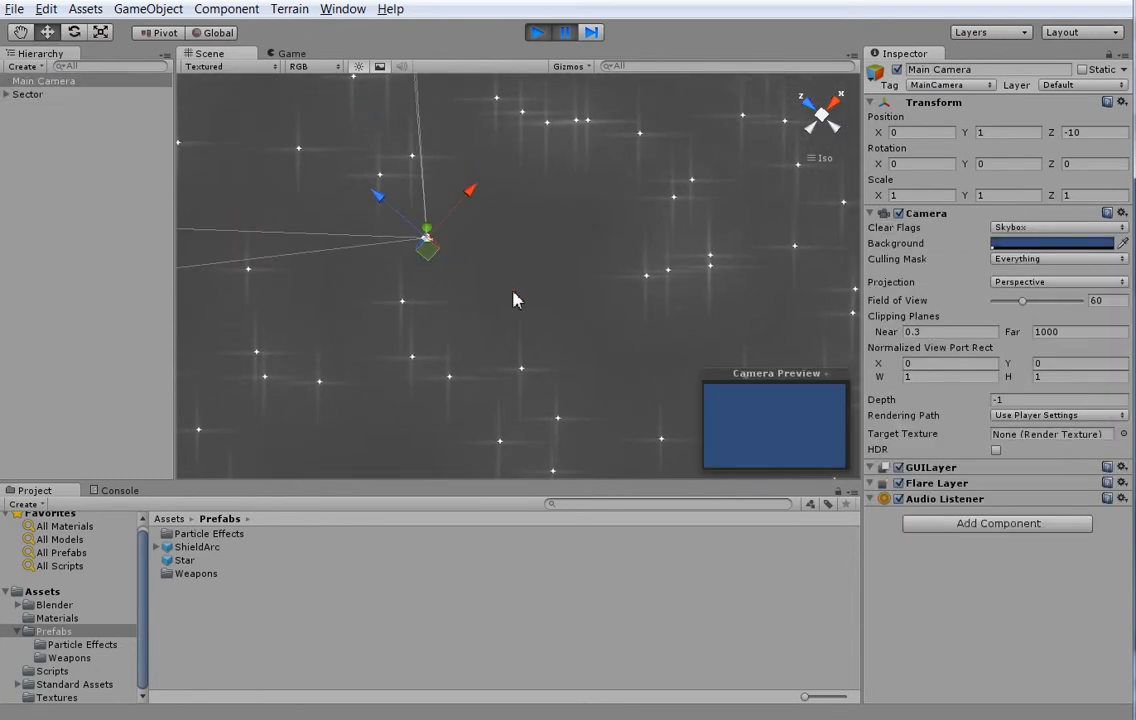
{"action": "left_click", "coordinate": [292, 52]}
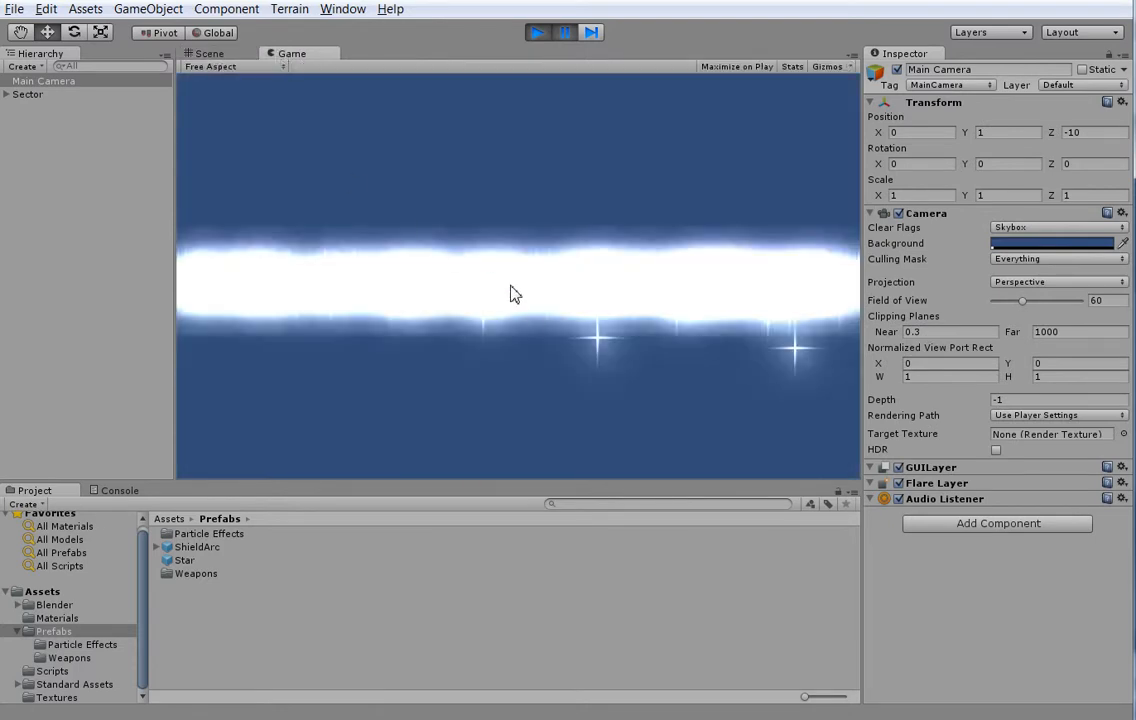
{"action": "mouse_move", "coordinate": [530, 331]}
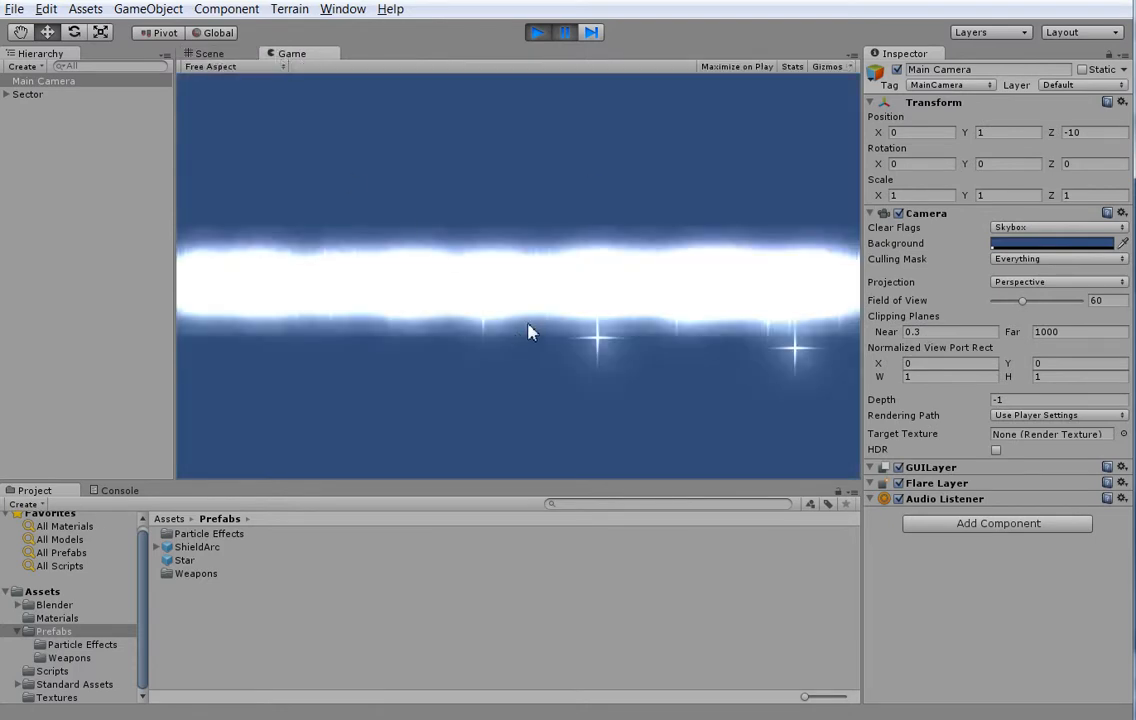
Return to the Scene view to see the star field as a dense cloud around the camera
{"action": "left_click", "coordinate": [210, 52]}
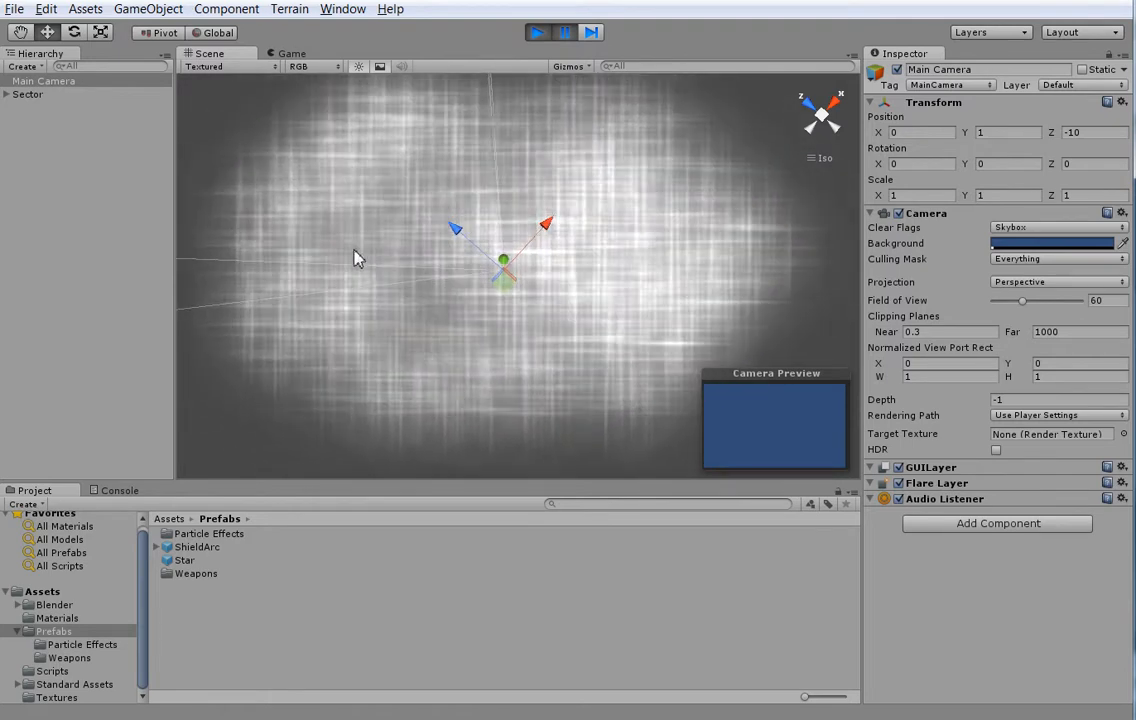
{"action": "mouse_move", "coordinate": [420, 244]}
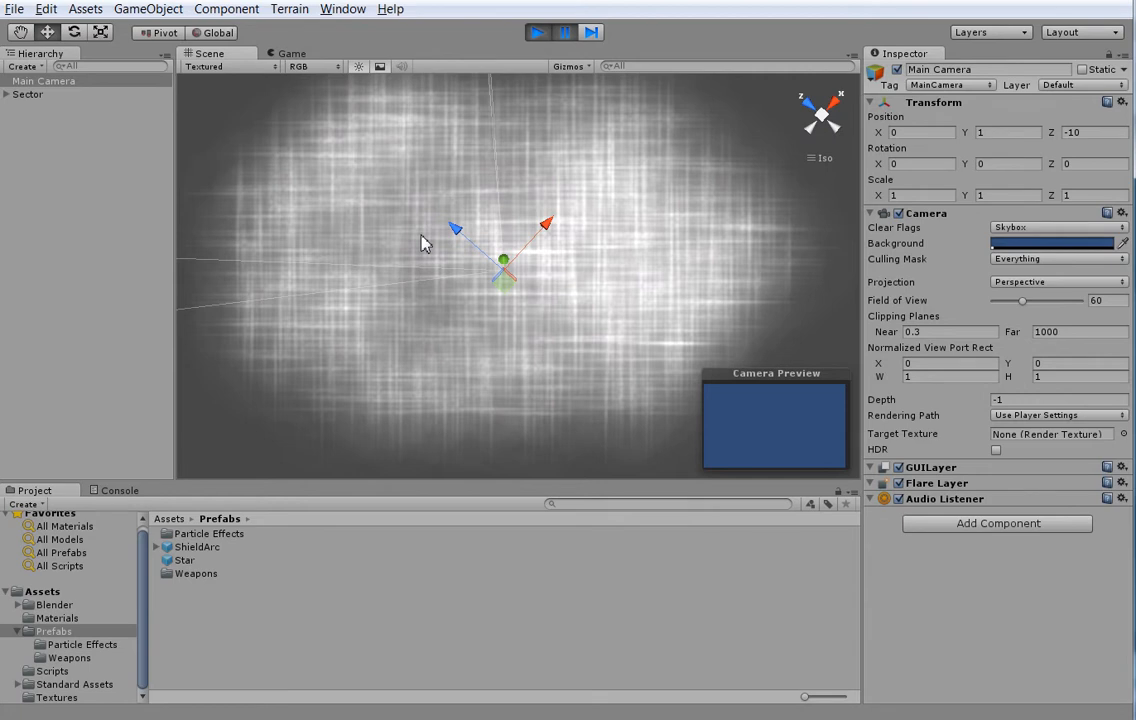
{"action": "mouse_move", "coordinate": [488, 288]}
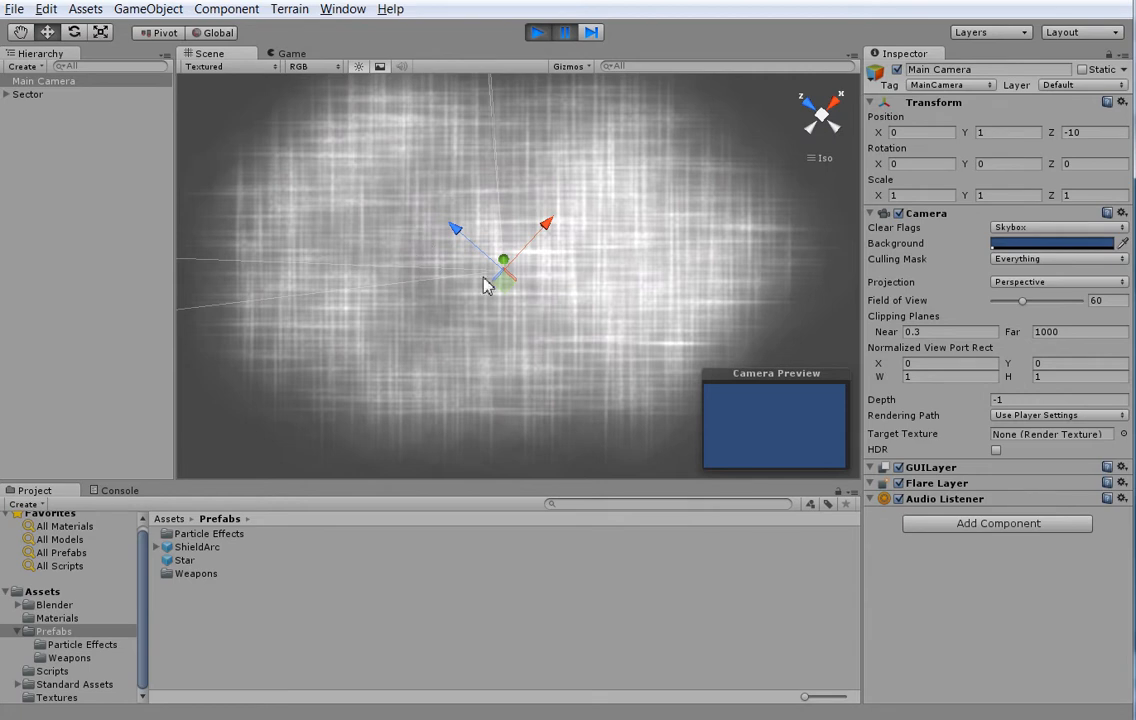